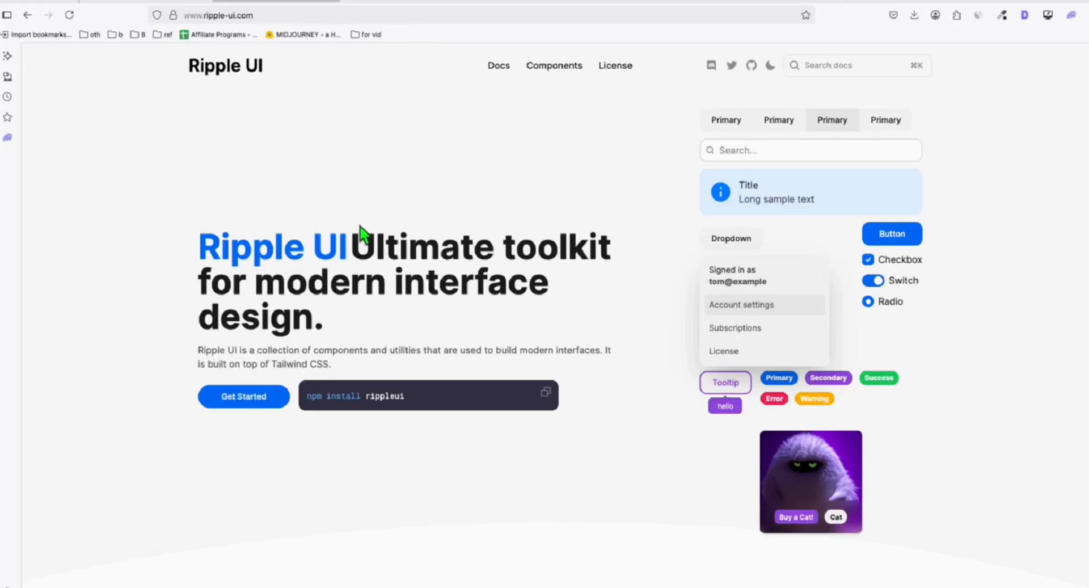
{"action": "mouse_move", "coordinate": [405, 151]}
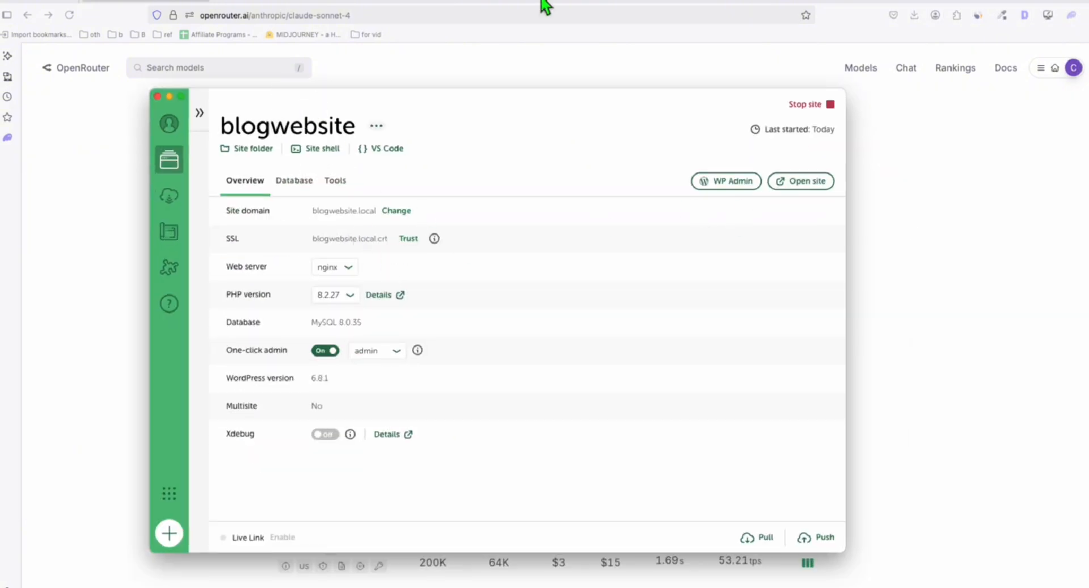
{"action": "mouse_move", "coordinate": [490, 211]}
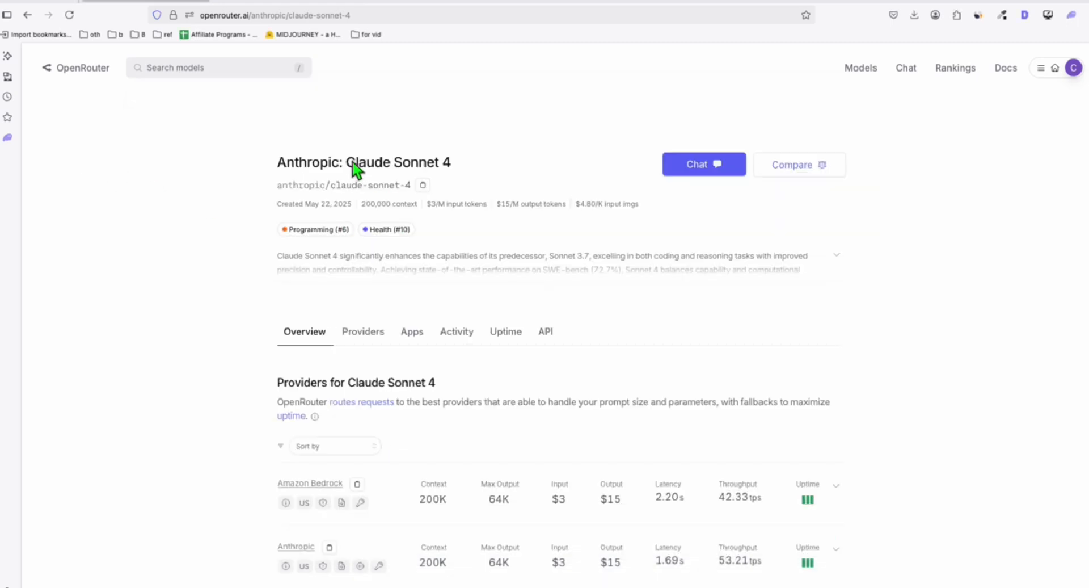
View the anthropic/claude-sonnet-4 model page on OpenRouter, highlighting its title.
{"action": "double_click", "coordinate": [397, 162]}
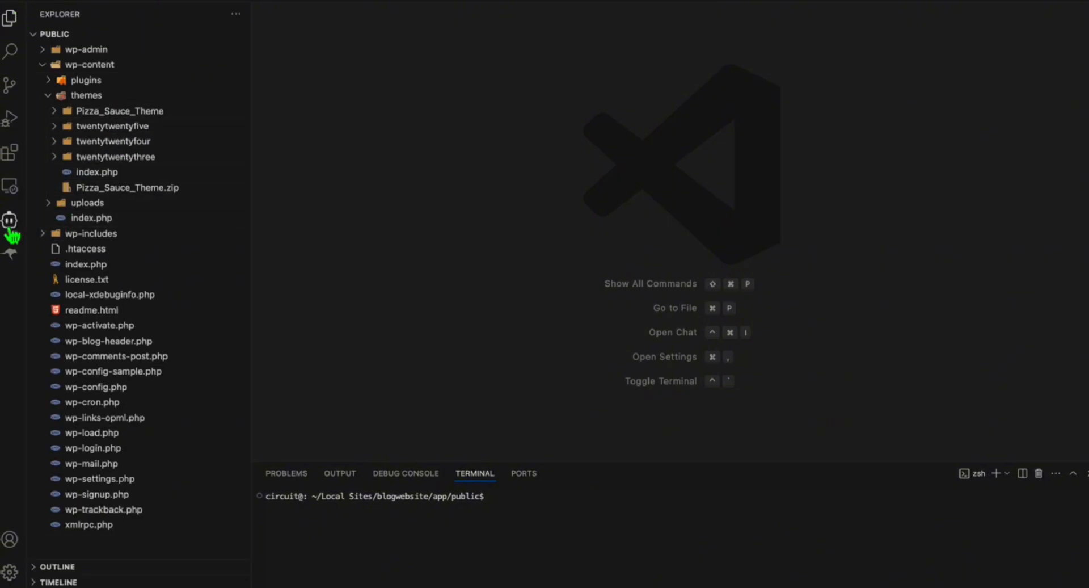
Bring up the Cline assistant panel in the blogwebsite project.
{"action": "left_click", "coordinate": [11, 220]}
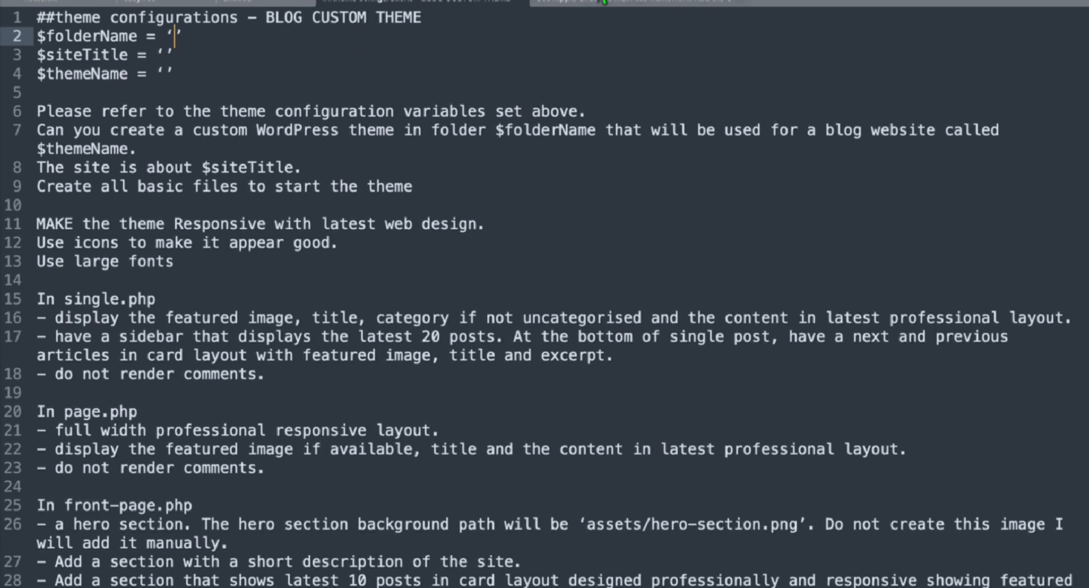
Switch to the BLOG CUSTOM THEME prompt in Sublime Text.
{"action": "left_click", "coordinate": [743, 9]}
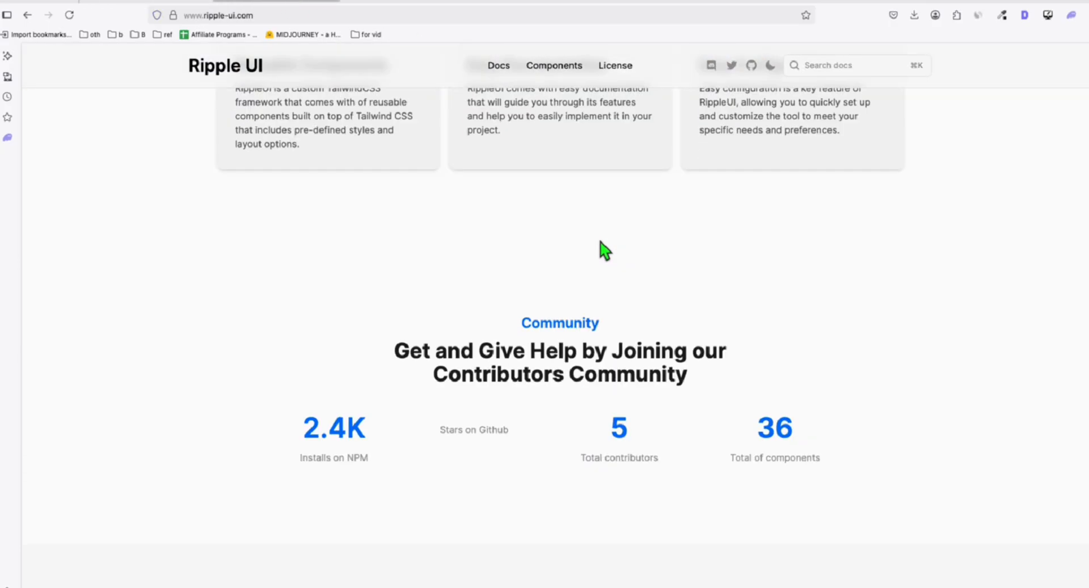
{"action": "scroll", "scroll_direction": "up", "scroll_amount": 3}
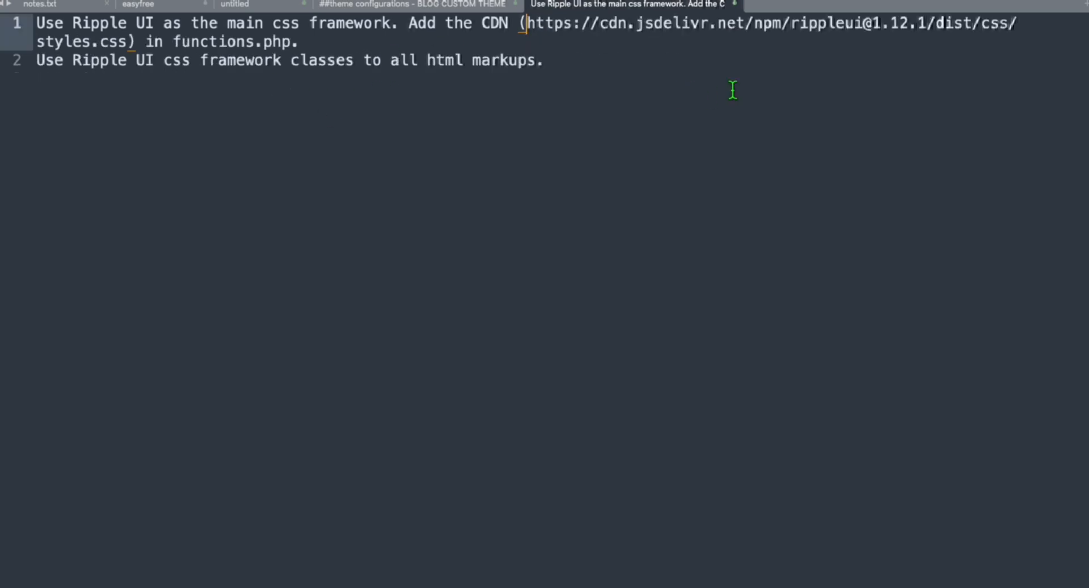
{"action": "mouse_move", "coordinate": [369, 57]}
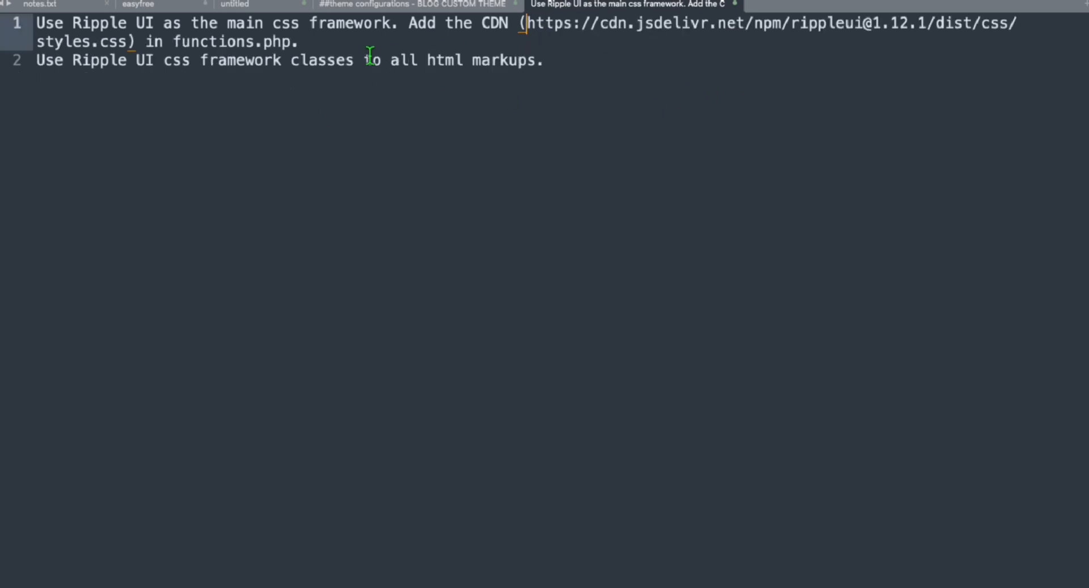
Copy the Ripple UI framework and CDN lines into the theme prompt after the large-fonts line.
{"action": "key", "text": "ctrl+a"}
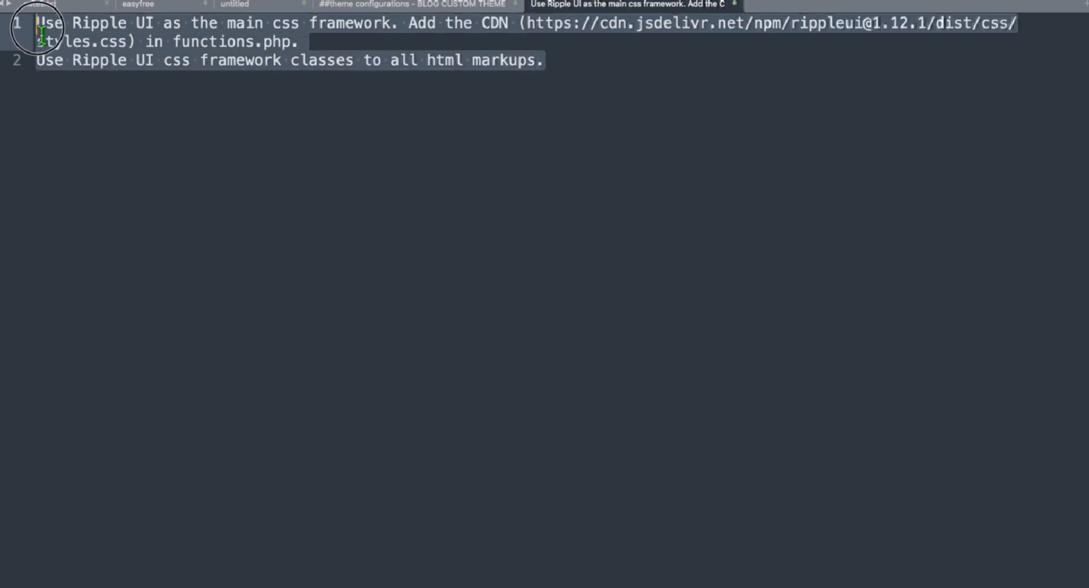
{"action": "left_click", "coordinate": [409, 5]}
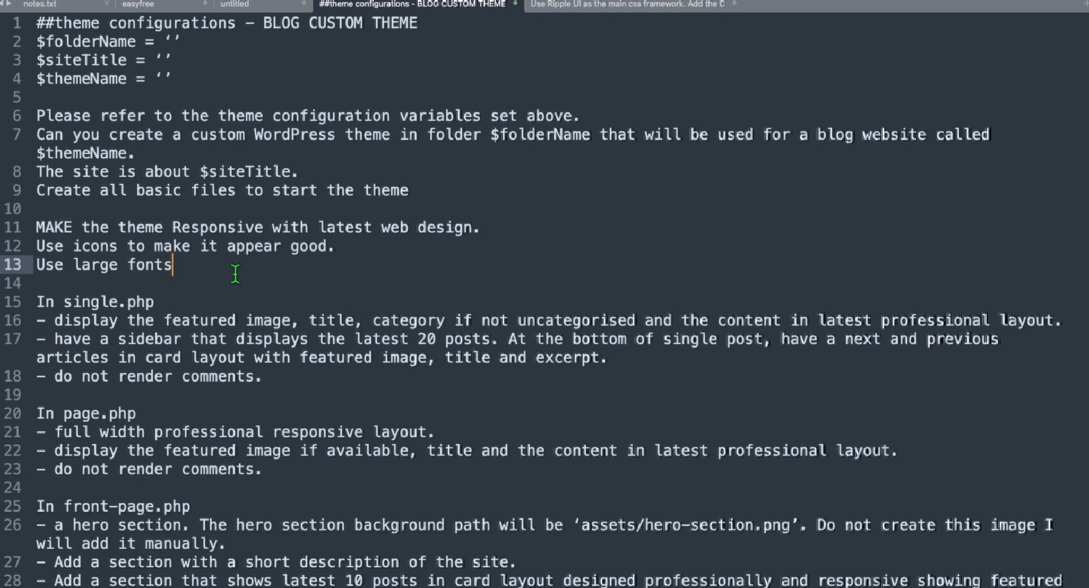
{"action": "type", "text": "Use Ripple UI as the main css framework. Add the CDN (https://cdn.jsdelivr.net/npm/rippleui@1.12.1/dist/css/styles.css) in functions.php."}
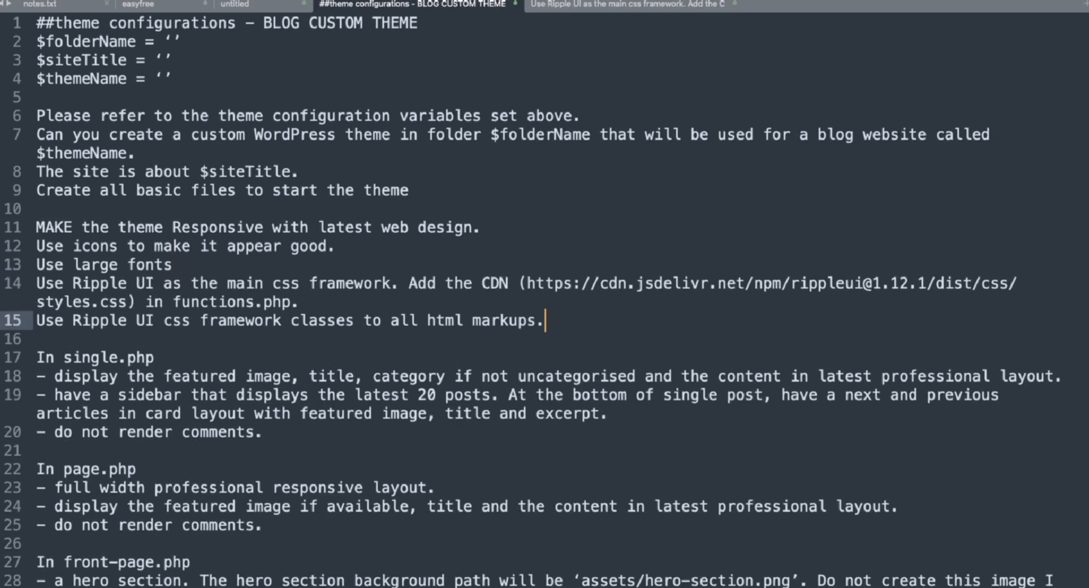
{"action": "mouse_move", "coordinate": [266, 241]}
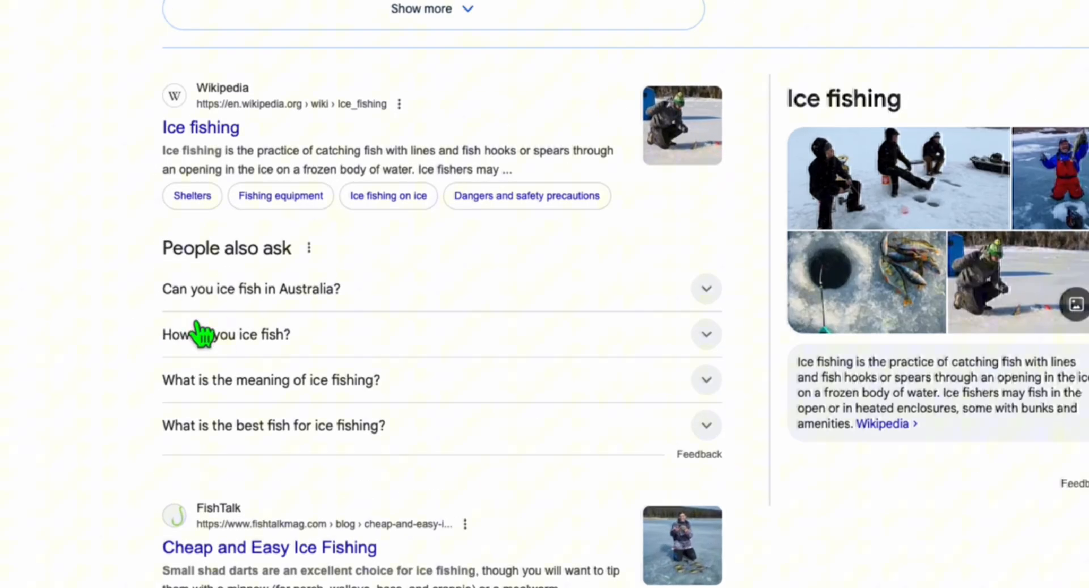
{"action": "mouse_move", "coordinate": [146, 319]}
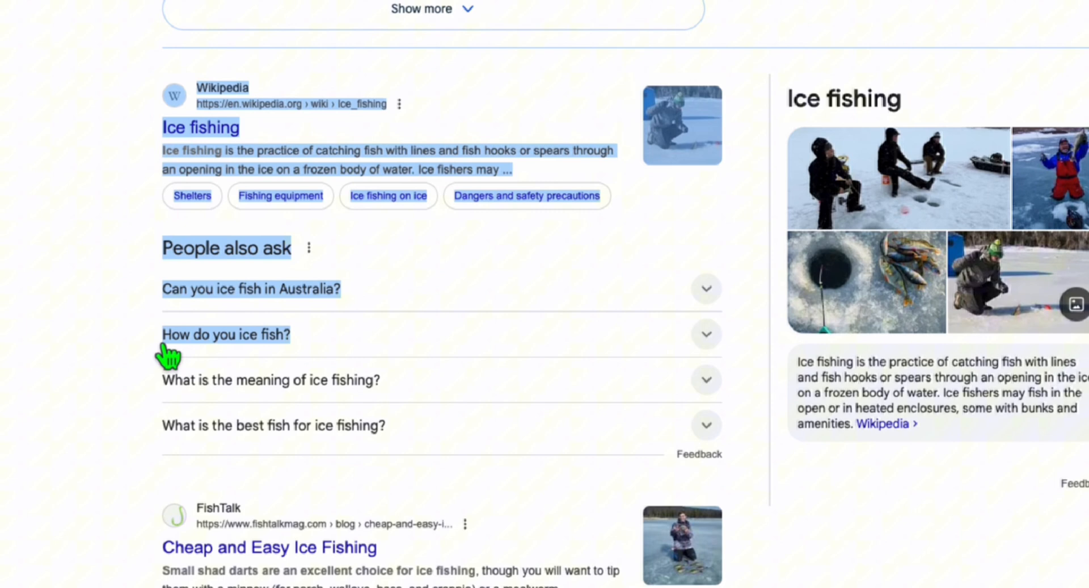
{"action": "mouse_move", "coordinate": [124, 310]}
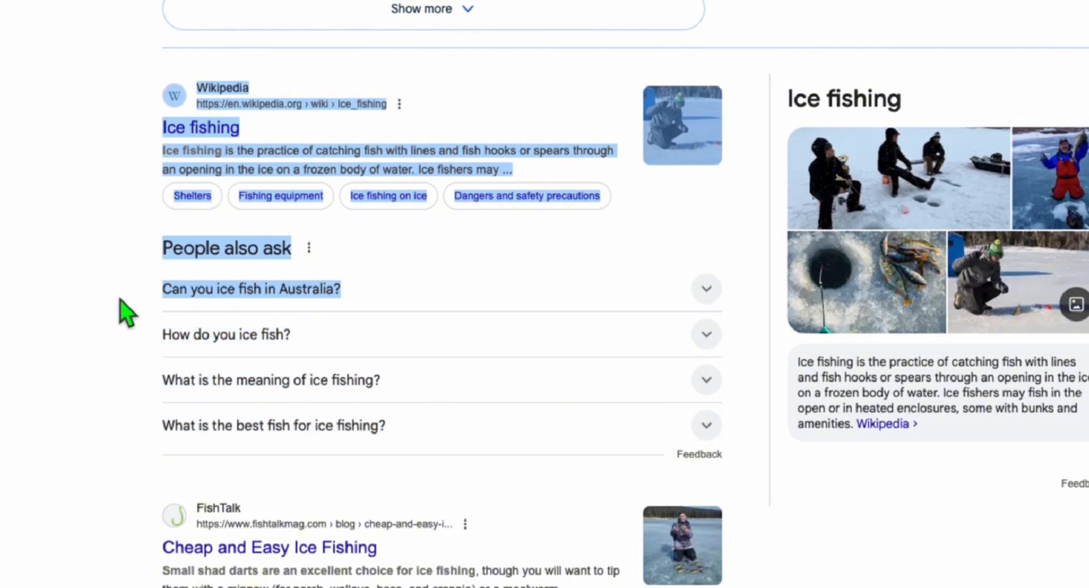
{"action": "mouse_move", "coordinate": [142, 337]}
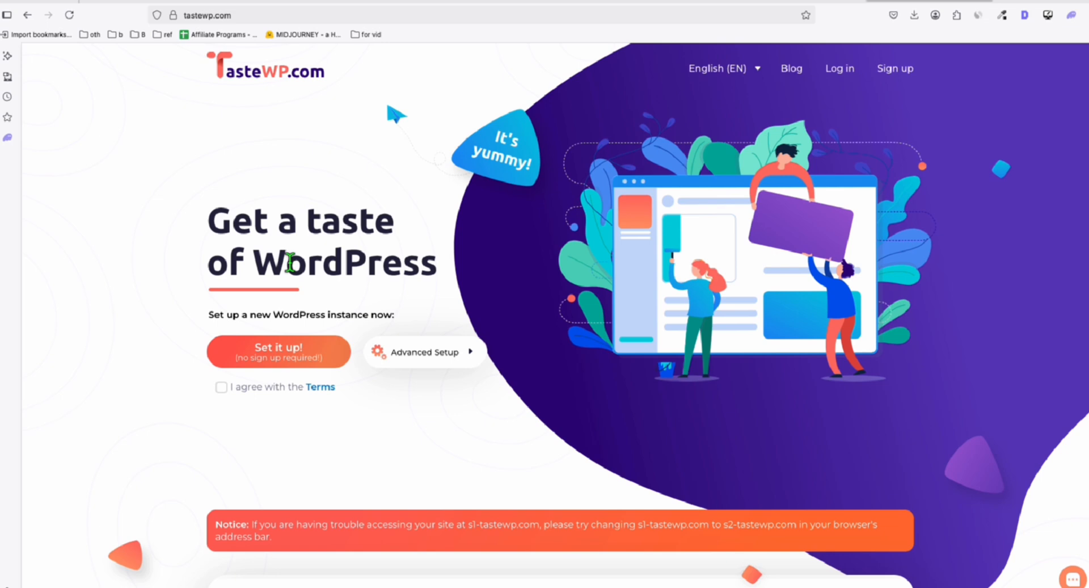
Agree to the TasteWP terms and set up a new temporary WordPress site.
{"action": "left_click", "coordinate": [220, 387]}
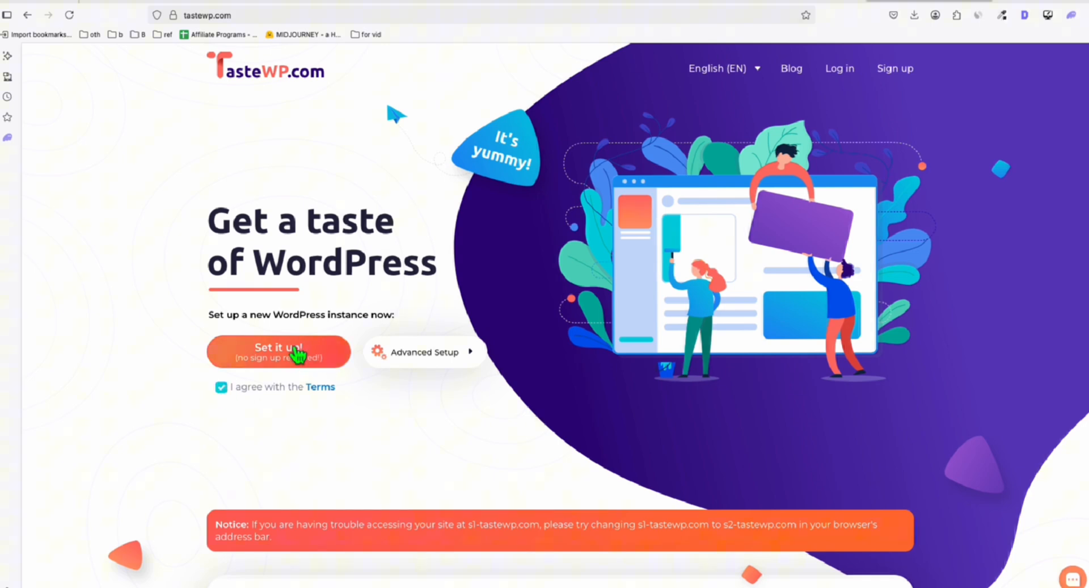
{"action": "left_click", "coordinate": [279, 350]}
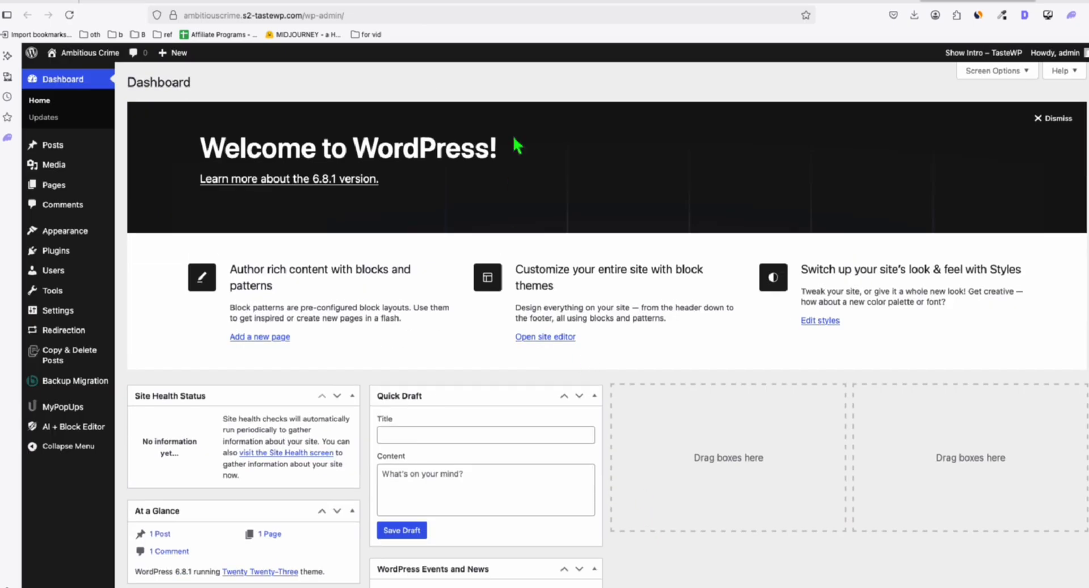
Show the All Posts list, containing only the Hello world! post.
{"action": "left_click", "coordinate": [52, 145]}
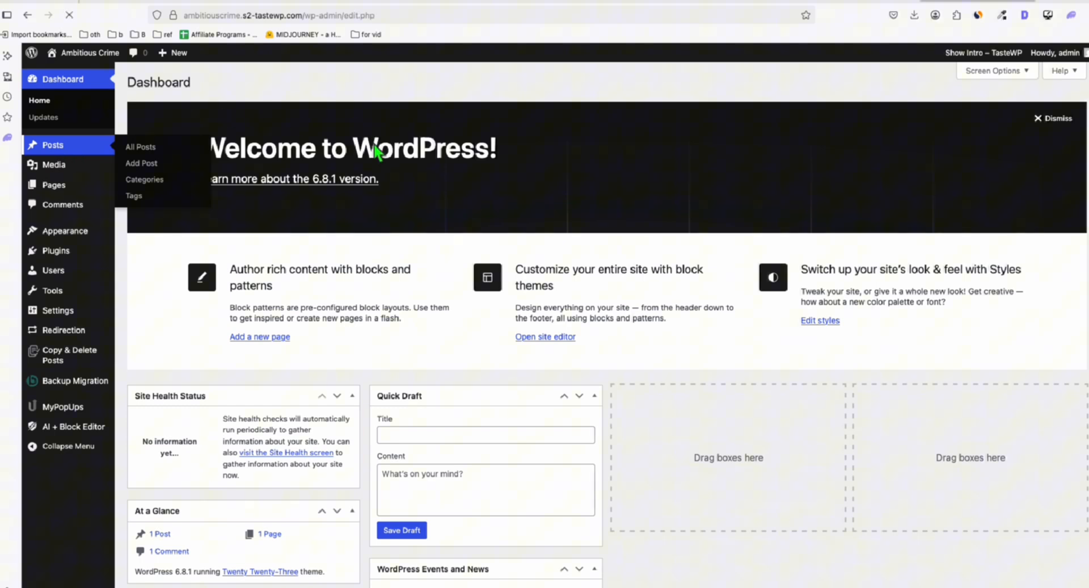
{"action": "left_click", "coordinate": [140, 146]}
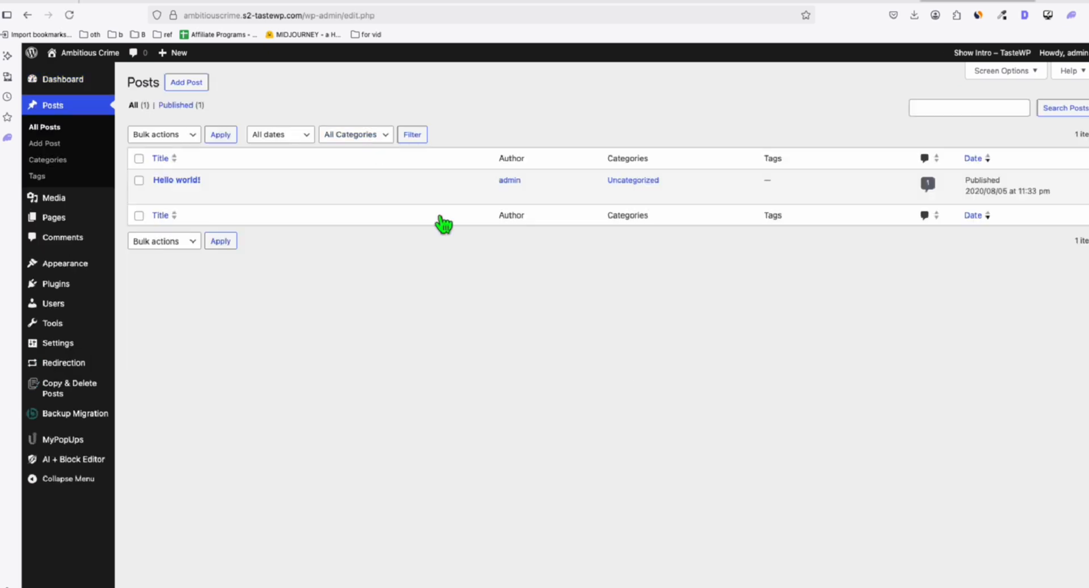
{"action": "mouse_move", "coordinate": [733, 8]}
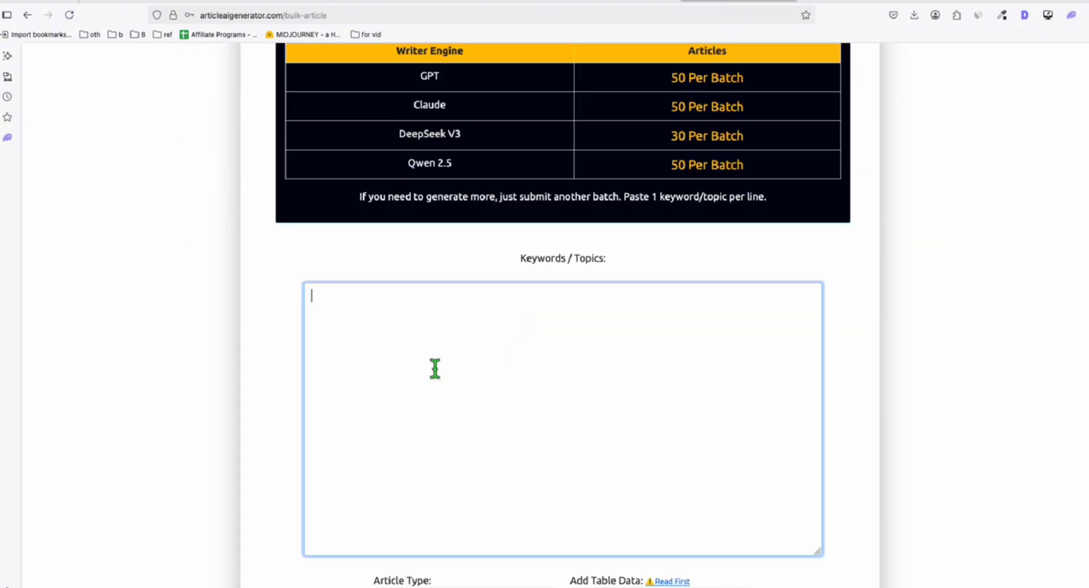
Go to the Bulk Articles generator and review its Auto Post and WordPress URL settings.
{"action": "scroll", "scroll_direction": "down", "scroll_amount": 3}
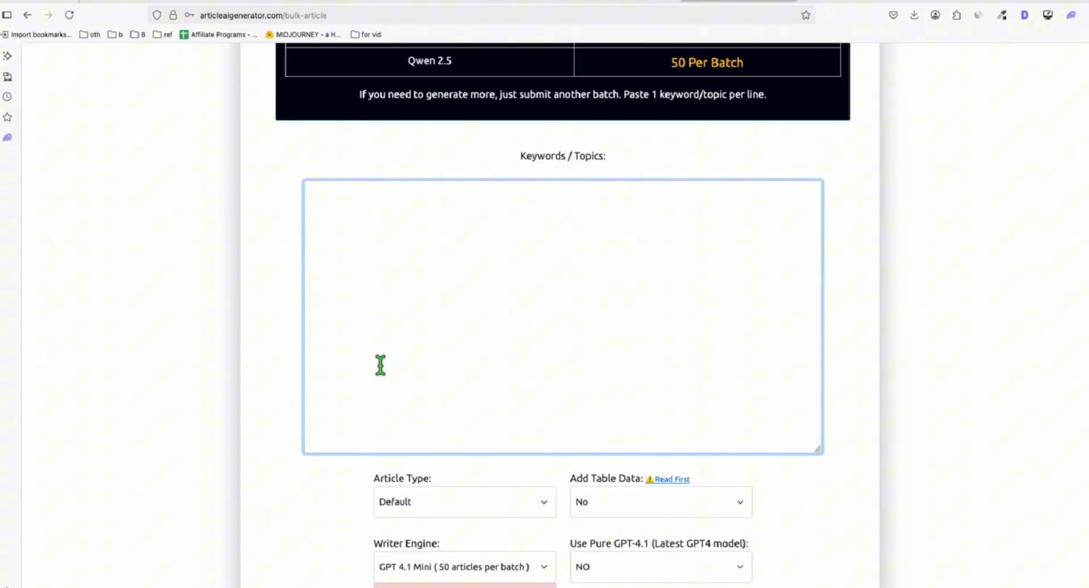
{"action": "mouse_move", "coordinate": [604, 279]}
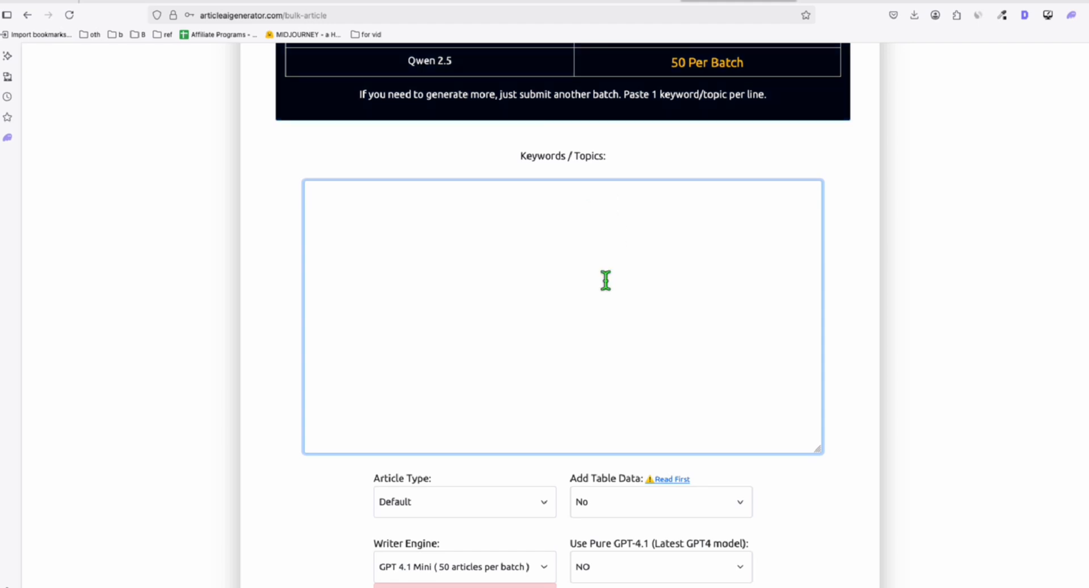
{"action": "scroll", "scroll_direction": "down", "scroll_amount": 3}
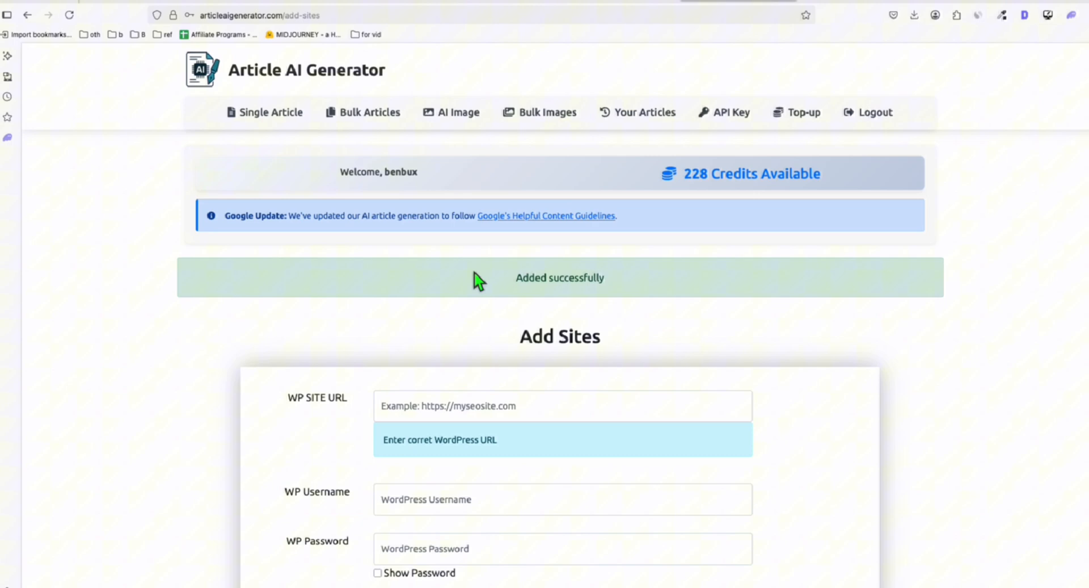
{"action": "left_click", "coordinate": [362, 112]}
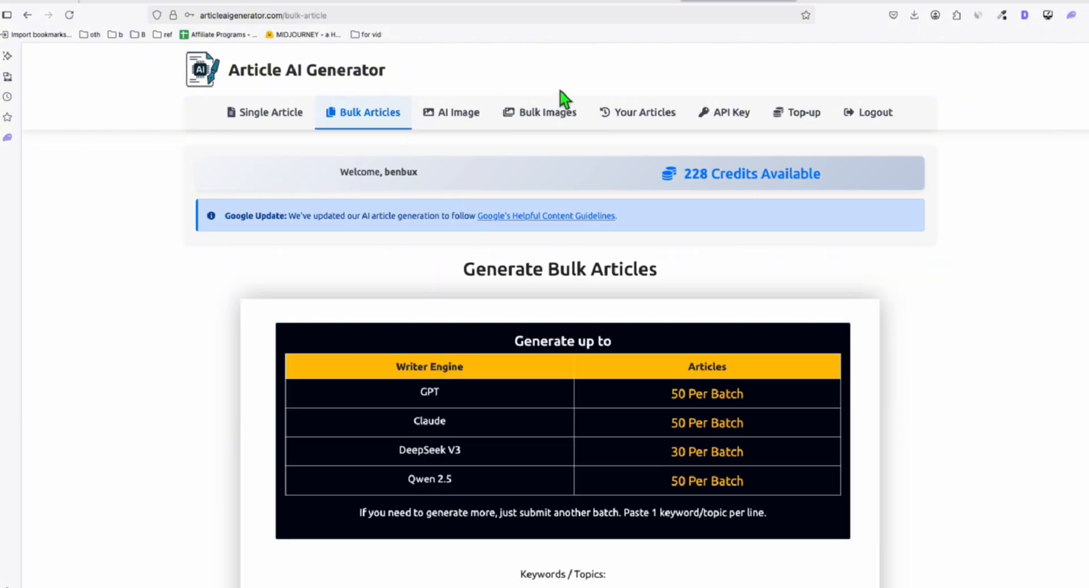
{"action": "scroll", "scroll_direction": "down", "scroll_amount": 3}
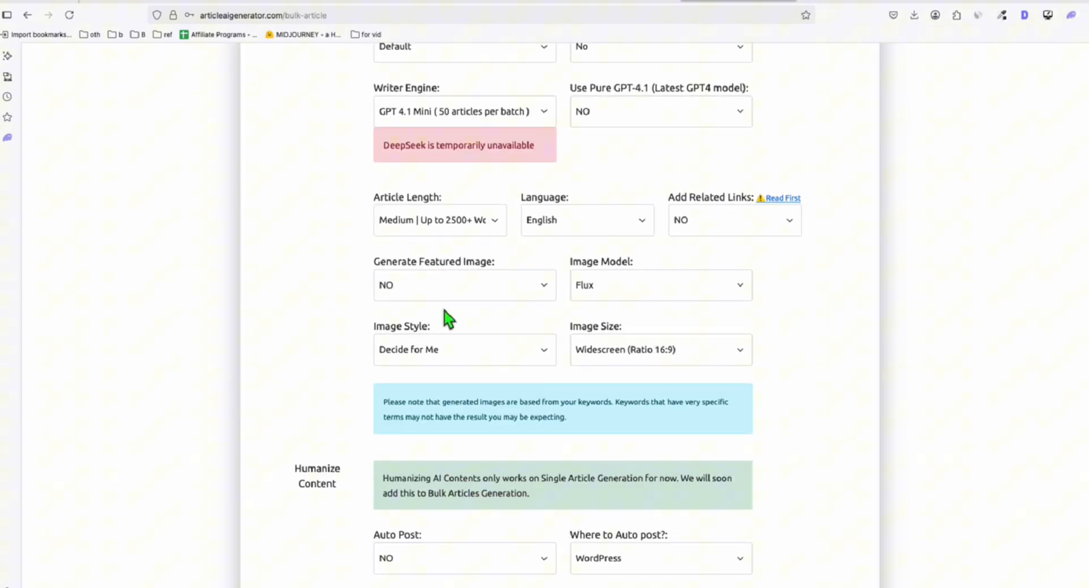
{"action": "scroll", "scroll_direction": "down", "scroll_amount": 3}
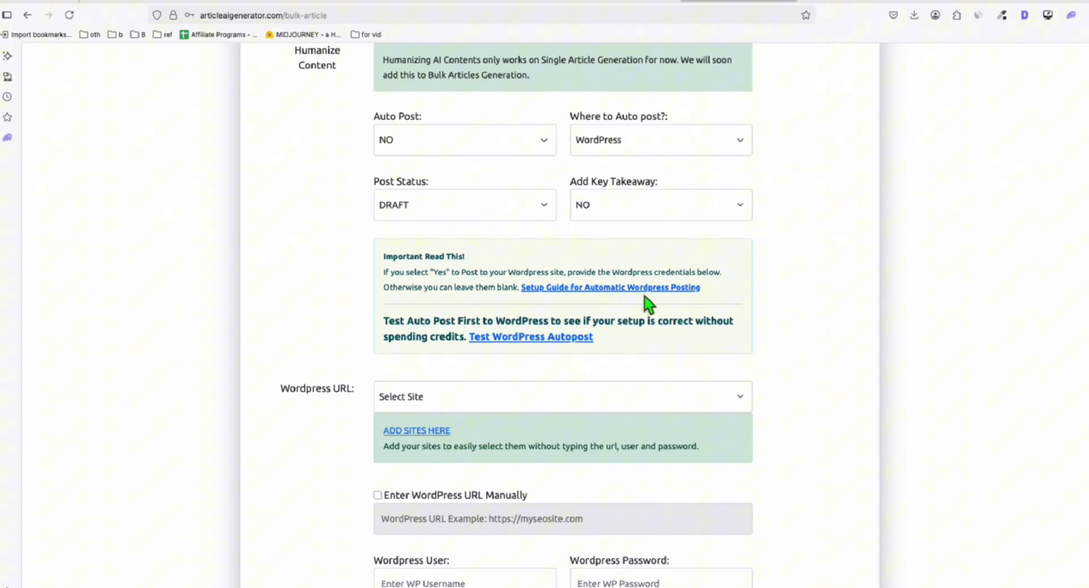
{"action": "mouse_move", "coordinate": [931, 33]}
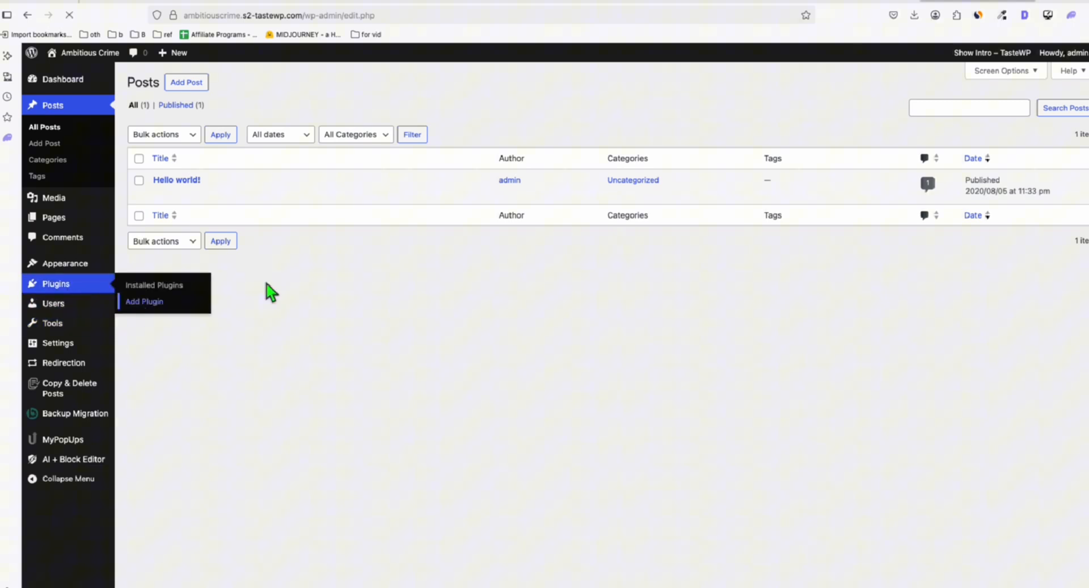
Upload and activate the JSON Basic Authentication plugin, then go to the permalink settings.
{"action": "left_click", "coordinate": [144, 300]}
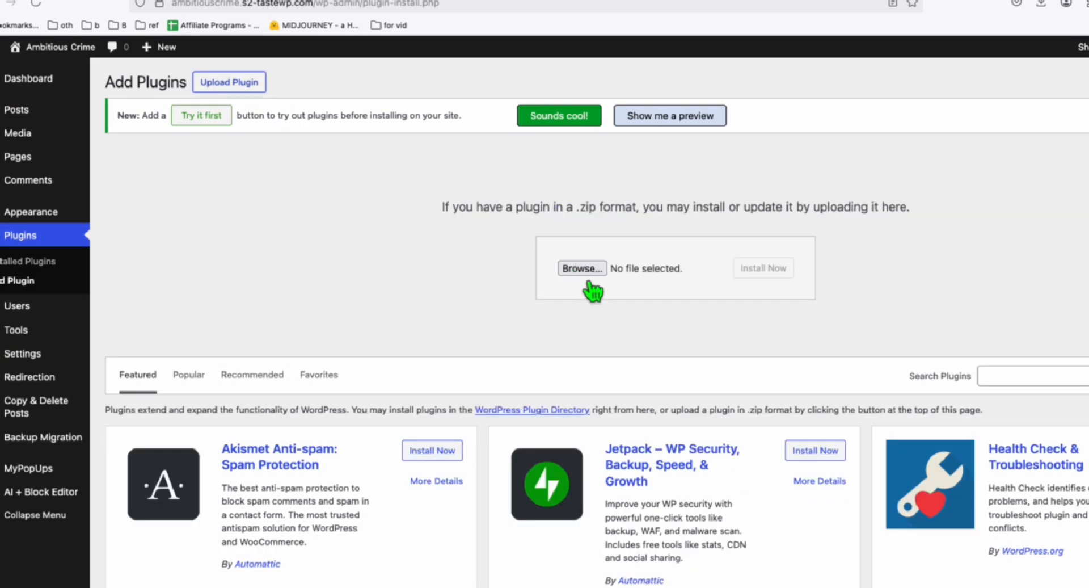
{"action": "left_click", "coordinate": [581, 269]}
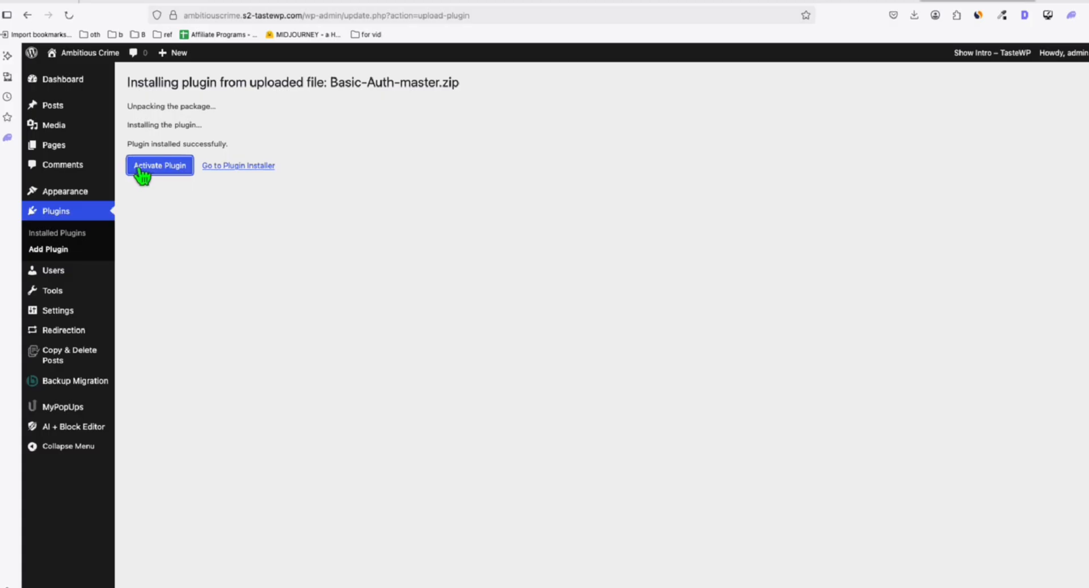
{"action": "left_click", "coordinate": [160, 165]}
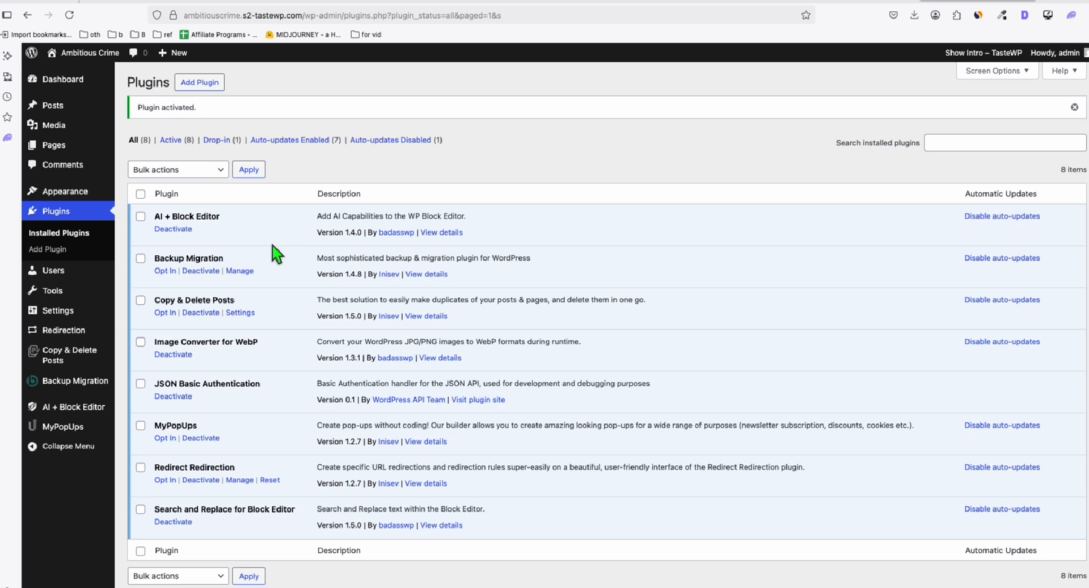
{"action": "mouse_move", "coordinate": [58, 309]}
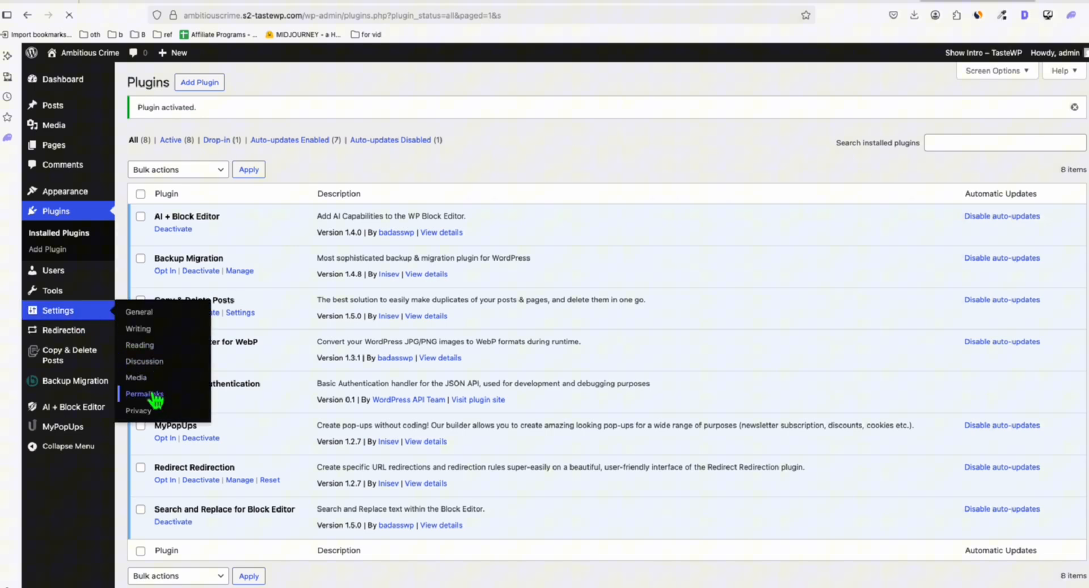
{"action": "left_click", "coordinate": [145, 394]}
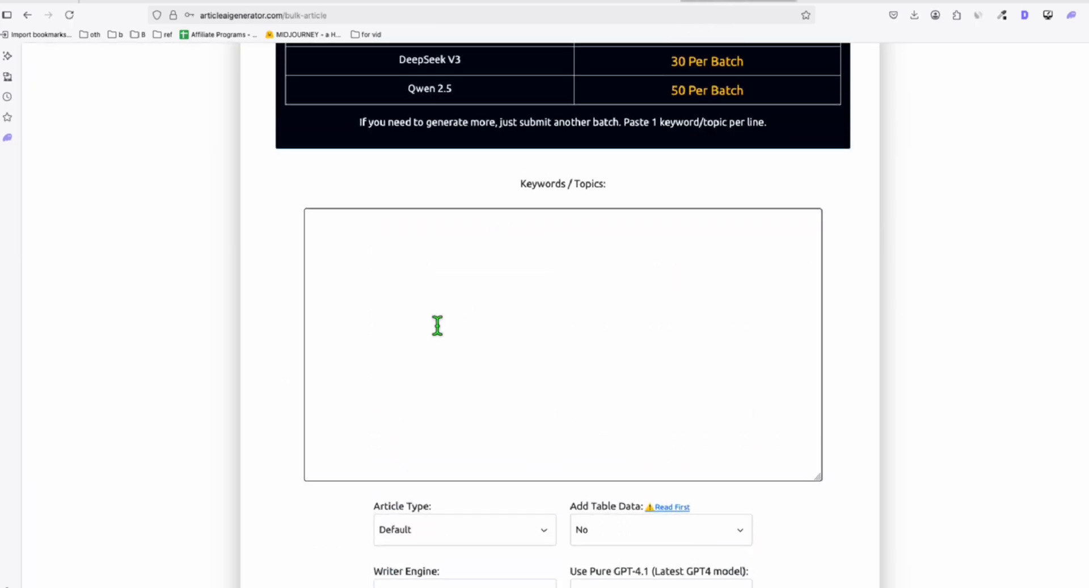
Enter the ice-fishing topics as keywords and turn on featured image generation.
{"action": "left_click", "coordinate": [437, 327]}
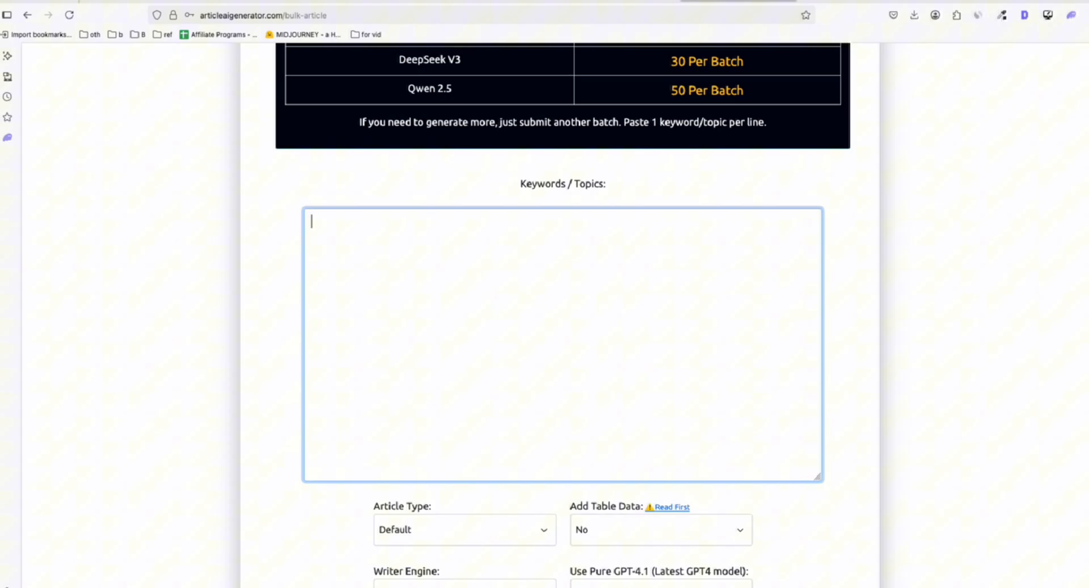
{"action": "left_click", "coordinate": [789, 4]}
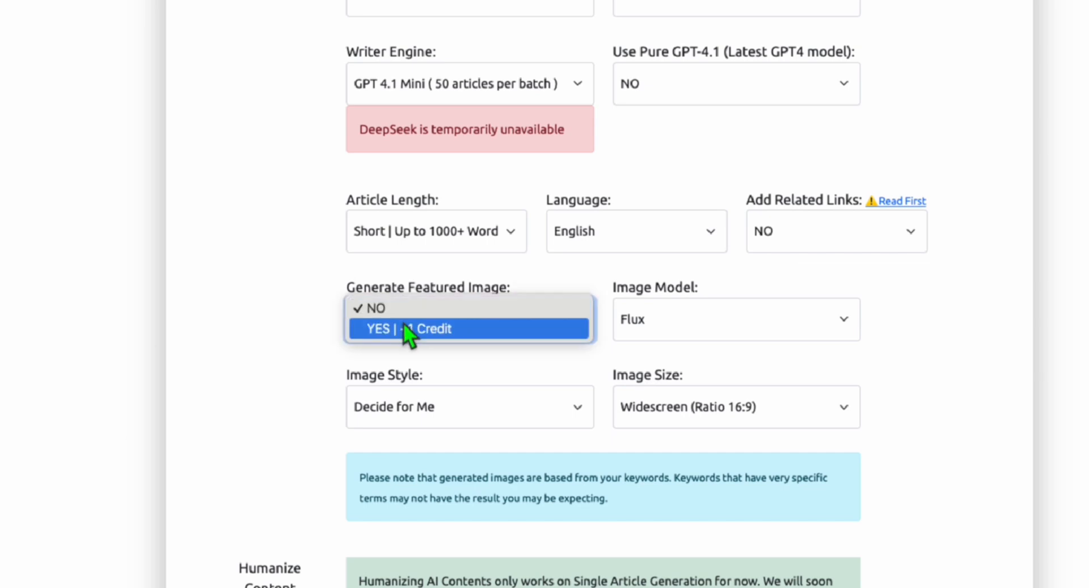
{"action": "left_click", "coordinate": [413, 328]}
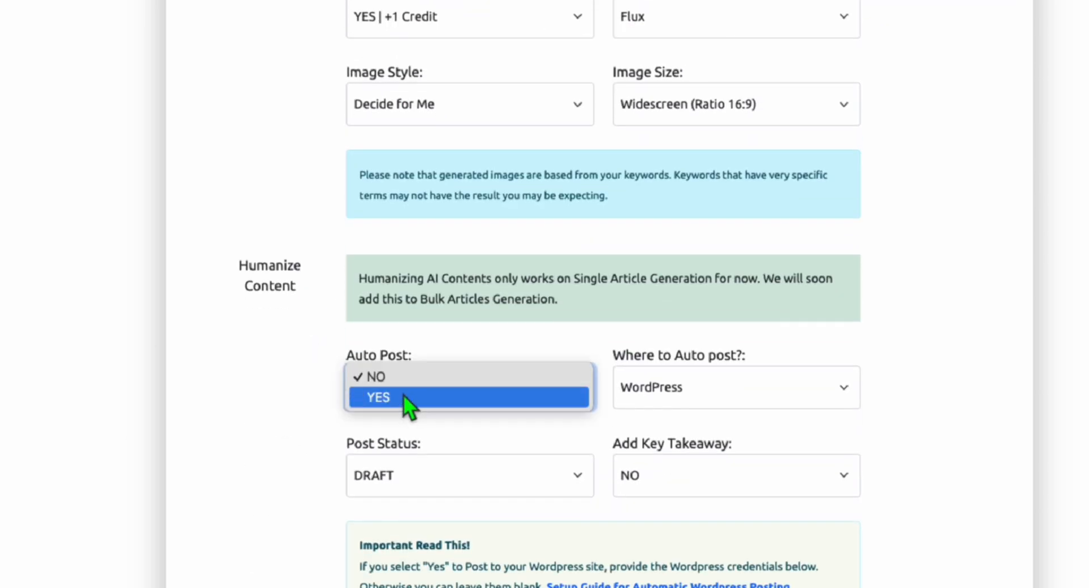
Enable auto-posting and pick the ambitiouscrime TasteWP site as the target.
{"action": "left_click", "coordinate": [379, 397]}
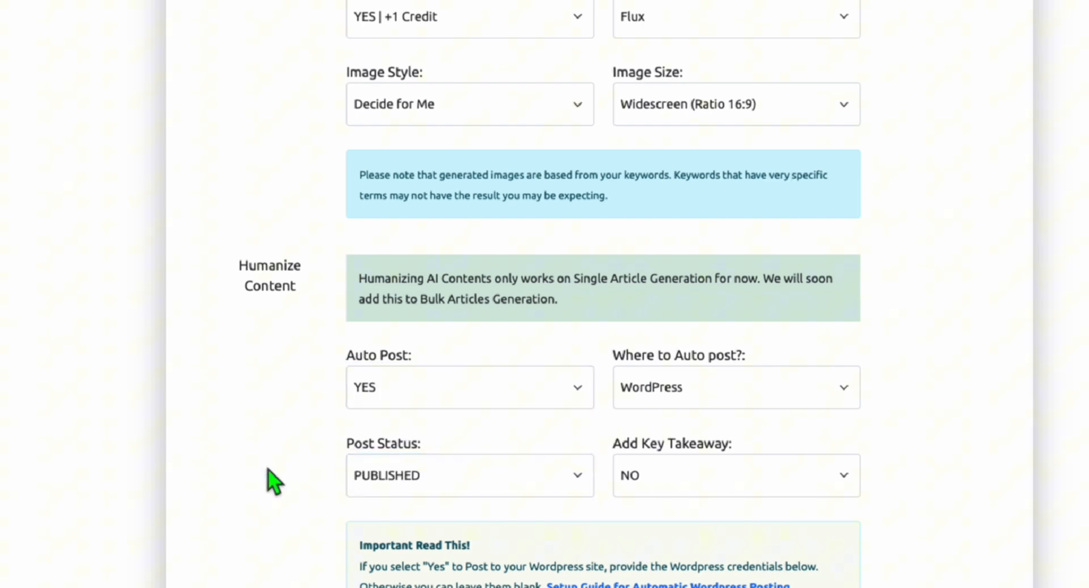
{"action": "left_click", "coordinate": [470, 387]}
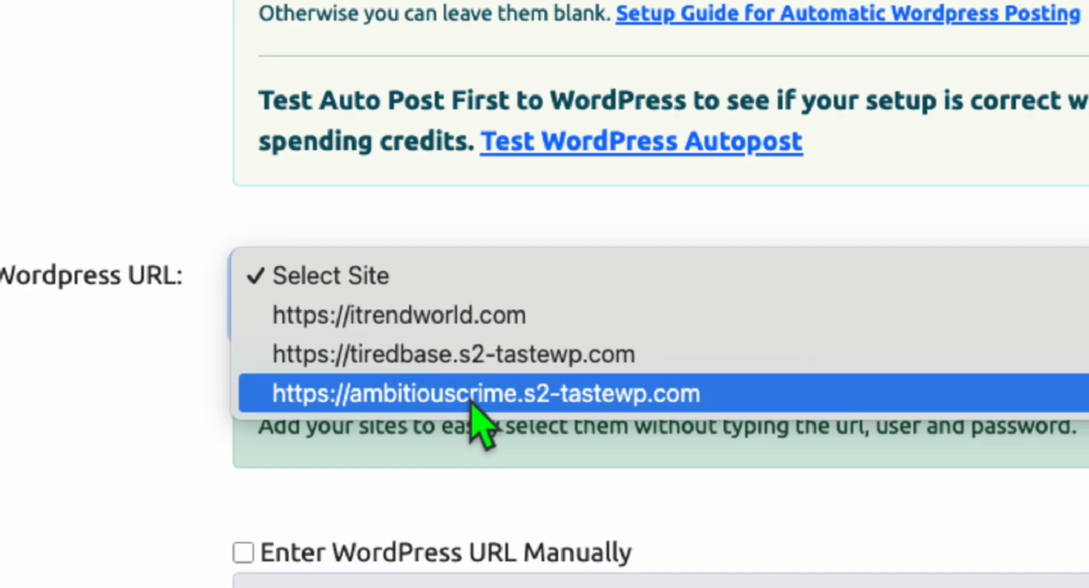
{"action": "left_click", "coordinate": [475, 393]}
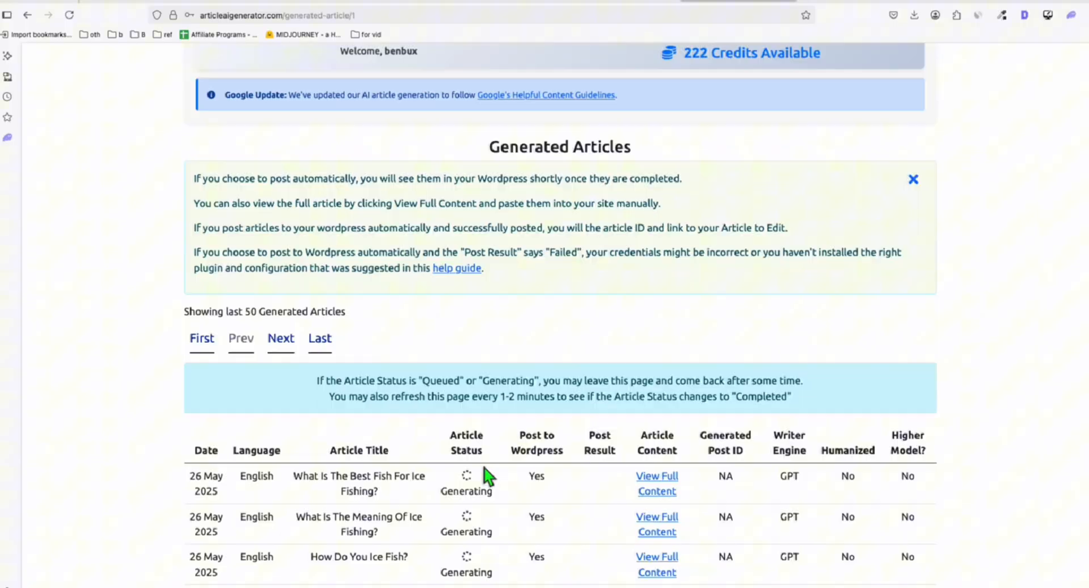
{"action": "scroll", "scroll_direction": "down", "scroll_amount": 3}
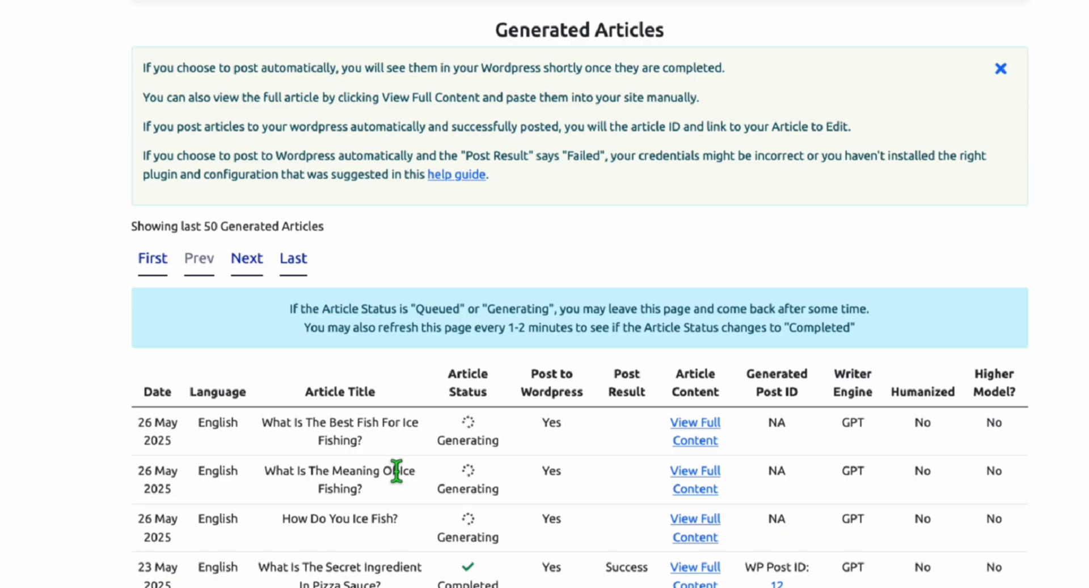
Fill $folderName and $themeName with ice_fishing_theme_sonnet4_ripple.
{"action": "left_click", "coordinate": [412, 5]}
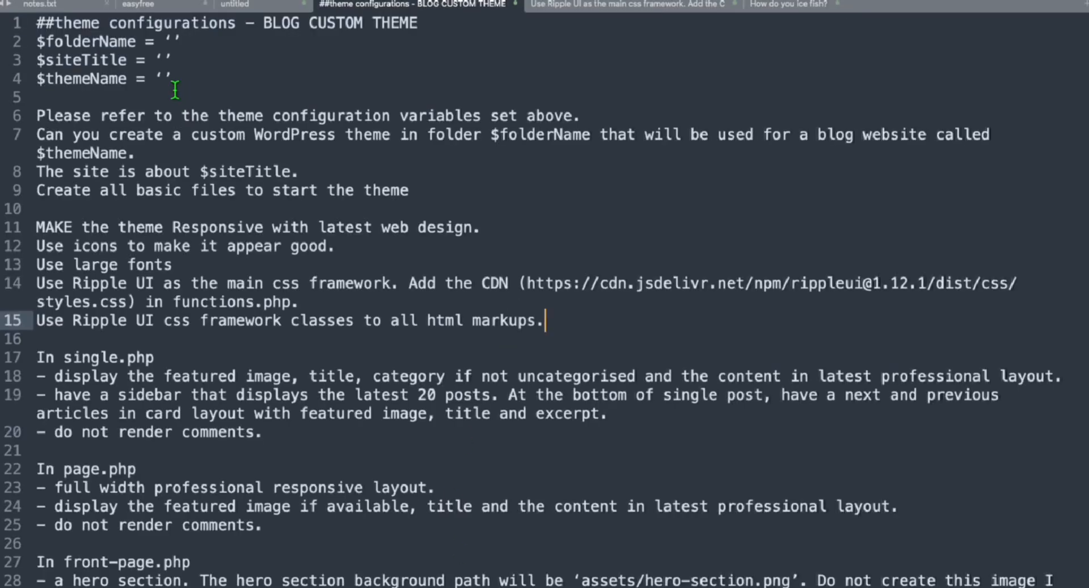
{"action": "left_click", "coordinate": [171, 41]}
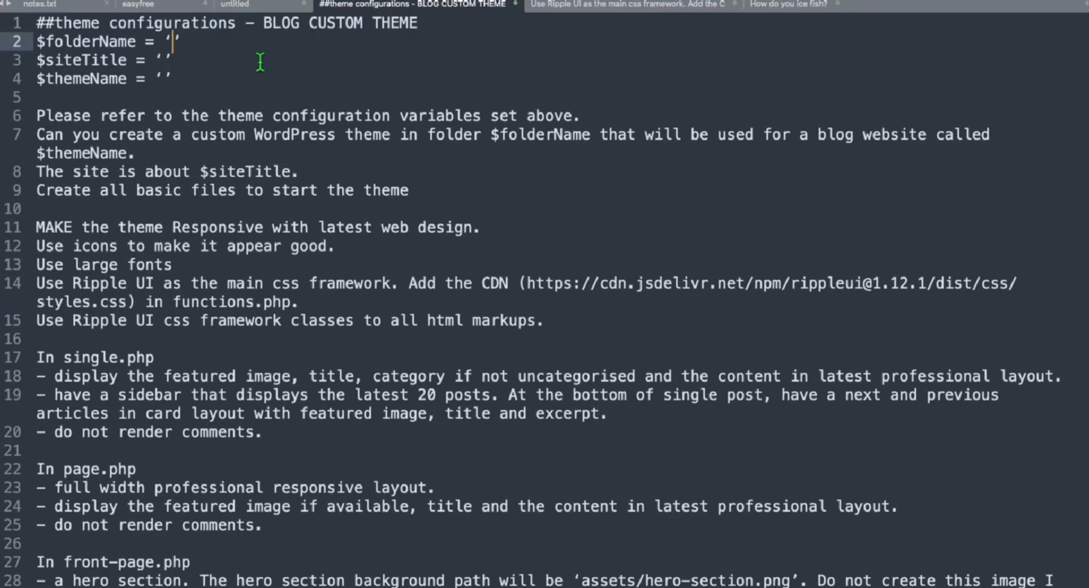
{"action": "type", "text": "ice_fishing_theme_sonnet4_ripple"}
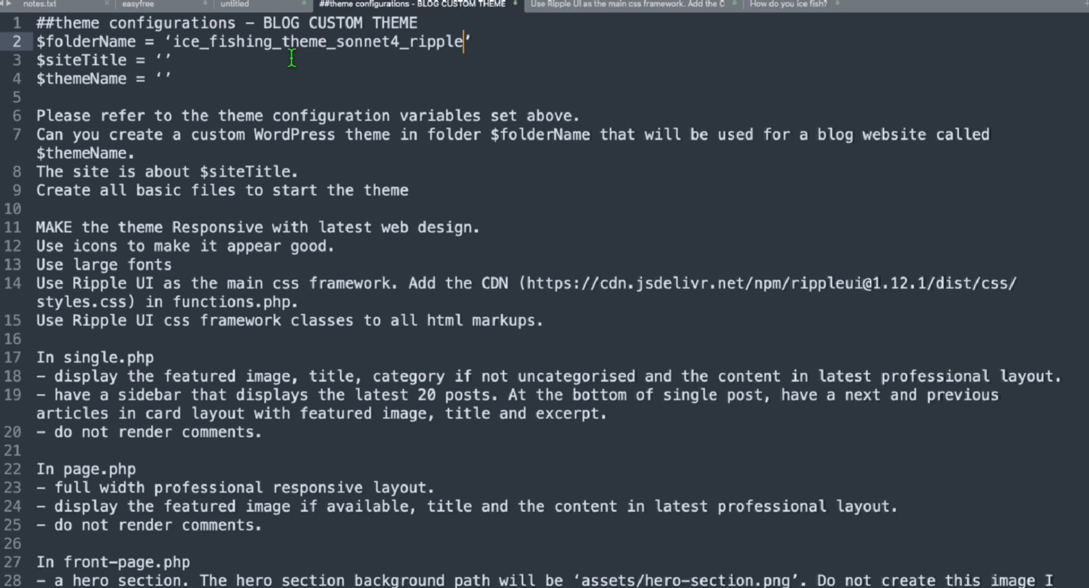
{"action": "double_click", "coordinate": [313, 41]}
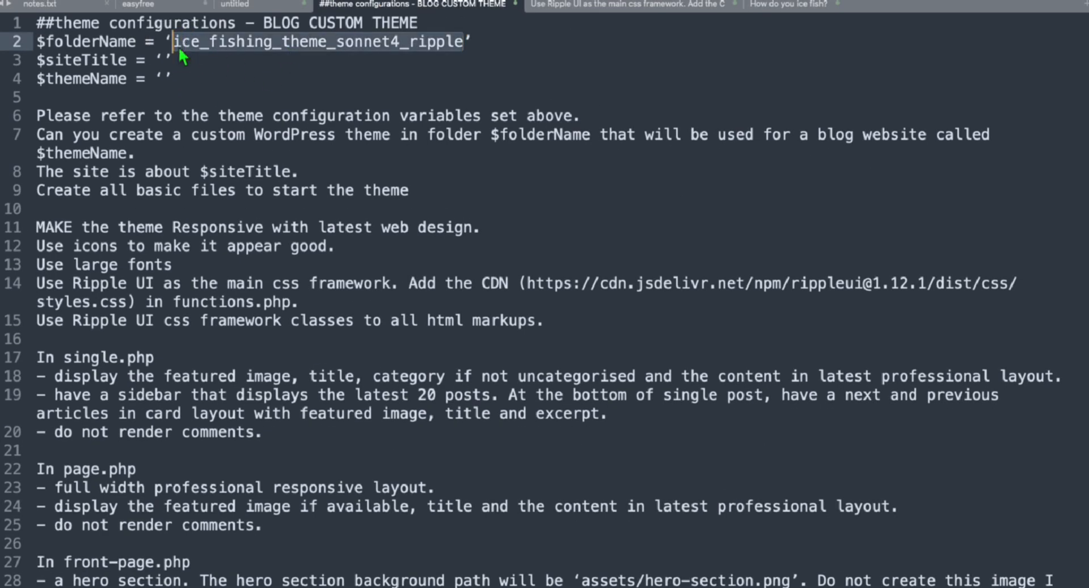
{"action": "type", "text": "ice_fishing_theme_sonnet4_ripple"}
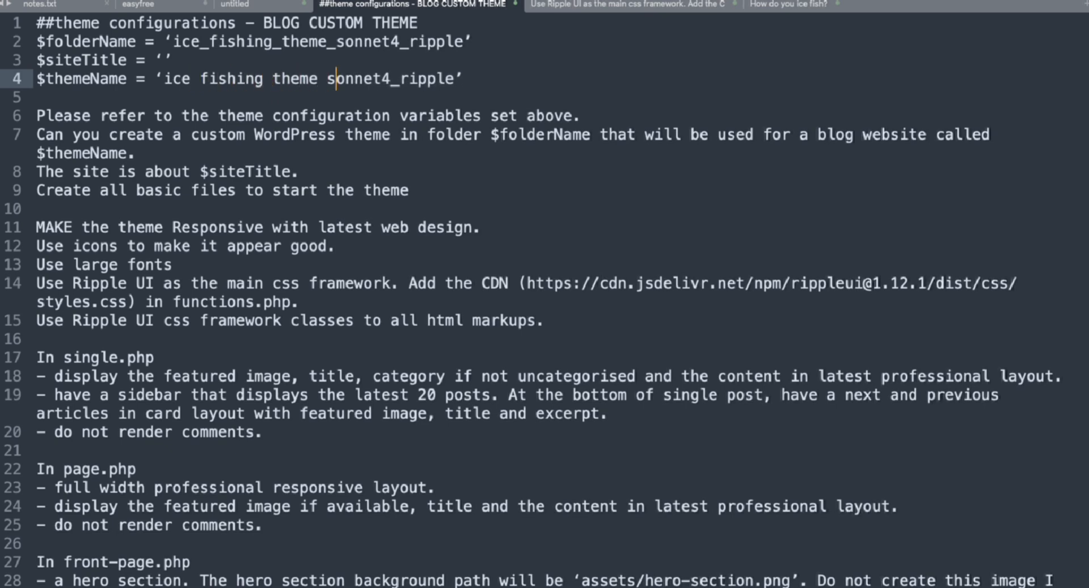
Set the site title to 'Ice Fishing Guide'.
{"action": "type", "text": "I"}
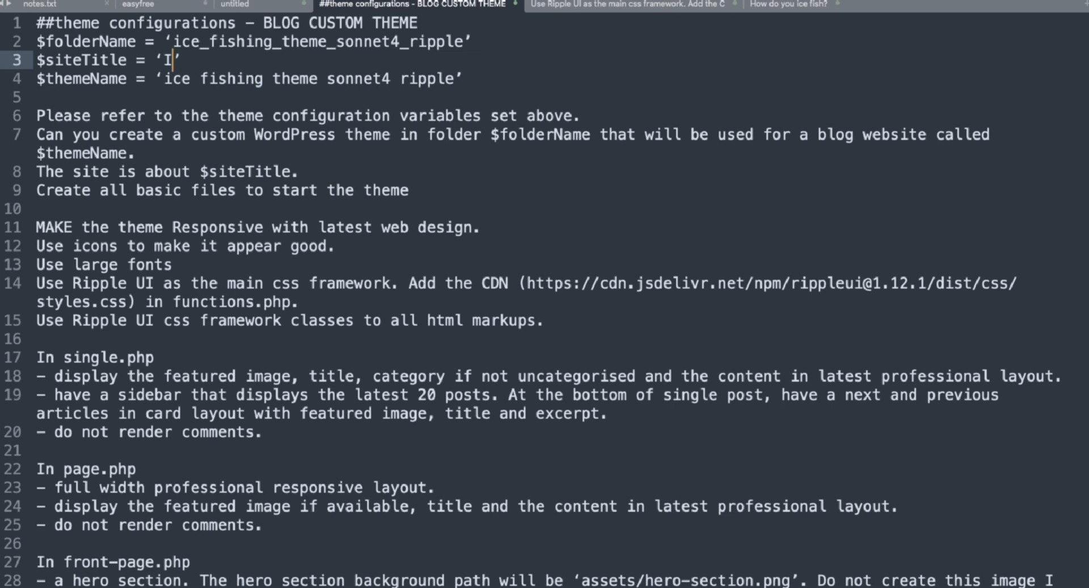
{"action": "type", "text": "ce Fishing Guide"}
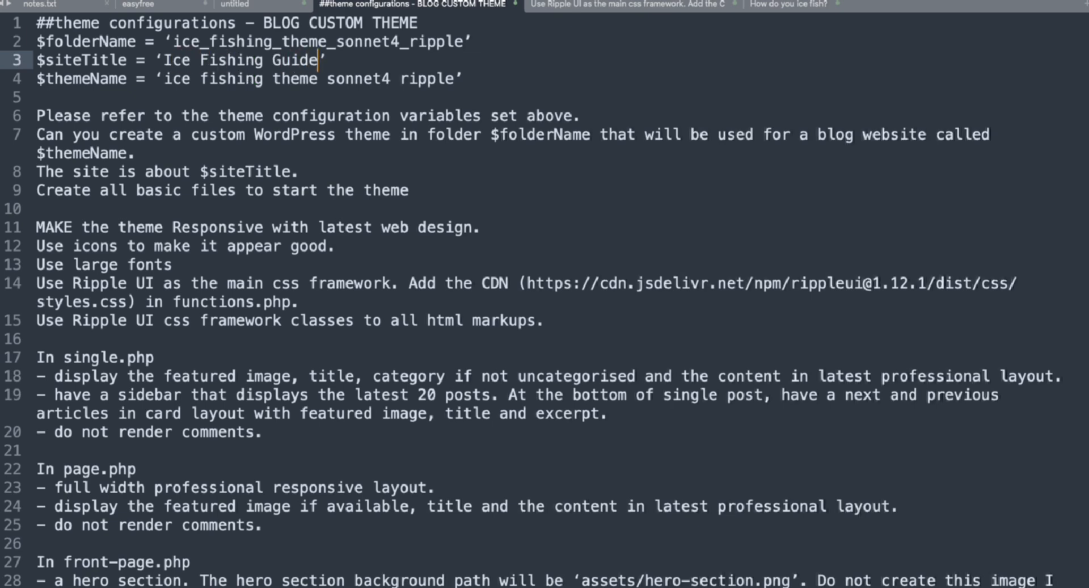
{"action": "mouse_move", "coordinate": [288, 164]}
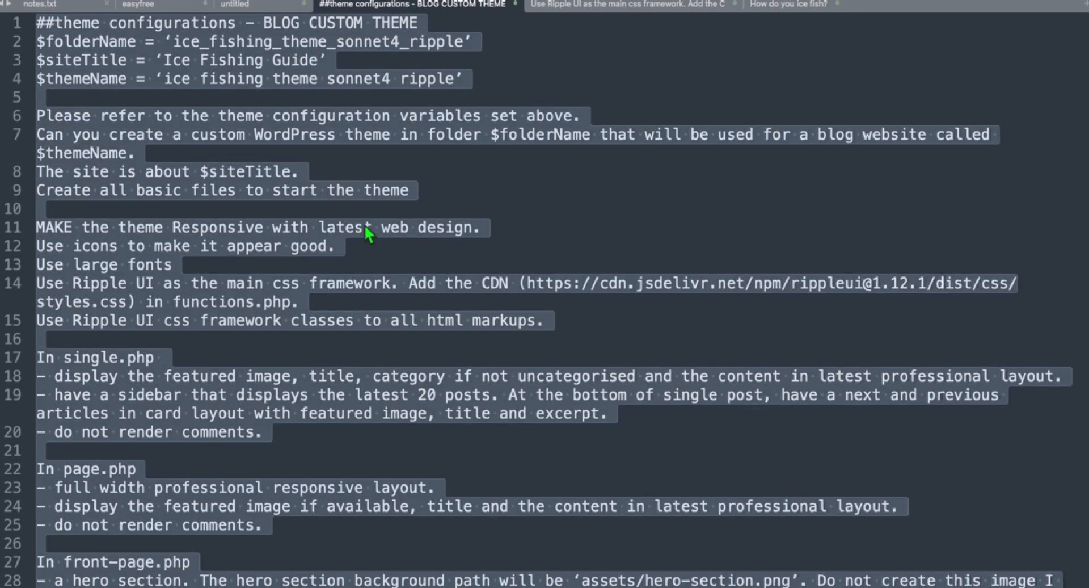
{"action": "mouse_move", "coordinate": [366, 234]}
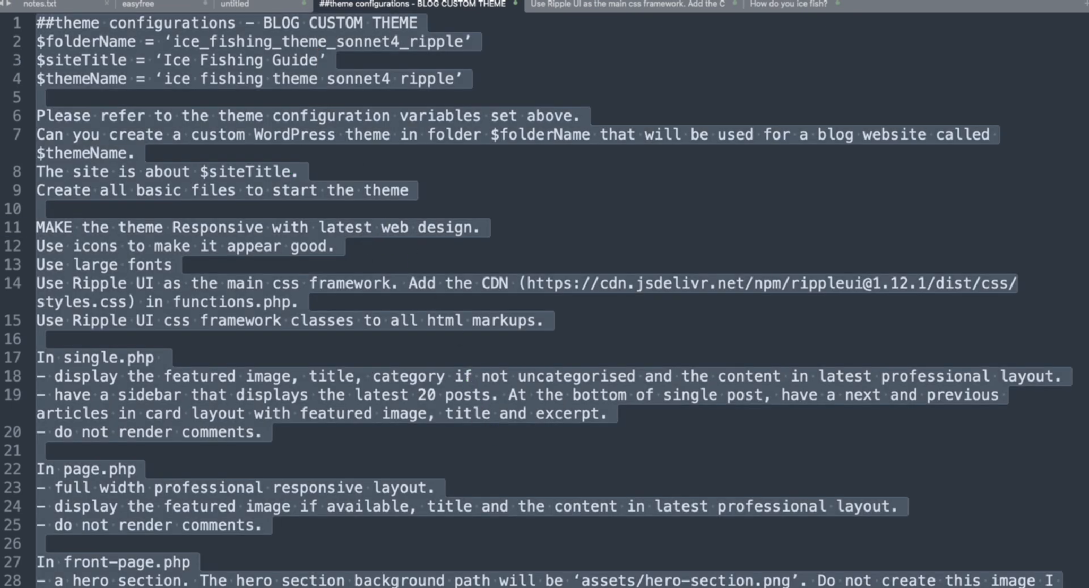
Refresh the Generated Articles page to show the three articles Completed with WP Post IDs.
{"action": "left_click", "coordinate": [9, 220]}
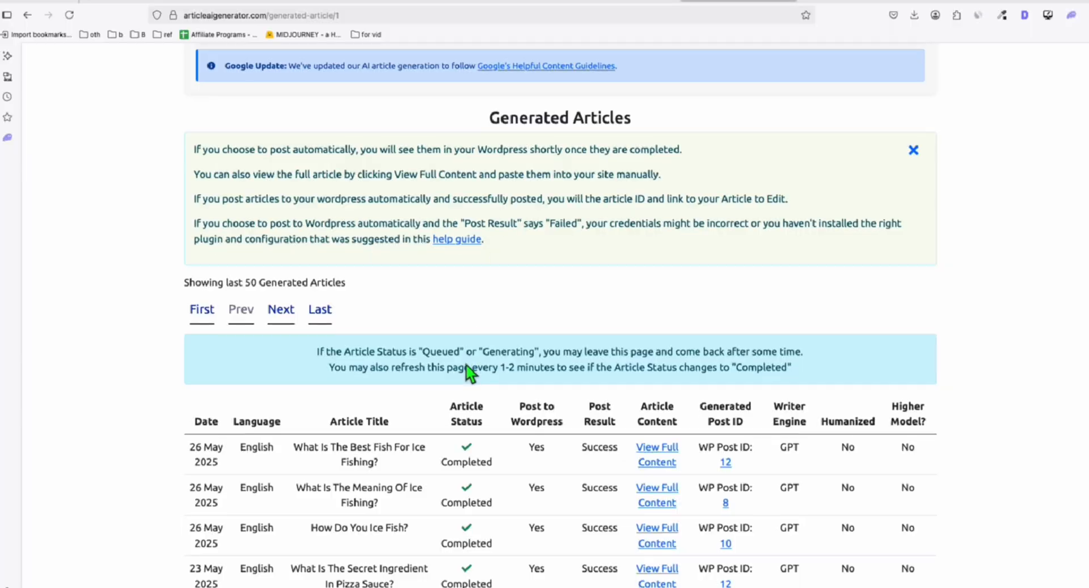
{"action": "scroll", "scroll_direction": "down", "scroll_amount": 3}
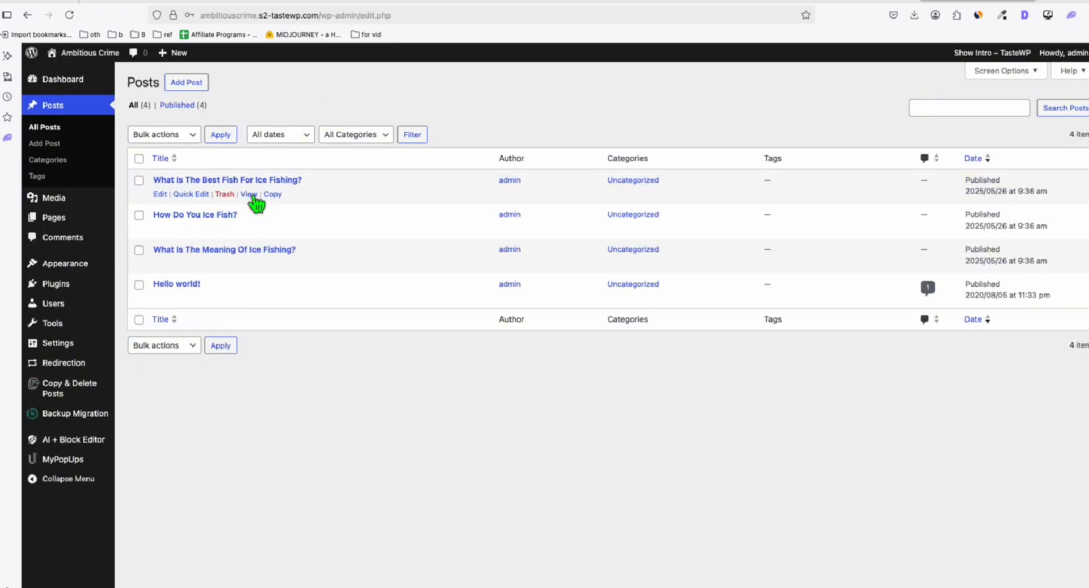
View the What Is The Best Fish For Ice Fishing? post and read through its content.
{"action": "left_click", "coordinate": [248, 194]}
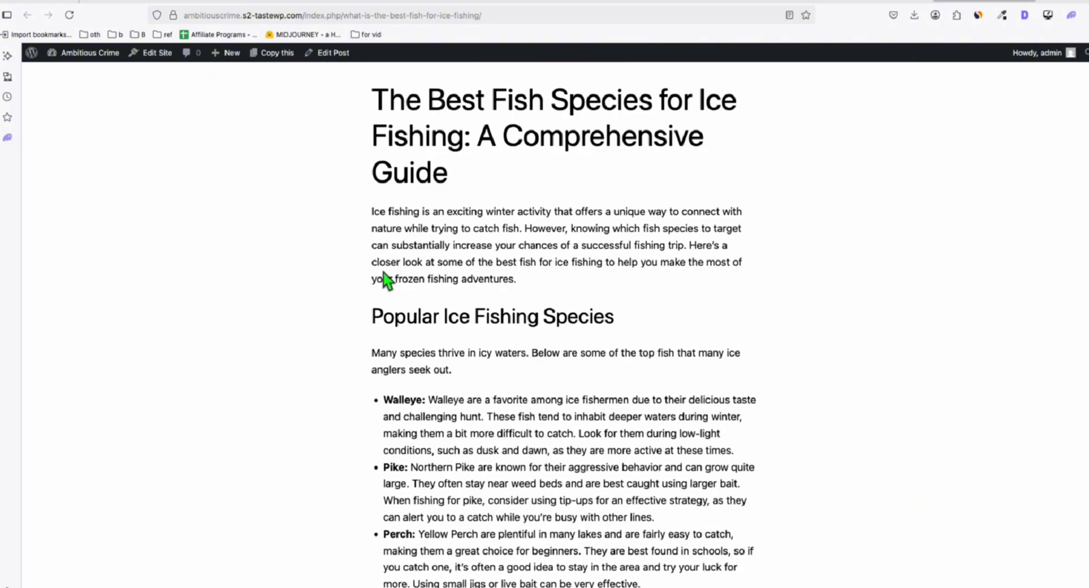
{"action": "scroll", "scroll_direction": "down", "scroll_amount": 3}
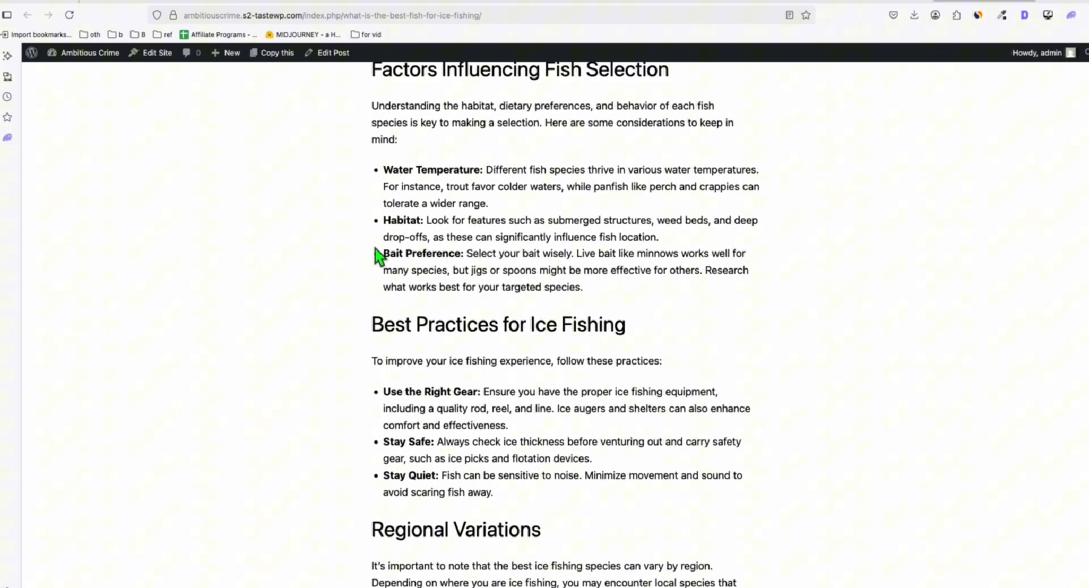
{"action": "scroll", "scroll_direction": "down", "scroll_amount": 3}
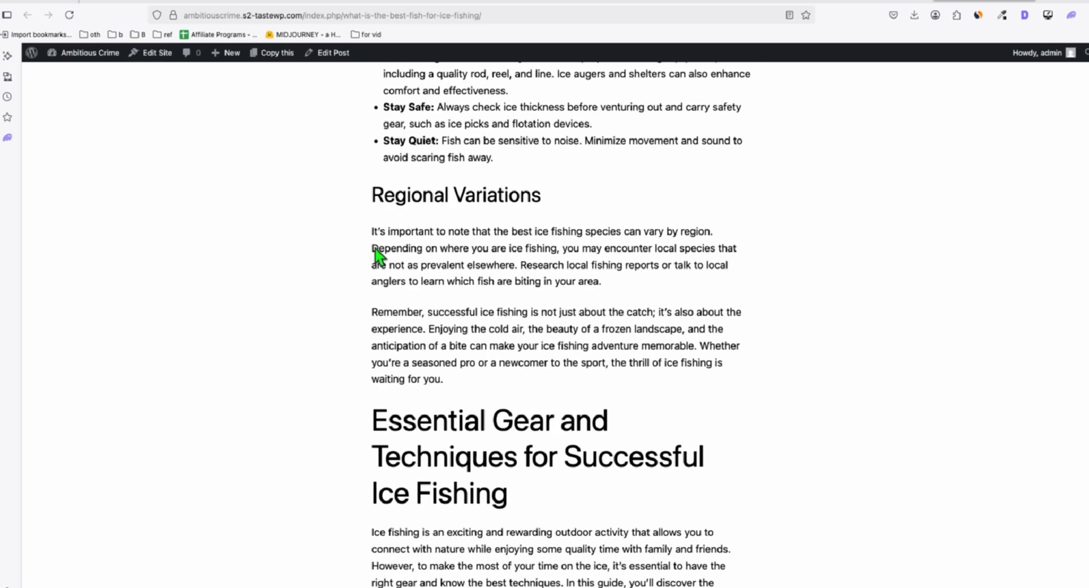
{"action": "scroll", "scroll_direction": "down", "scroll_amount": 3}
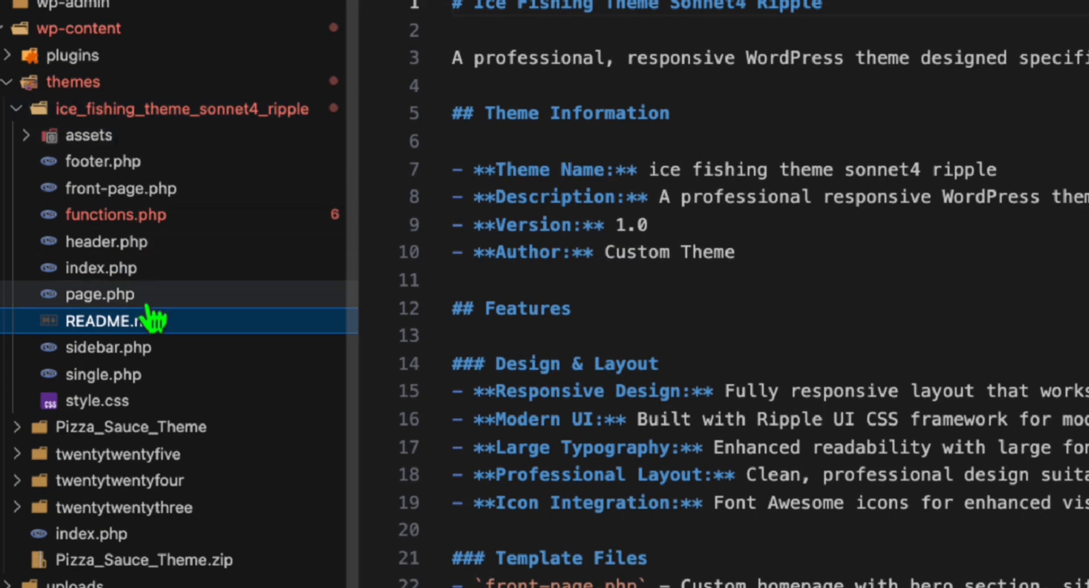
{"action": "mouse_move", "coordinate": [122, 162]}
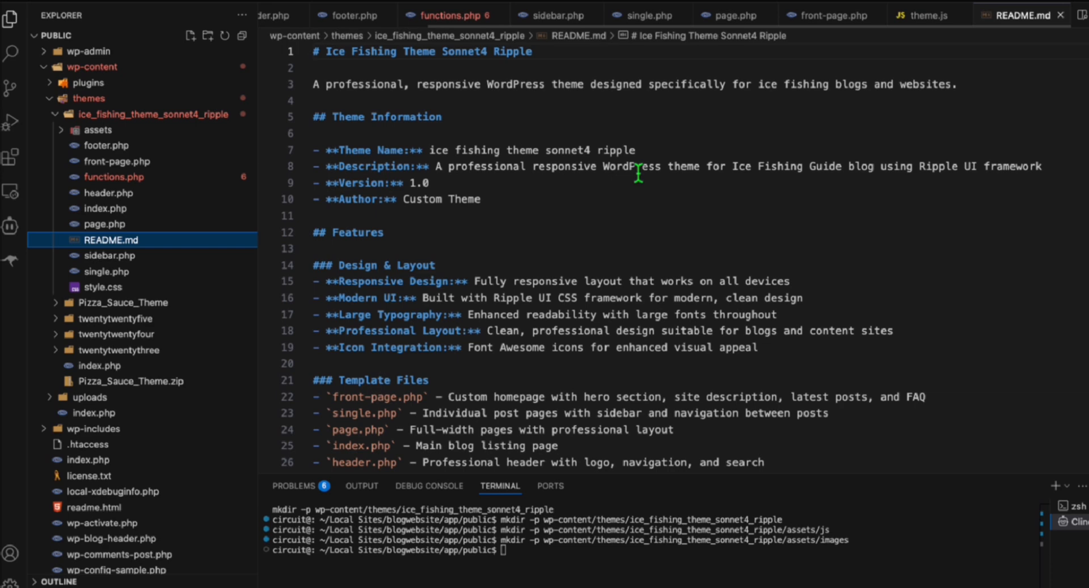
{"action": "mouse_move", "coordinate": [195, 153]}
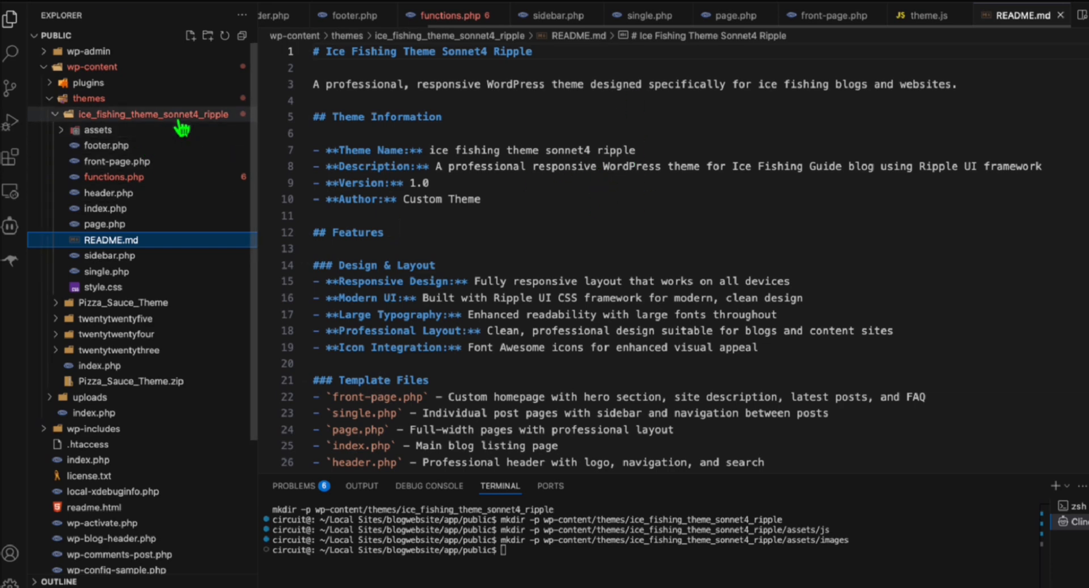
Compress the ice_fishing_theme_sonnet4_ripple folder in the themes directory into a zip.
{"action": "right_click", "coordinate": [154, 114]}
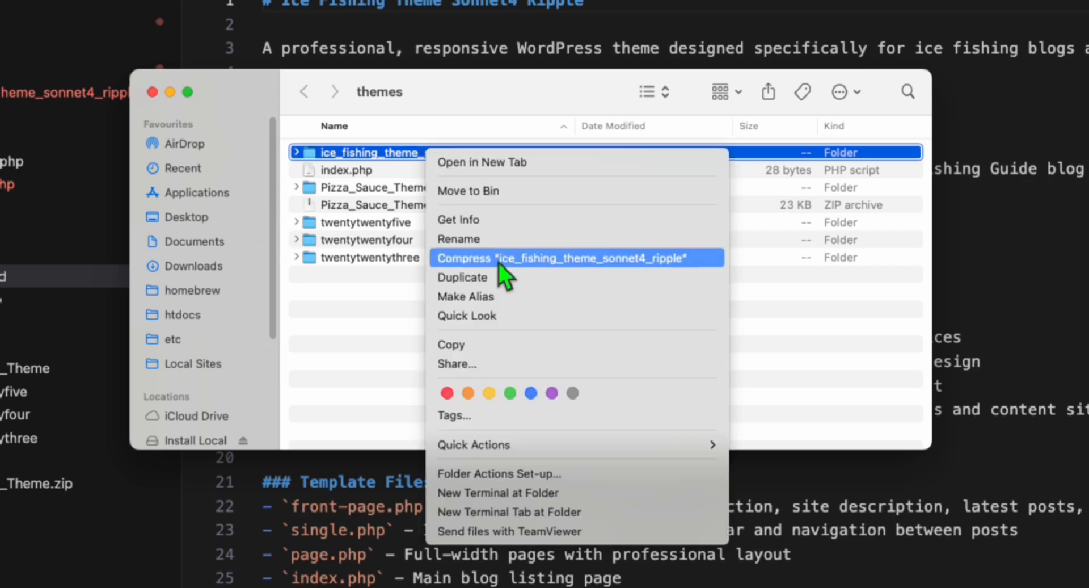
{"action": "left_click", "coordinate": [562, 258]}
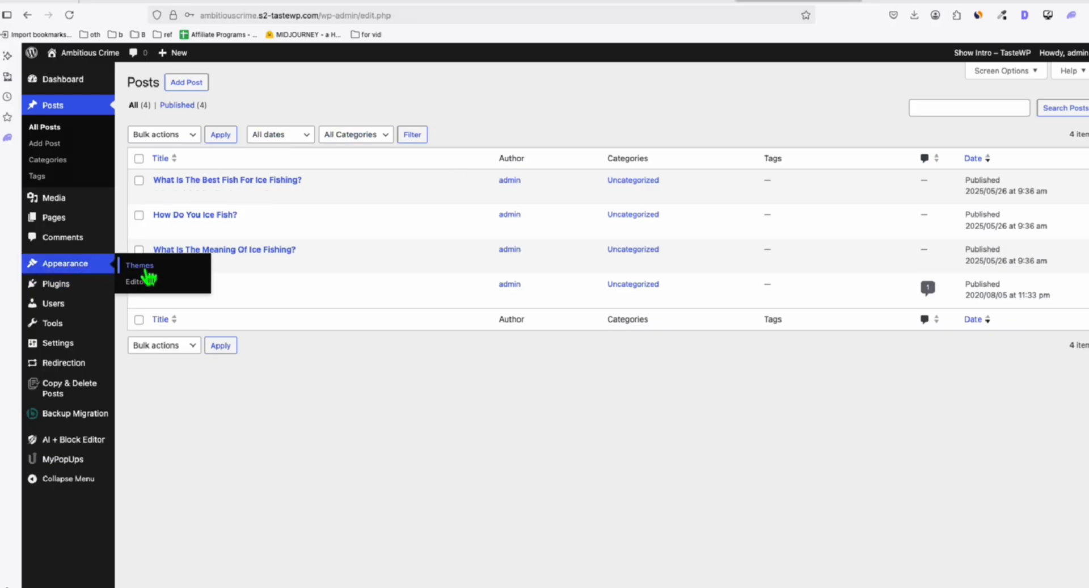
Upload ice_fishing_theme_sonnet4_ripple.zip under Appearance > Themes, install it and activate it.
{"action": "left_click", "coordinate": [139, 265]}
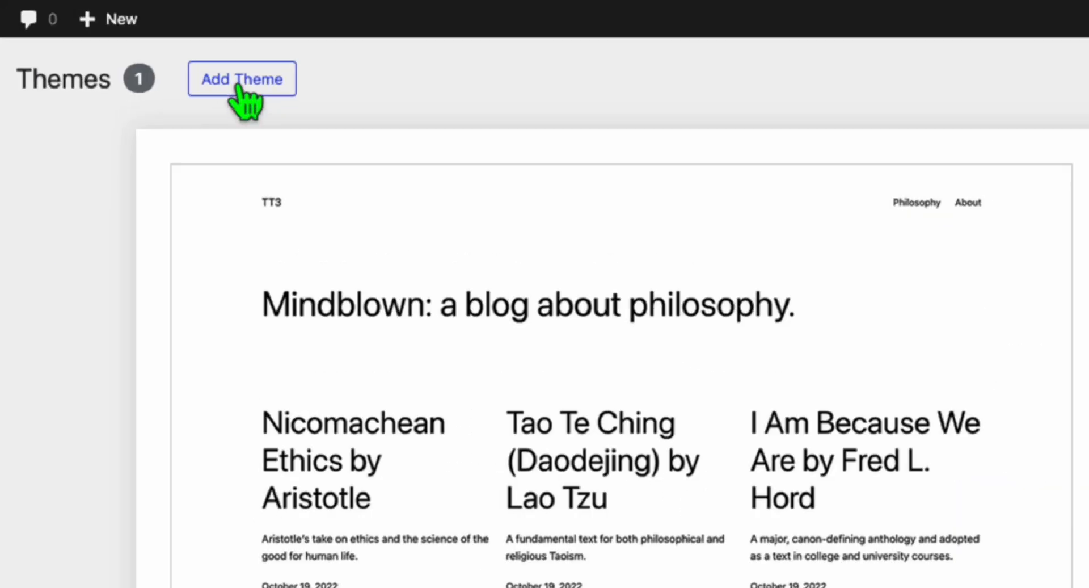
{"action": "left_click", "coordinate": [241, 79]}
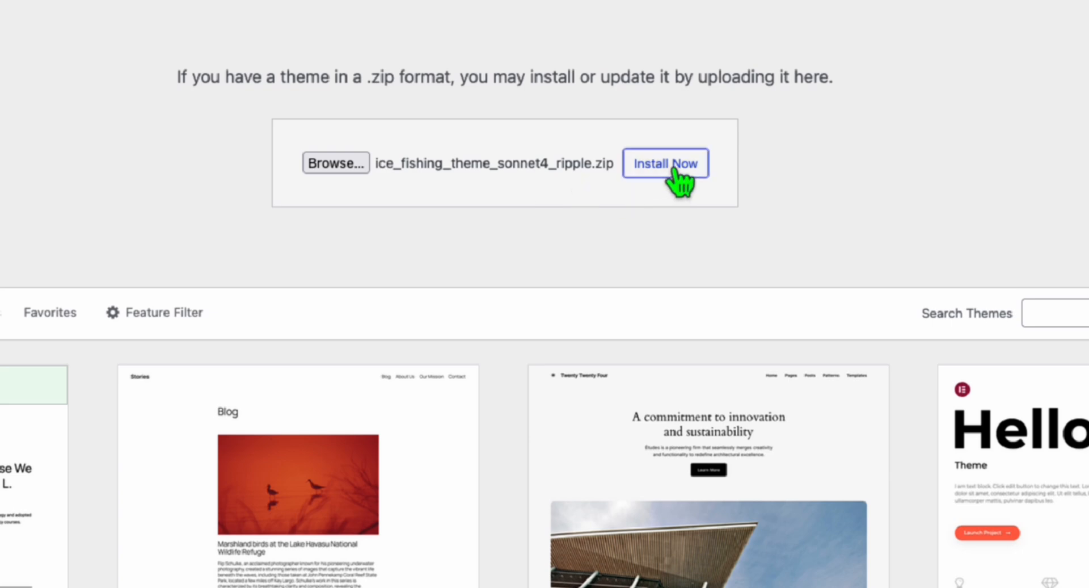
{"action": "left_click", "coordinate": [665, 163]}
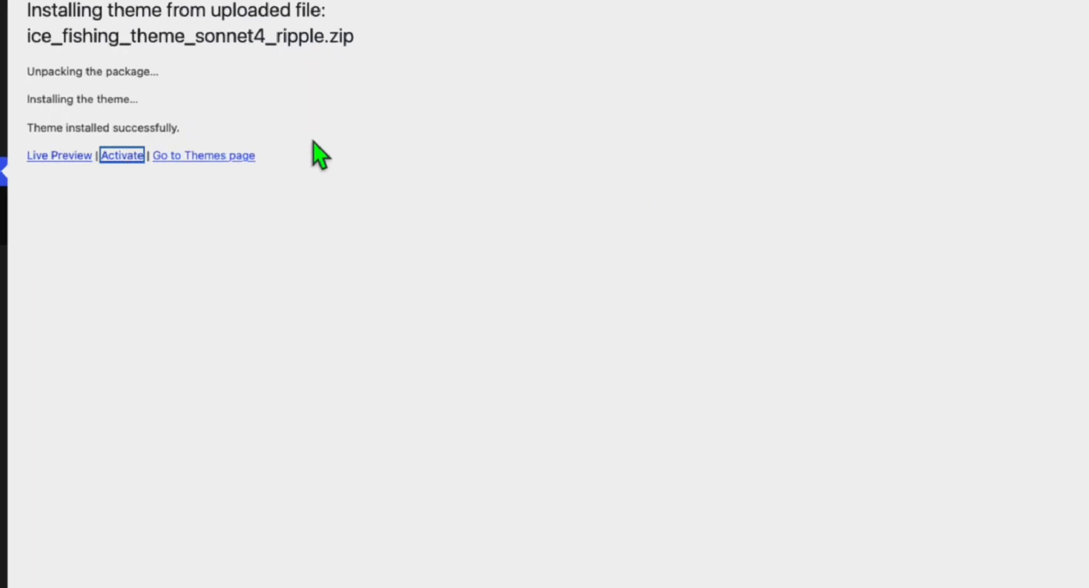
{"action": "left_click", "coordinate": [121, 155]}
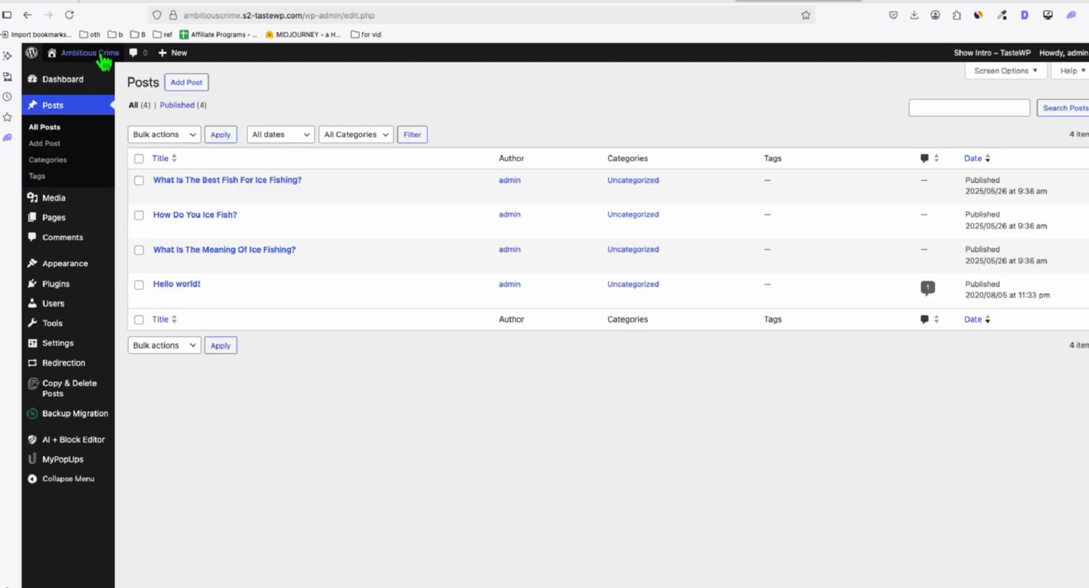
Visit the live site front end and scroll the homepage in the new theme.
{"action": "left_click", "coordinate": [90, 52]}
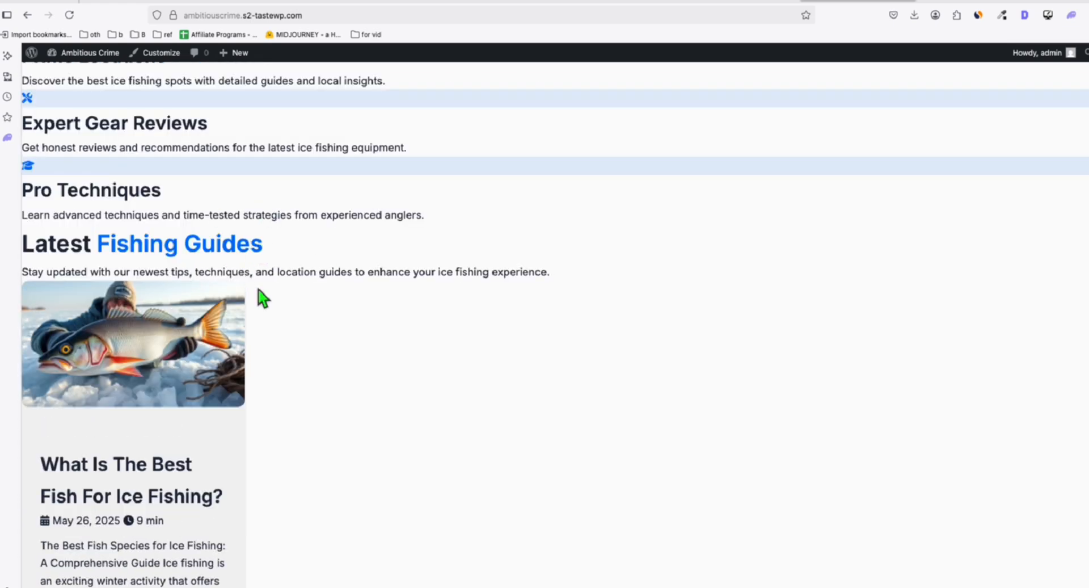
{"action": "scroll", "scroll_direction": "down", "scroll_amount": 3}
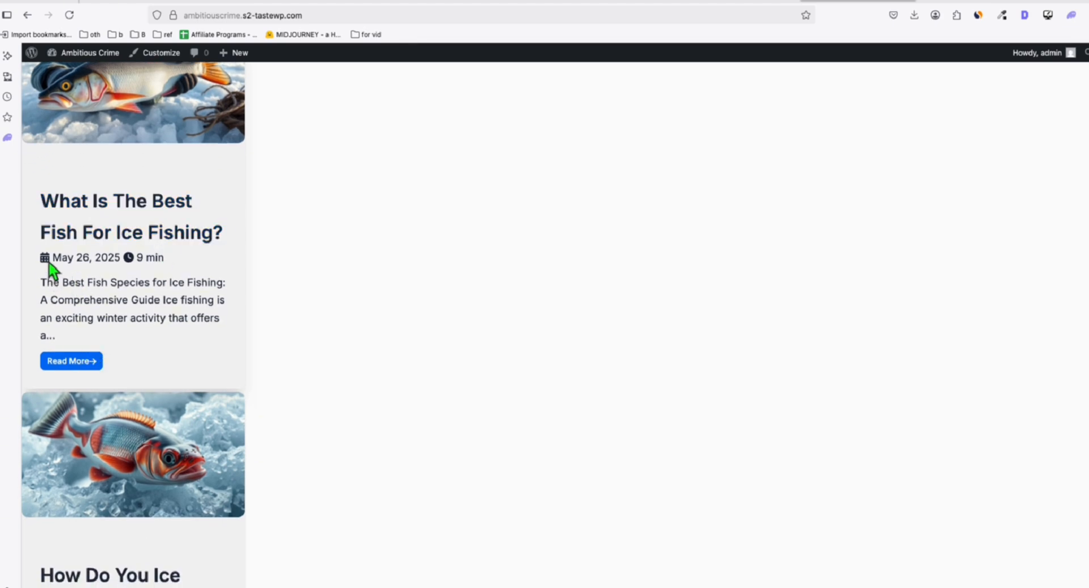
{"action": "mouse_move", "coordinate": [53, 269]}
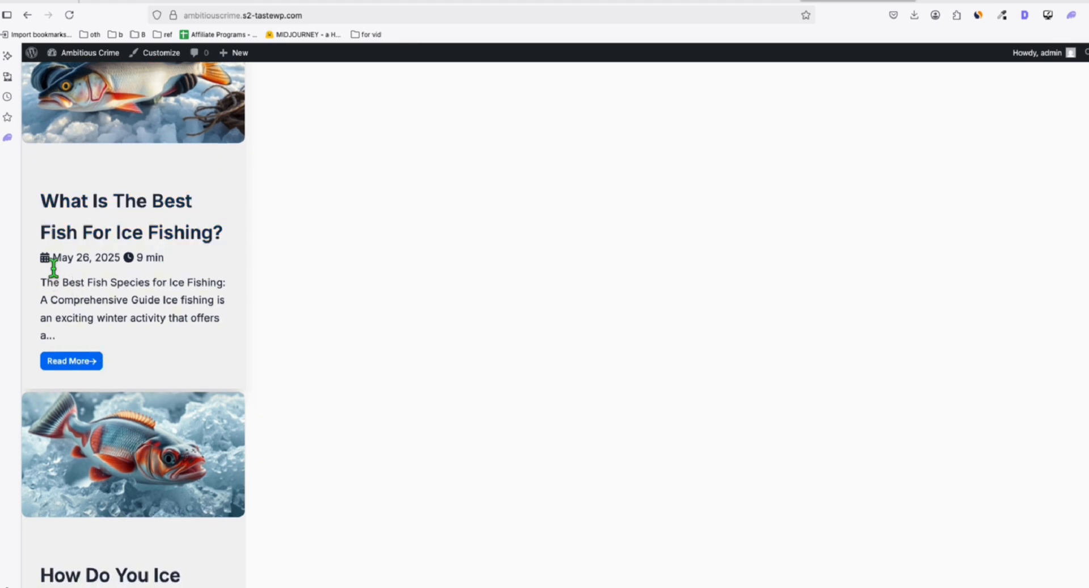
{"action": "scroll", "scroll_direction": "down", "scroll_amount": 3}
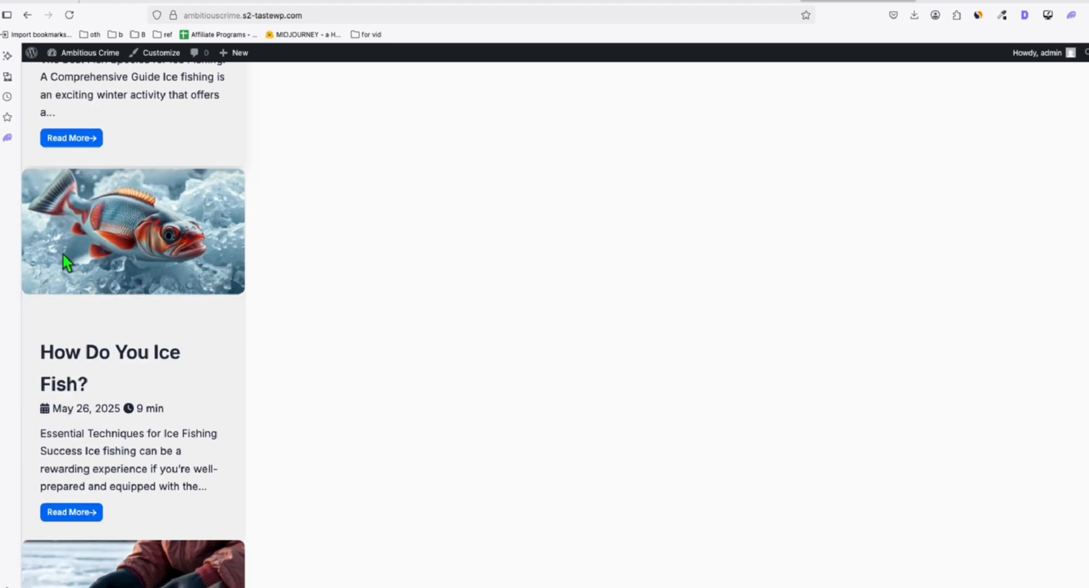
{"action": "scroll", "scroll_direction": "down", "scroll_amount": 3}
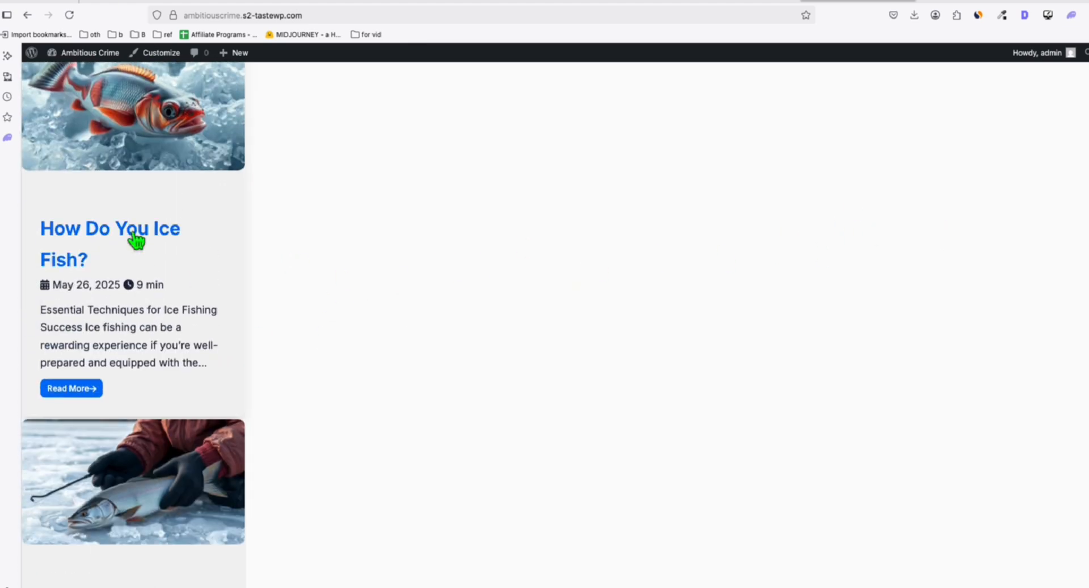
Read the How Do You Ice Fish? post to check the theme's single-post layout.
{"action": "left_click", "coordinate": [109, 228]}
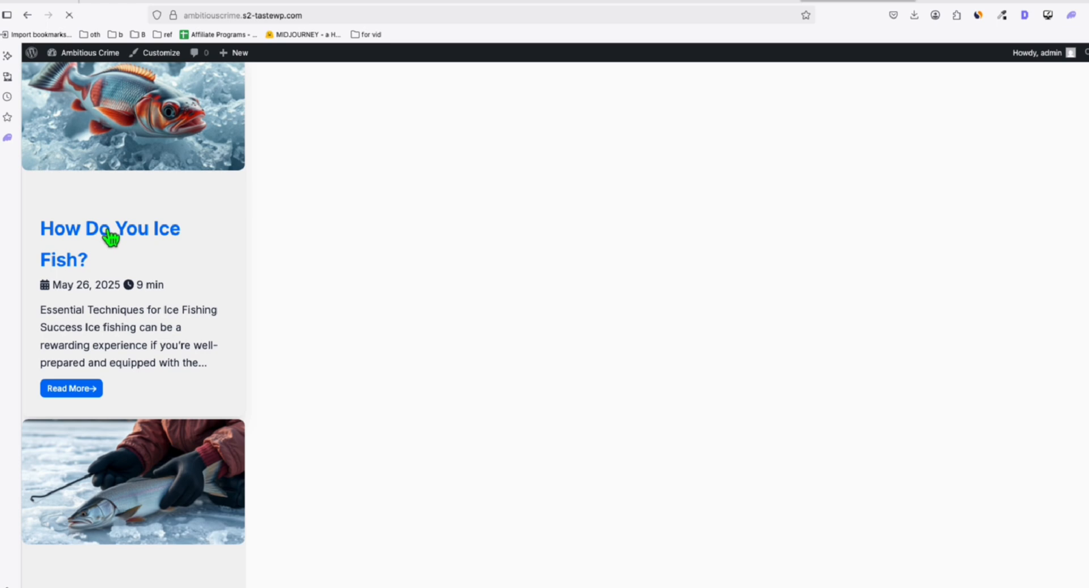
{"action": "left_click", "coordinate": [108, 228]}
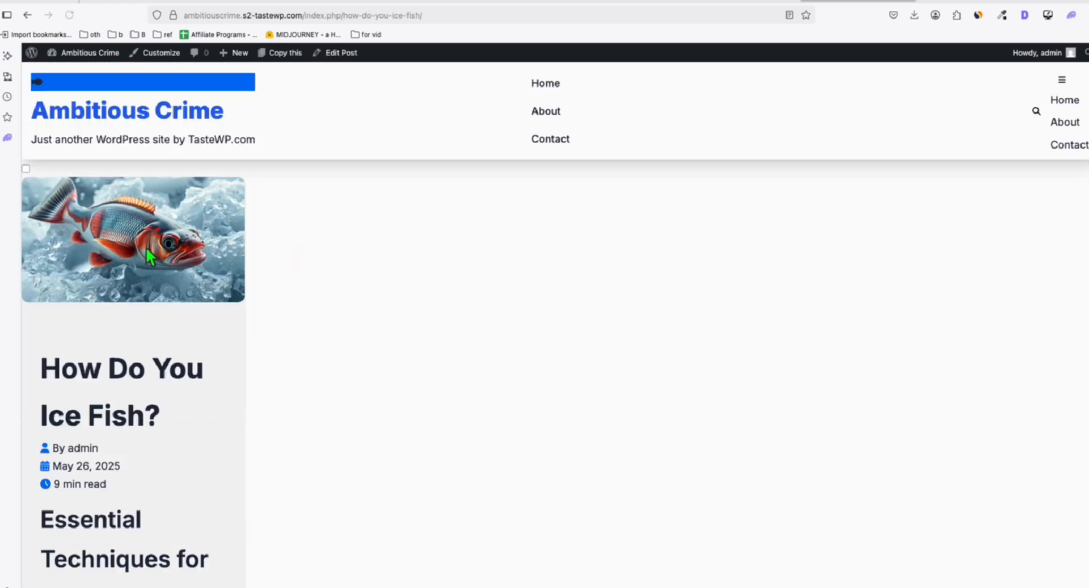
{"action": "scroll", "scroll_direction": "down", "scroll_amount": 3}
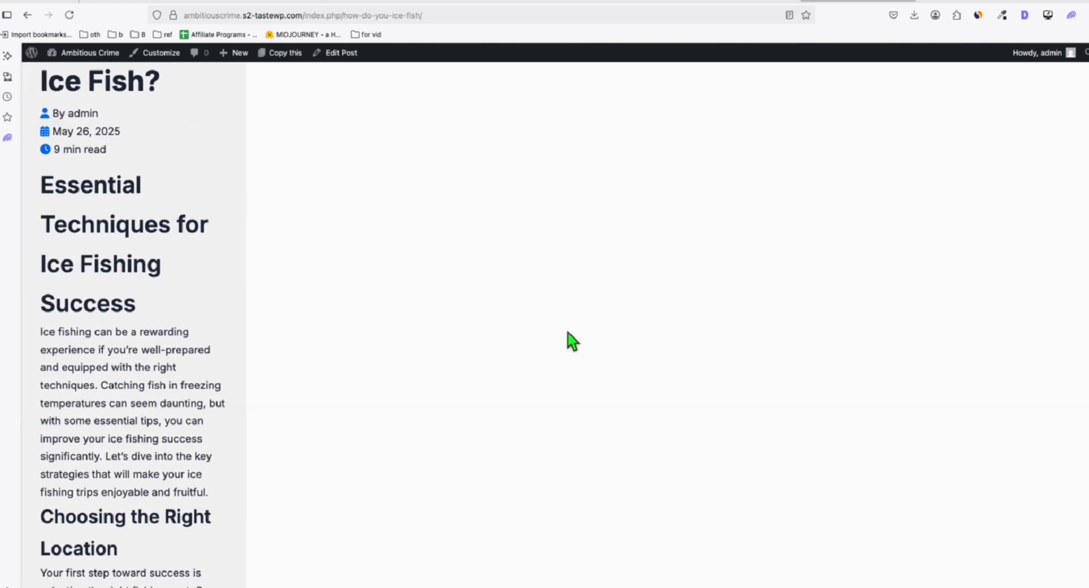
{"action": "scroll", "scroll_direction": "down", "scroll_amount": 3}
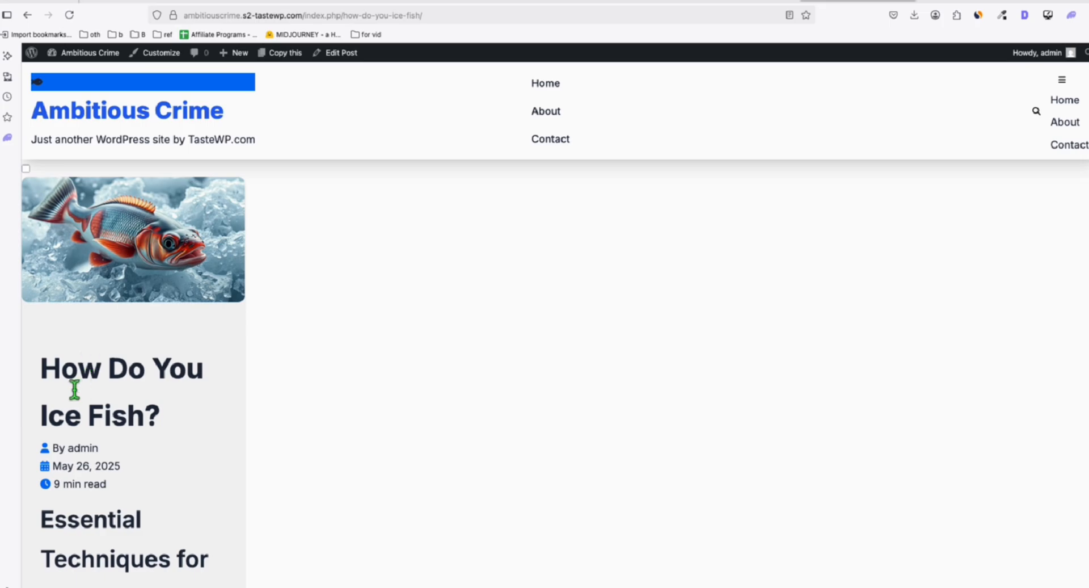
{"action": "scroll", "scroll_direction": "down", "scroll_amount": 3}
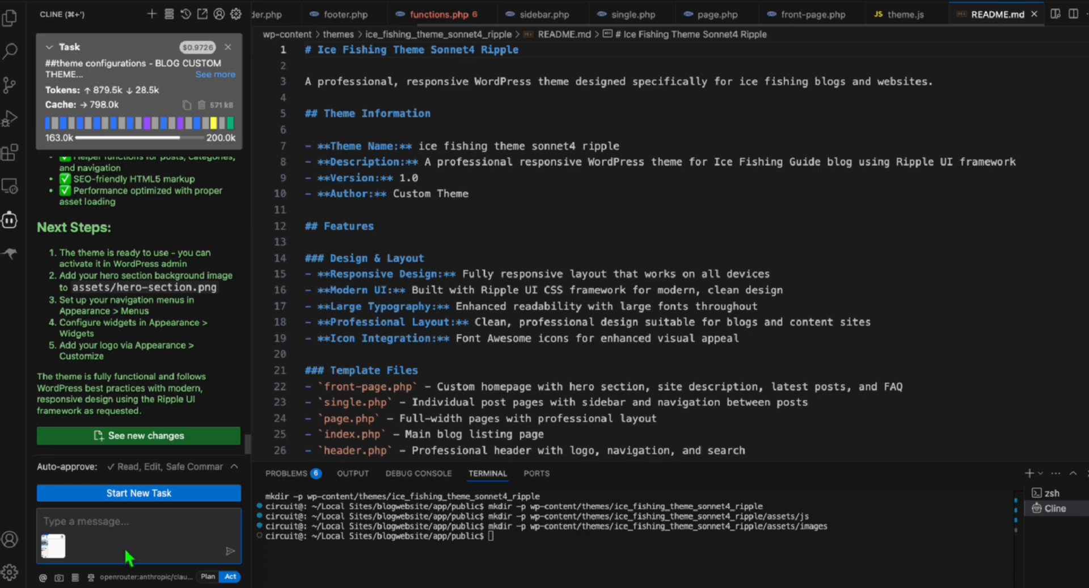
Tell Cline the theme isn't using the full width, then zip the updated theme folder.
{"action": "type", "text": "It's not using the full wid"}
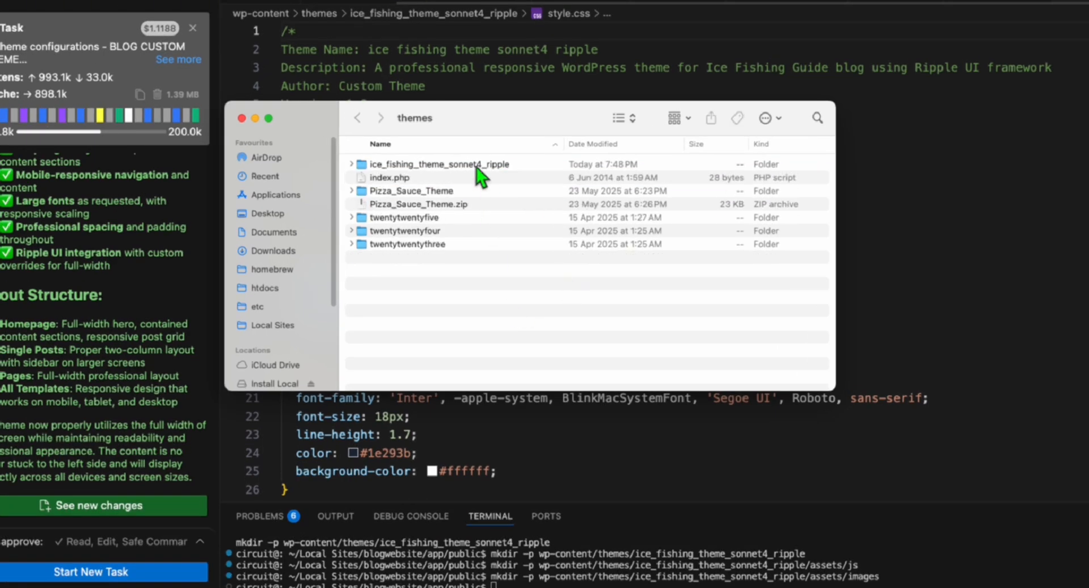
{"action": "right_click", "coordinate": [437, 164]}
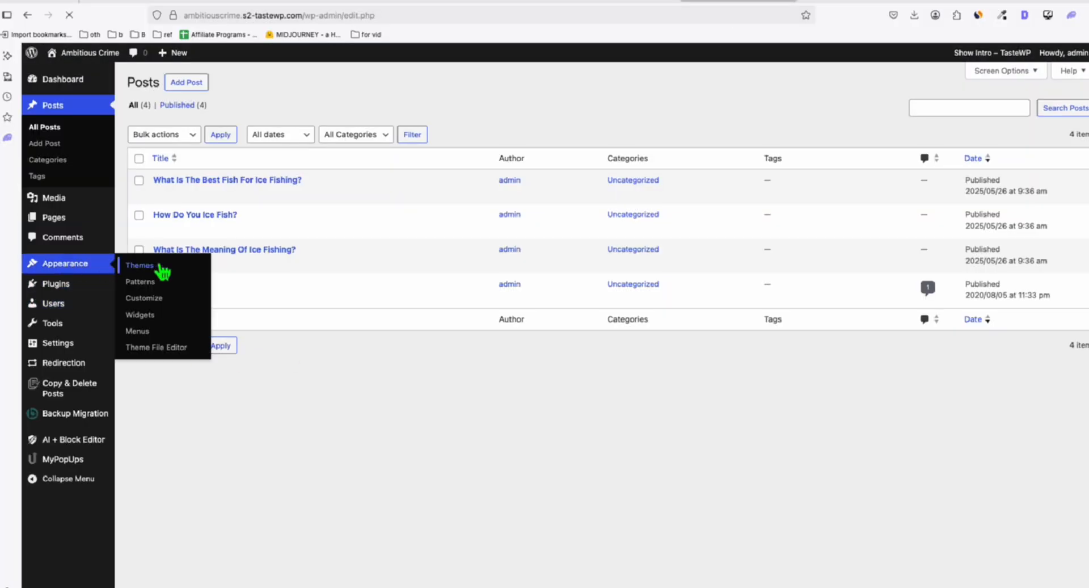
Activate Twenty Twenty-Three, then upload, install and activate the updated ice fishing theme zip.
{"action": "left_click", "coordinate": [140, 264]}
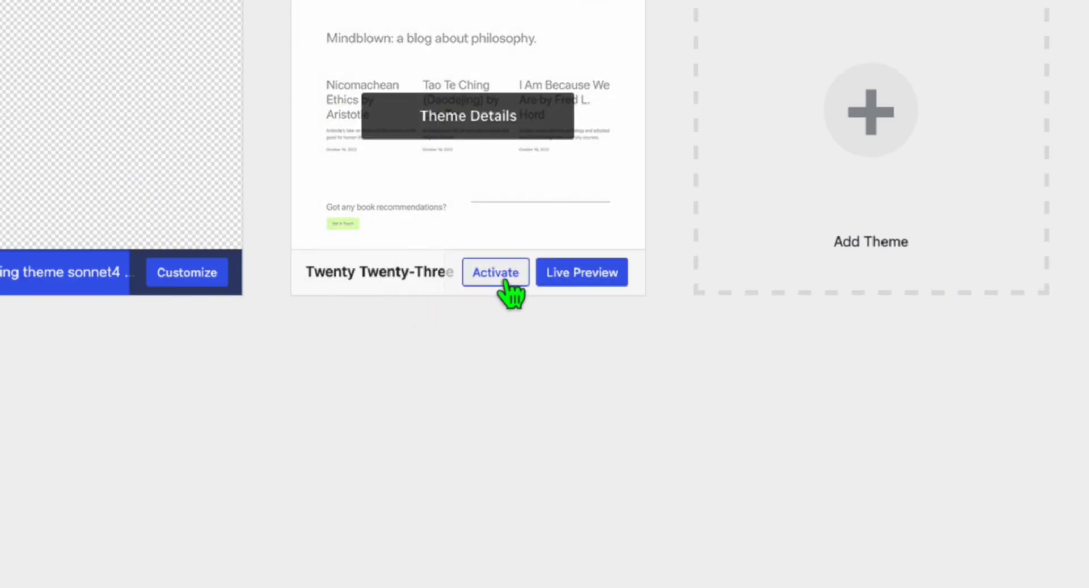
{"action": "left_click", "coordinate": [495, 272]}
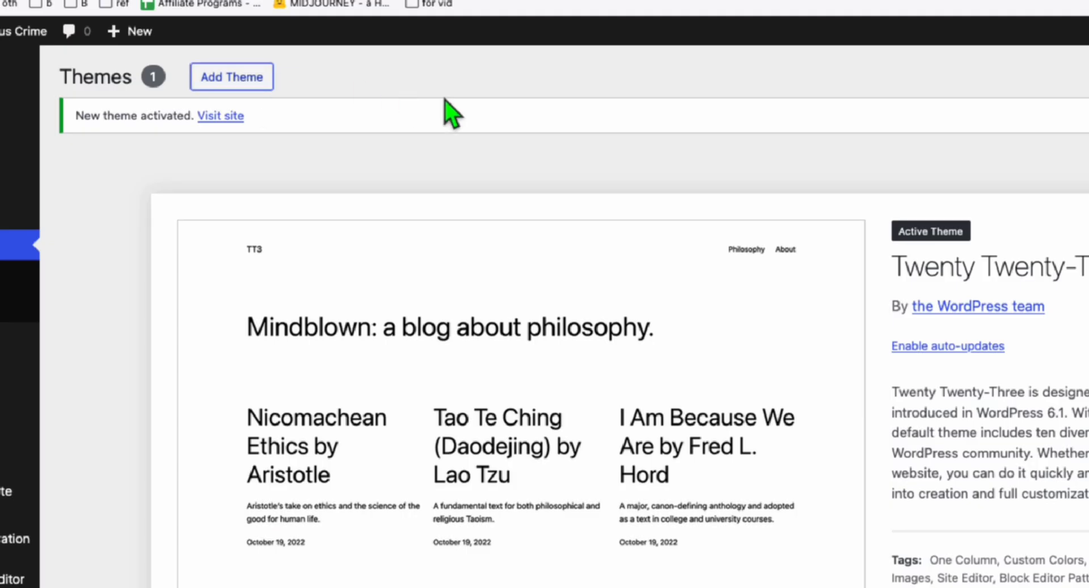
{"action": "left_click", "coordinate": [231, 77]}
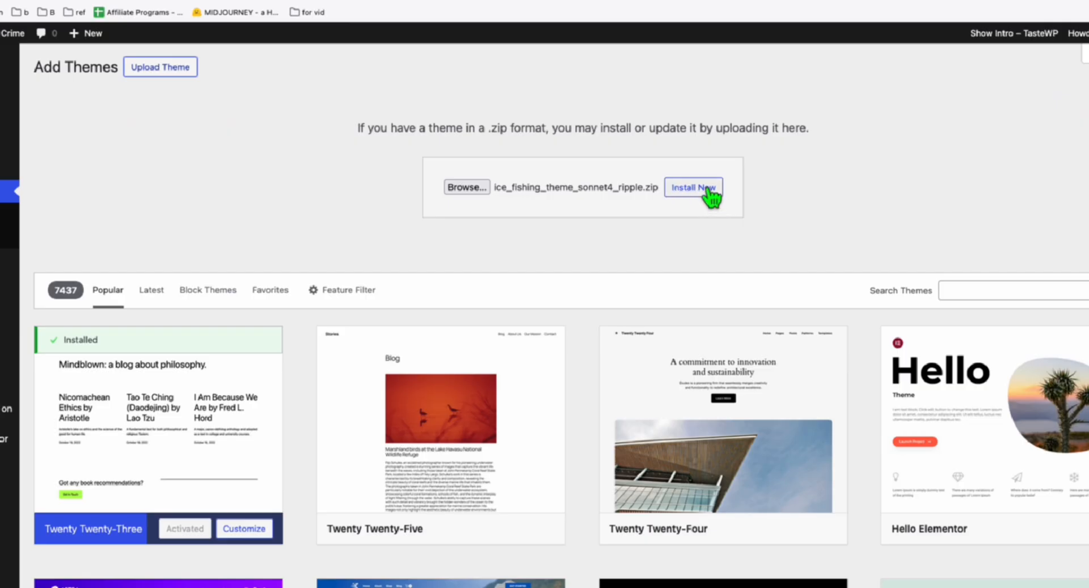
{"action": "left_click", "coordinate": [693, 186]}
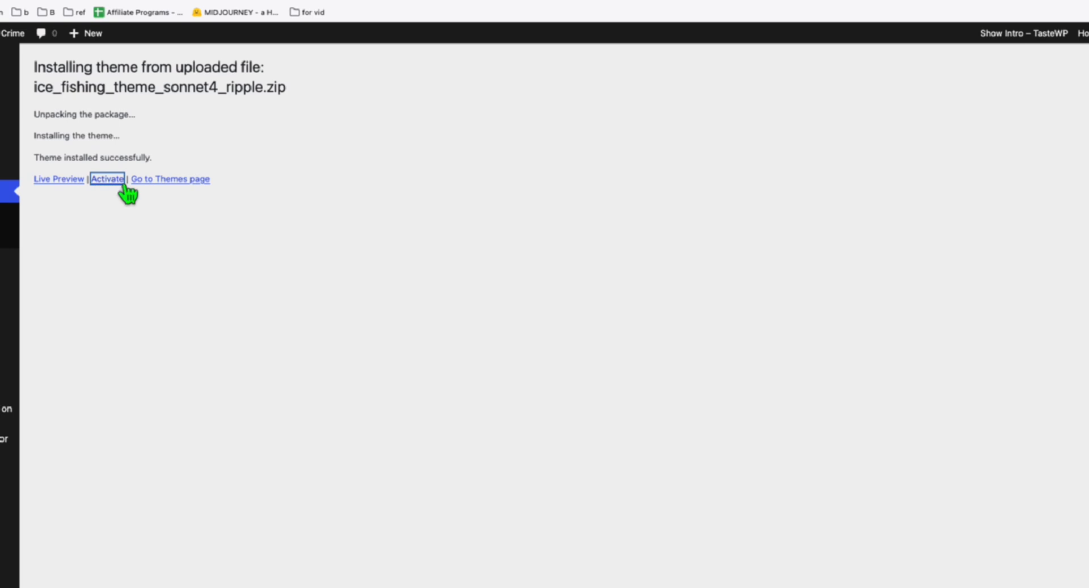
{"action": "left_click", "coordinate": [107, 179]}
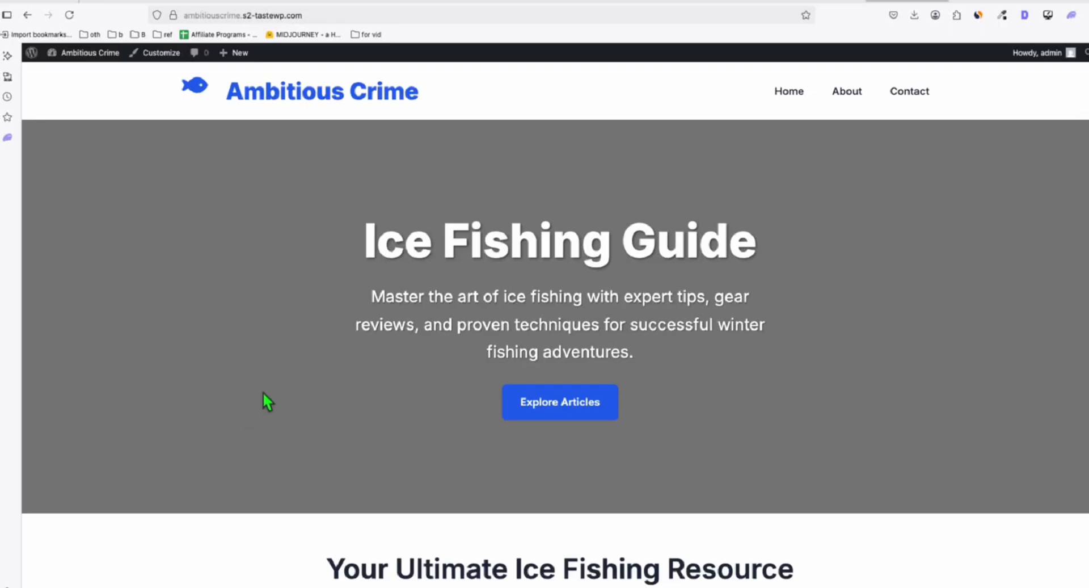
Scroll the redesigned full-width homepage down to its article cards.
{"action": "scroll", "scroll_direction": "down", "scroll_amount": 3}
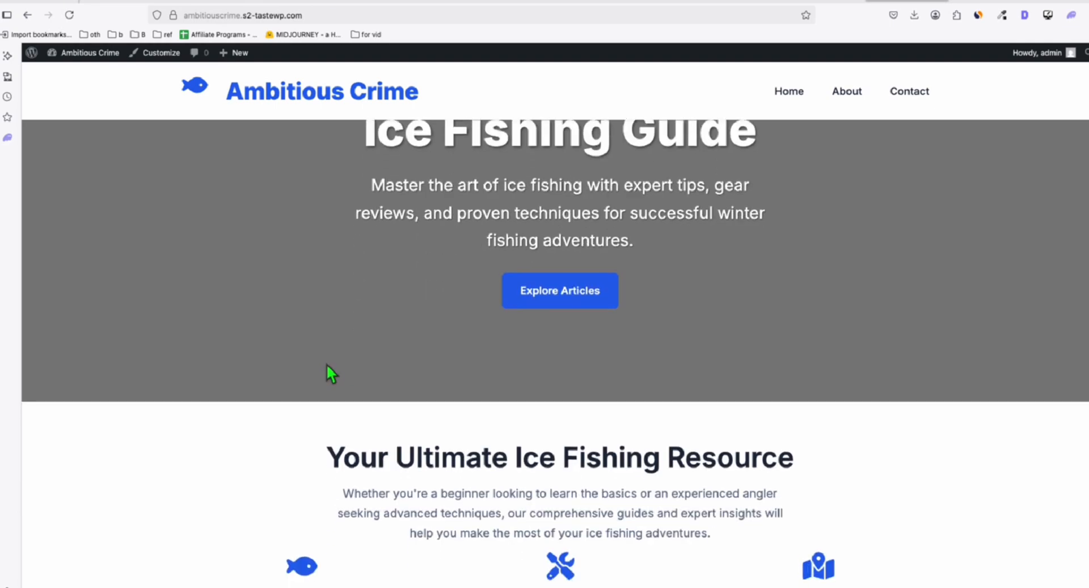
{"action": "scroll", "scroll_direction": "down", "scroll_amount": 3}
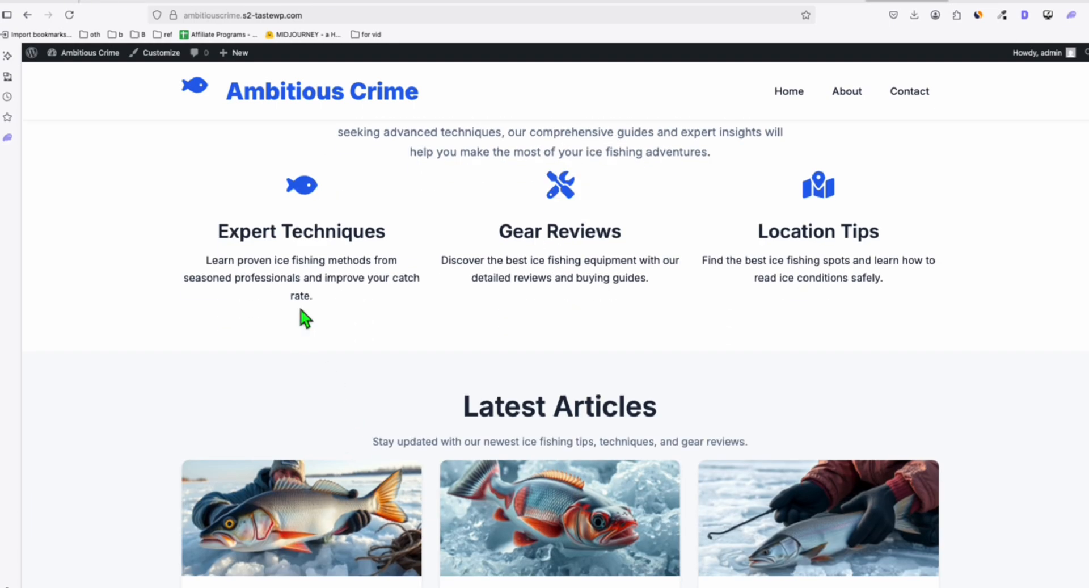
{"action": "scroll", "scroll_direction": "down", "scroll_amount": 3}
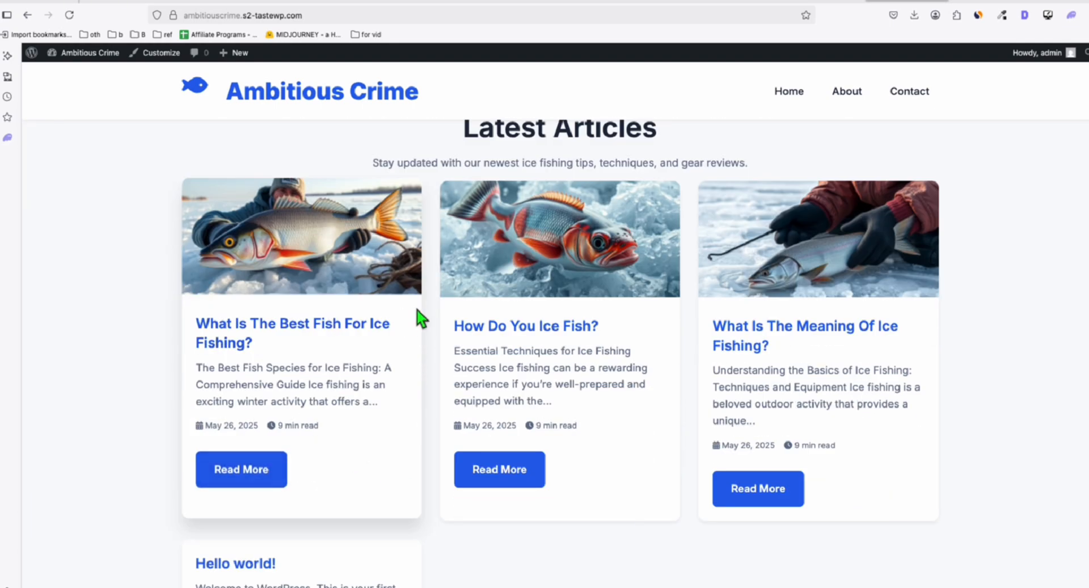
{"action": "scroll", "scroll_direction": "down", "scroll_amount": 3}
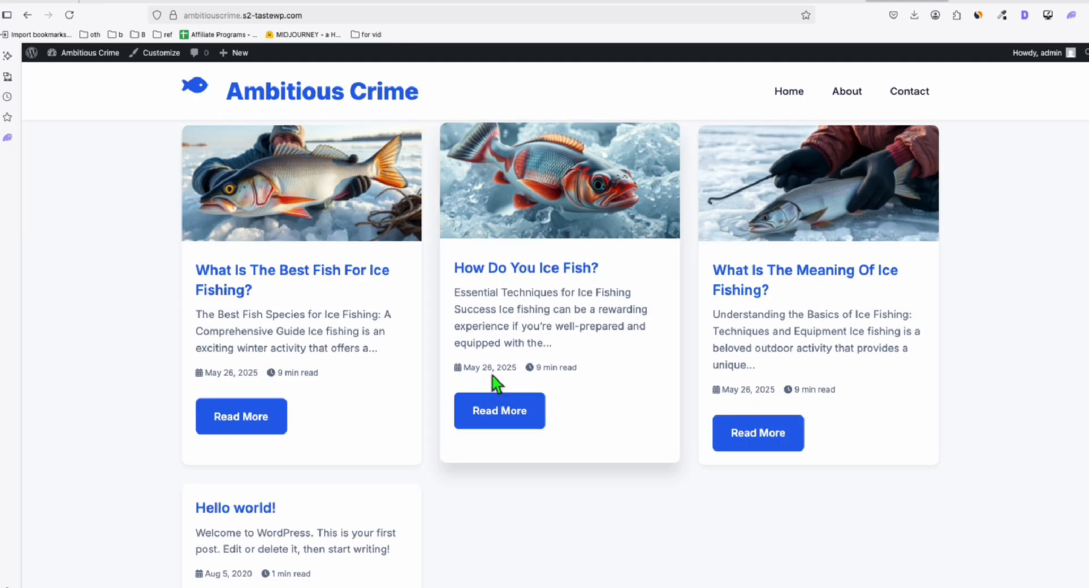
{"action": "mouse_move", "coordinate": [468, 297]}
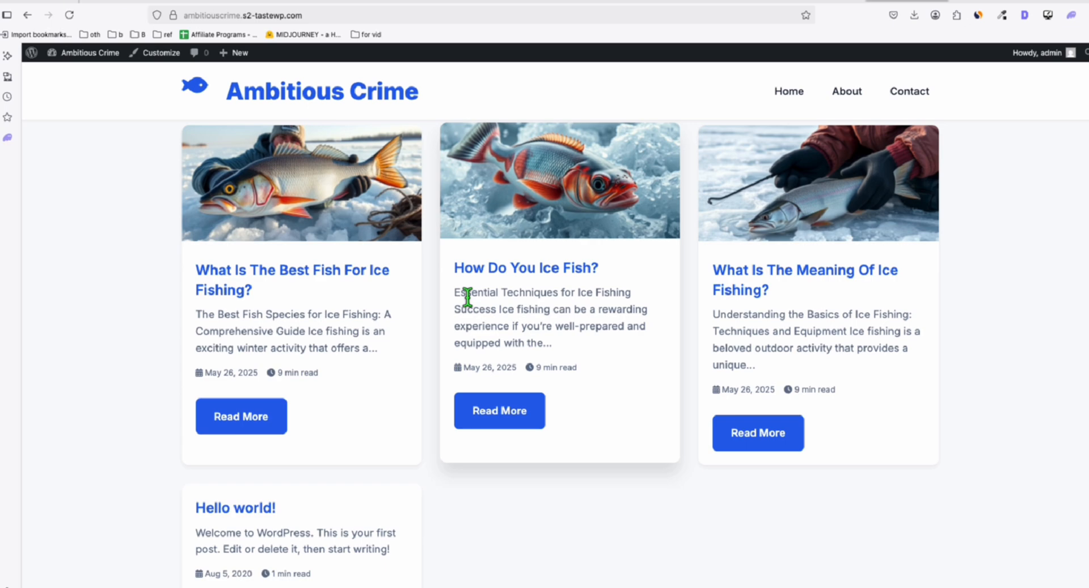
{"action": "mouse_move", "coordinate": [528, 412]}
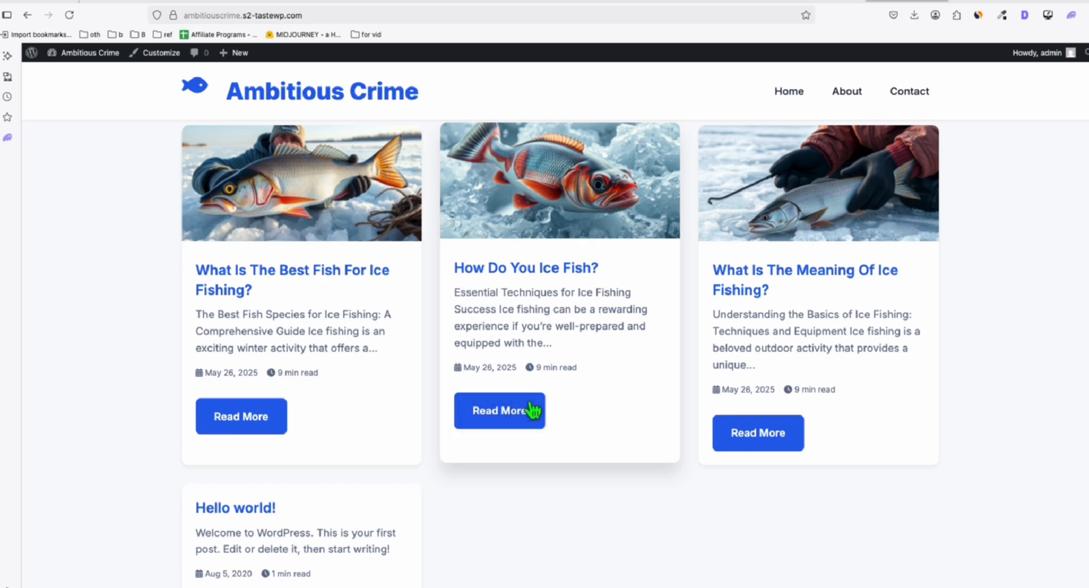
Read the How Do You Ice Fish? article in the reworked theme.
{"action": "left_click", "coordinate": [499, 410]}
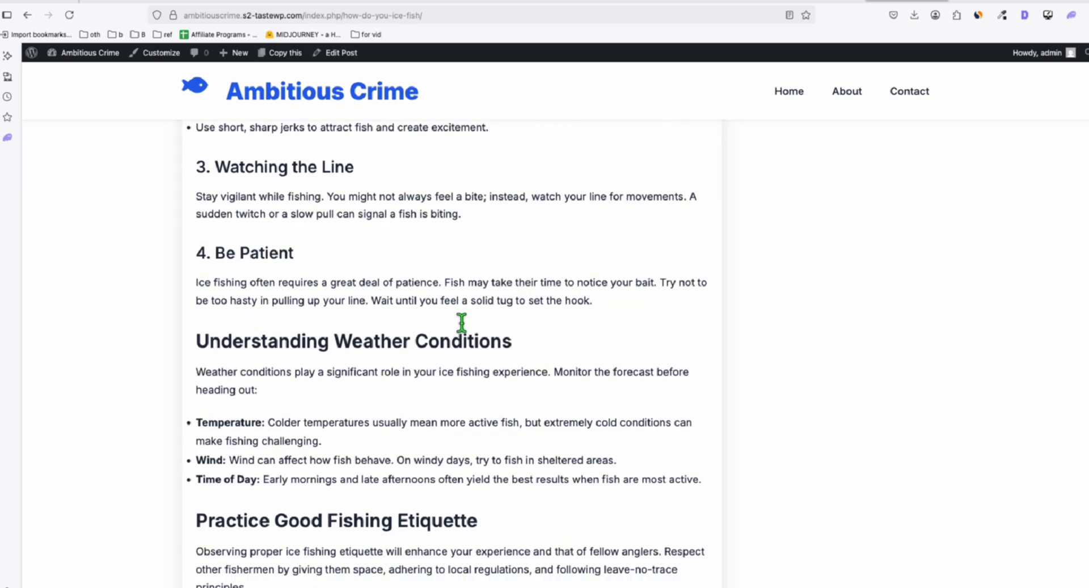
{"action": "scroll", "scroll_direction": "down", "scroll_amount": 3}
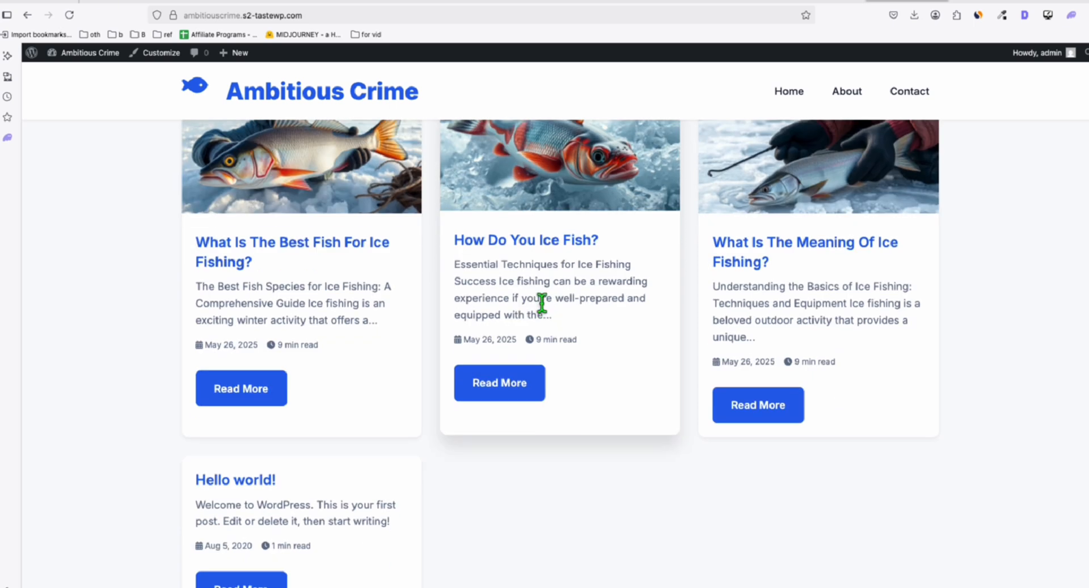
{"action": "scroll", "scroll_direction": "down", "scroll_amount": 3}
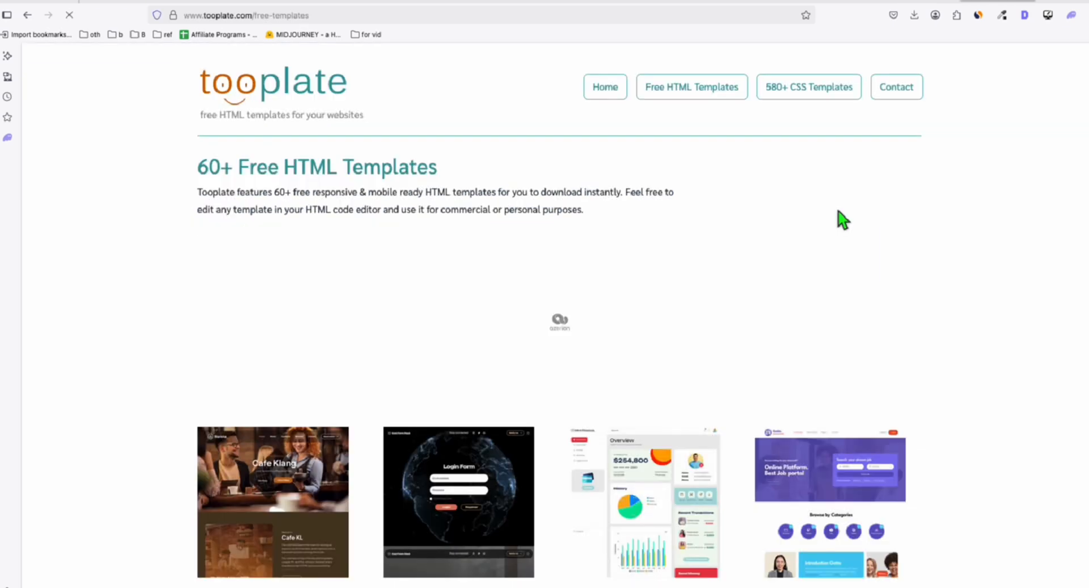
{"action": "mouse_move", "coordinate": [295, 186]}
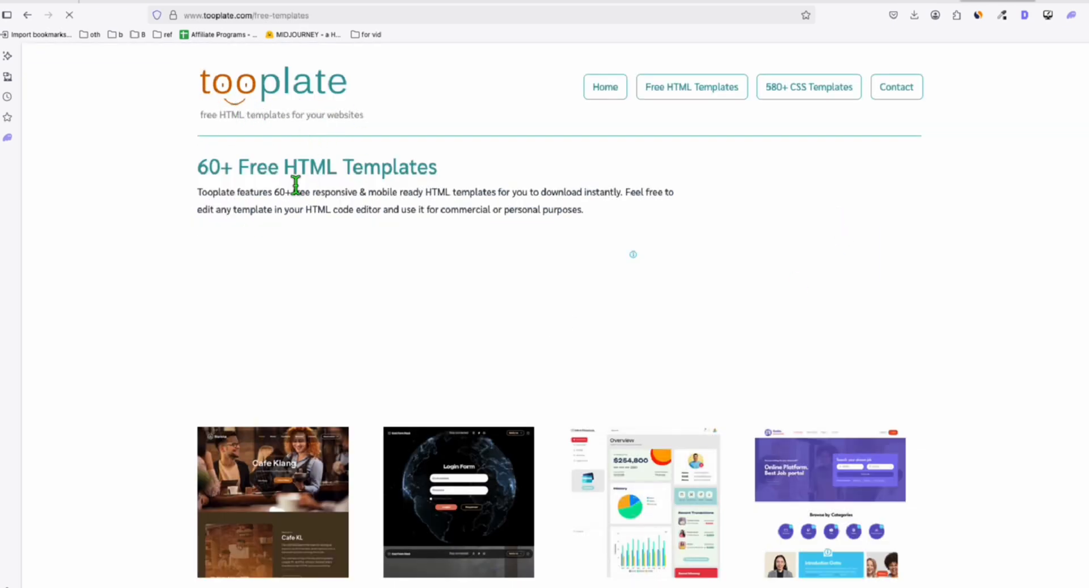
Preview the Kool Form Pack template and its full-size screenshot, then return to the templates list.
{"action": "scroll", "scroll_direction": "down", "scroll_amount": 3}
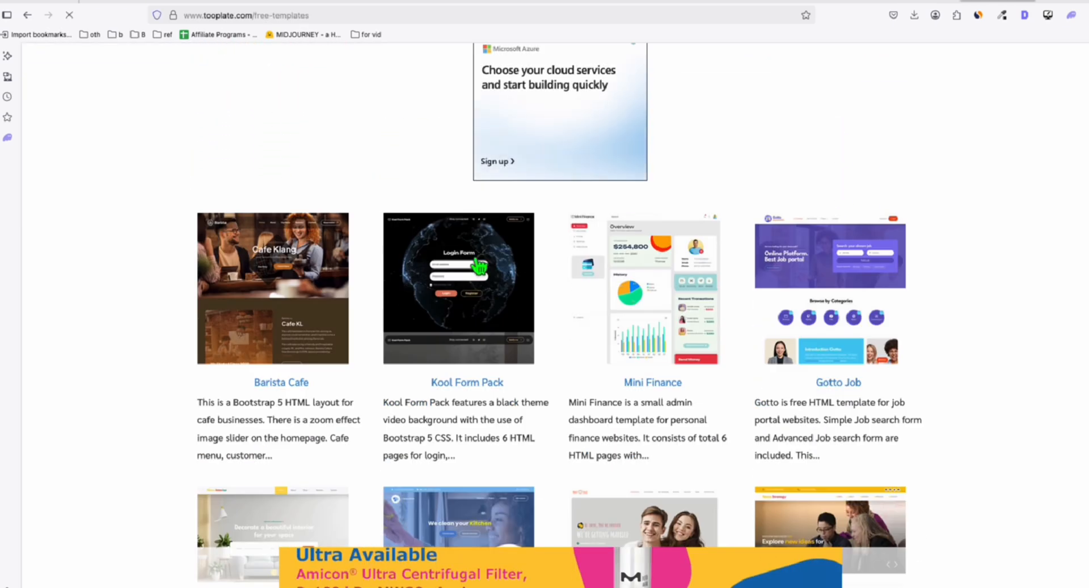
{"action": "left_click", "coordinate": [467, 288]}
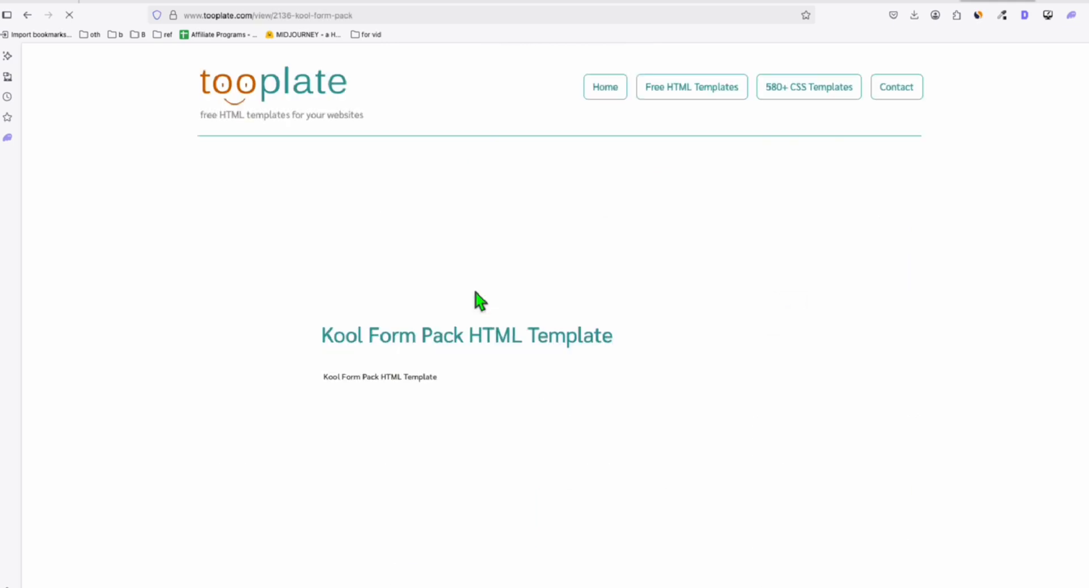
{"action": "scroll", "scroll_direction": "down", "scroll_amount": 3}
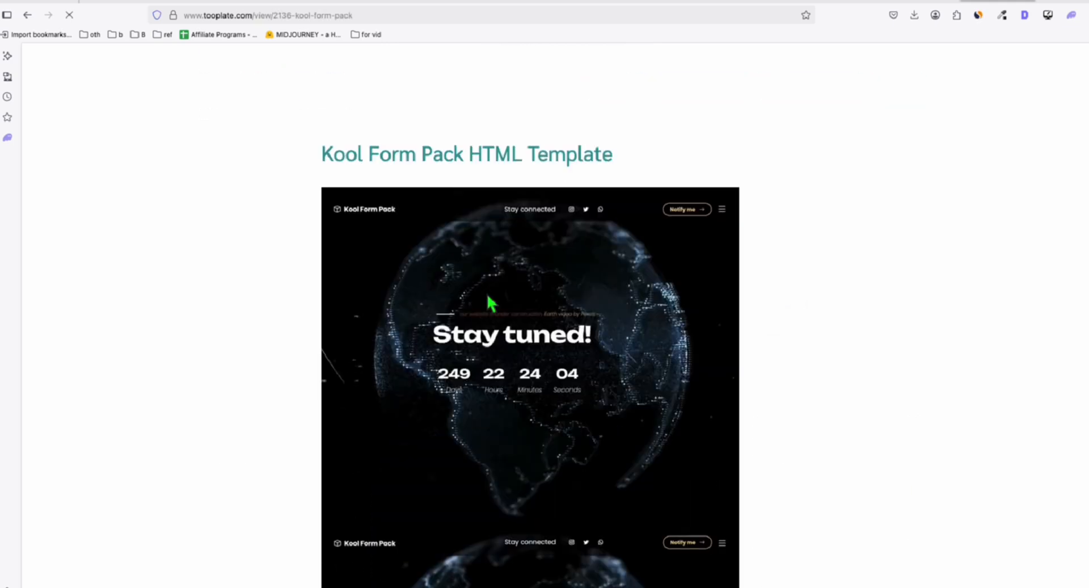
{"action": "scroll", "scroll_direction": "down", "scroll_amount": 3}
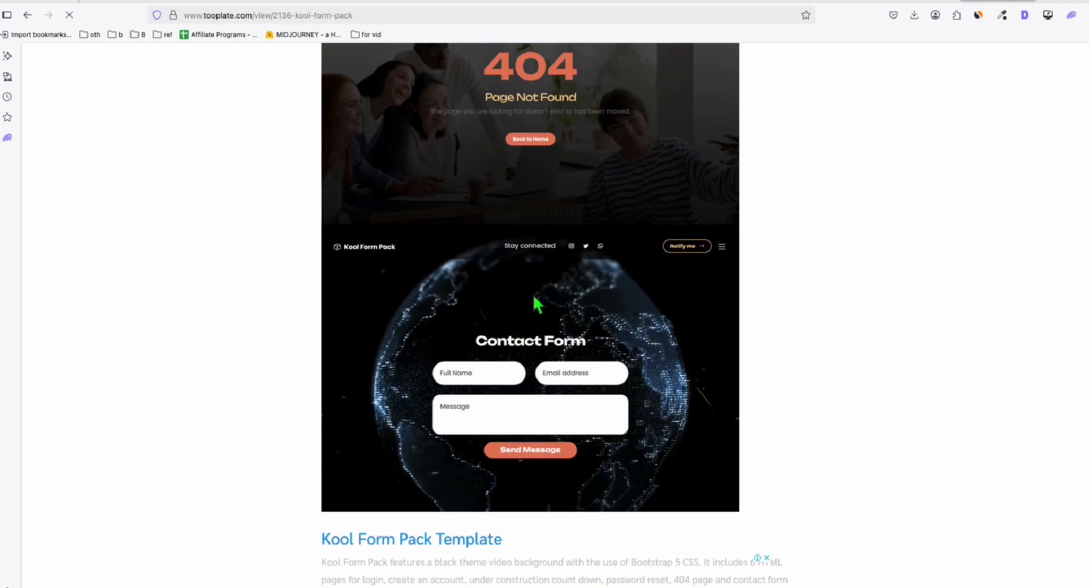
{"action": "scroll", "scroll_direction": "down", "scroll_amount": 3}
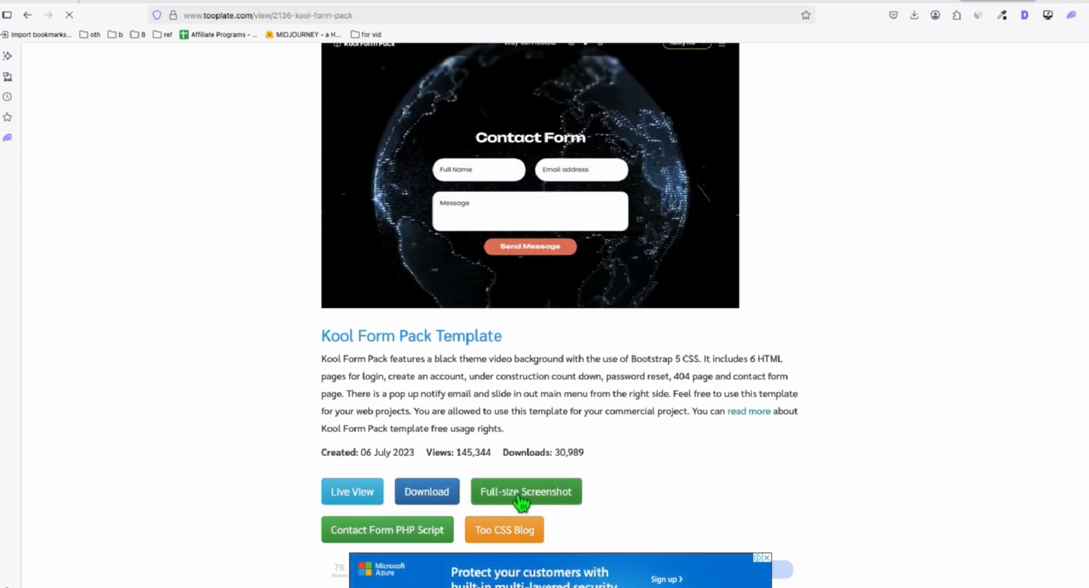
{"action": "left_click", "coordinate": [526, 491]}
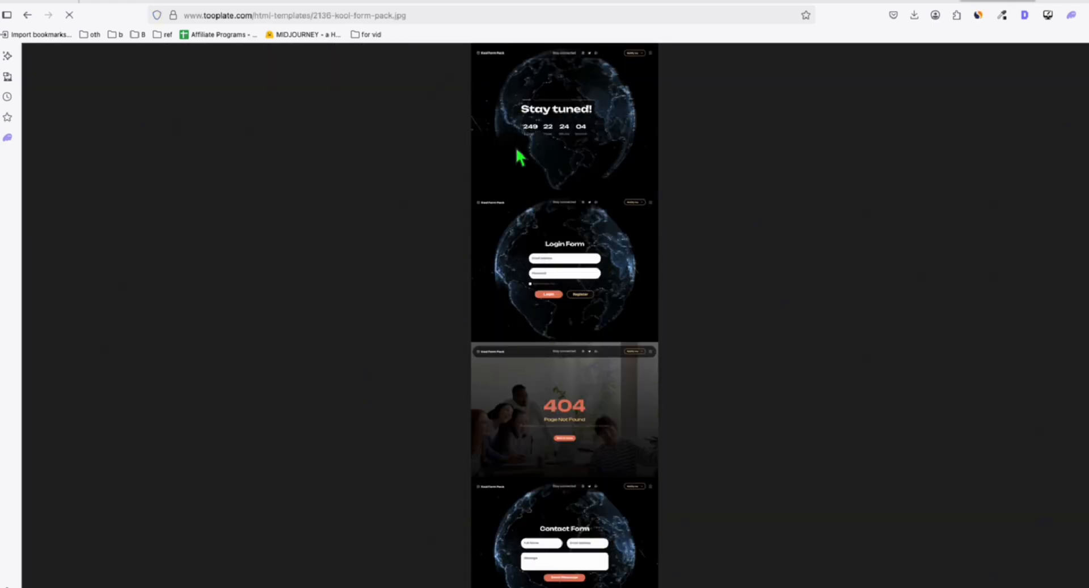
{"action": "left_click", "coordinate": [28, 14]}
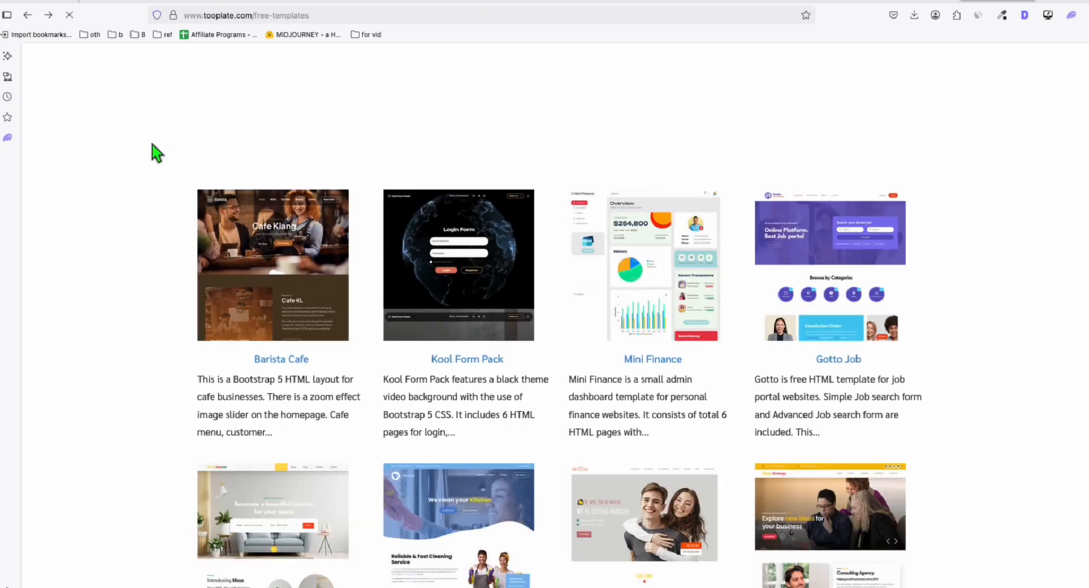
Bring up the full-size screenshot of the Clean Work template.
{"action": "scroll", "scroll_direction": "down", "scroll_amount": 3}
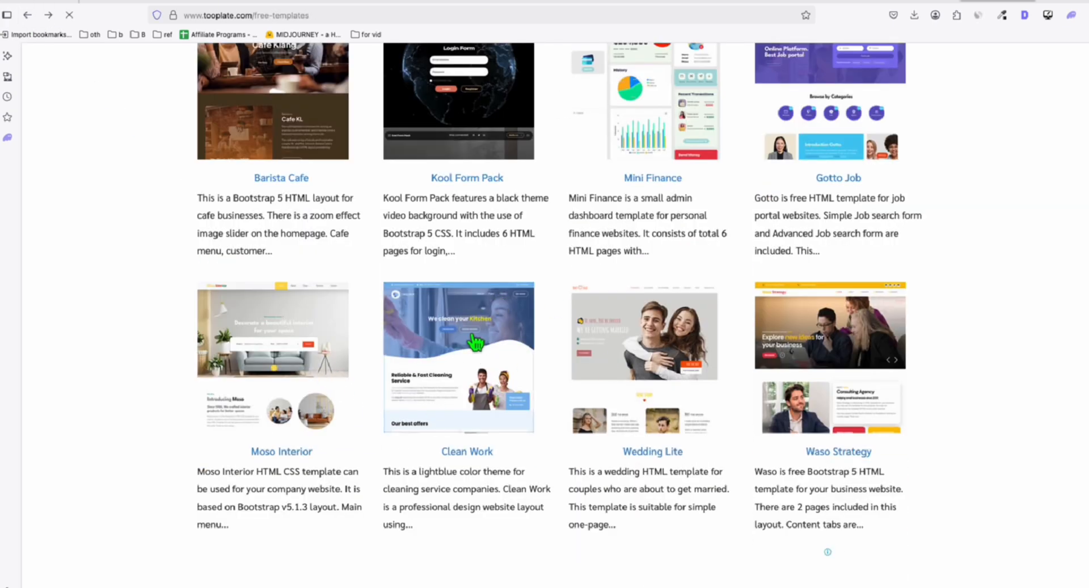
{"action": "left_click", "coordinate": [459, 356]}
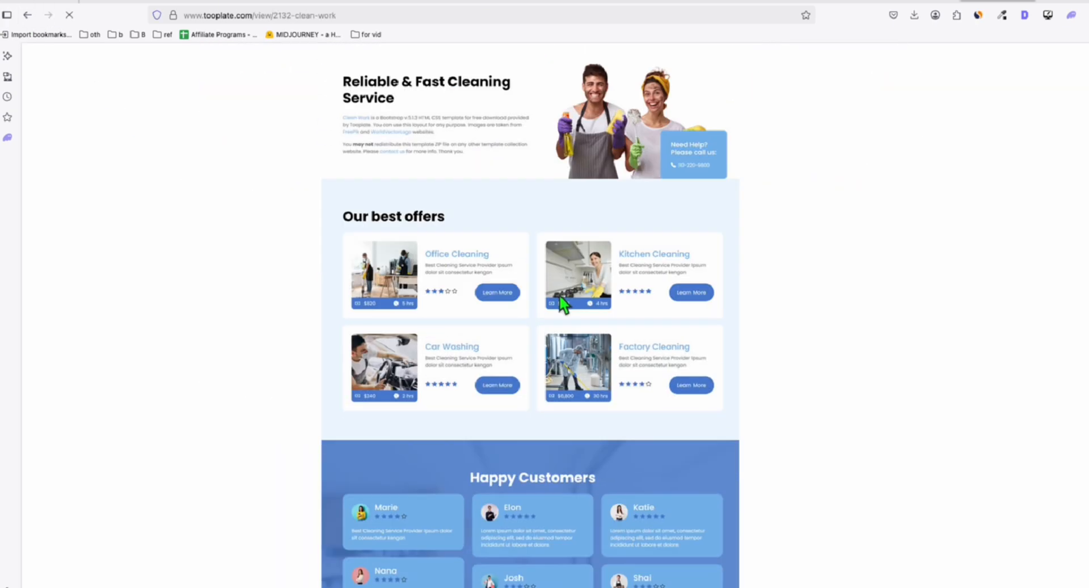
{"action": "scroll", "scroll_direction": "down", "scroll_amount": 3}
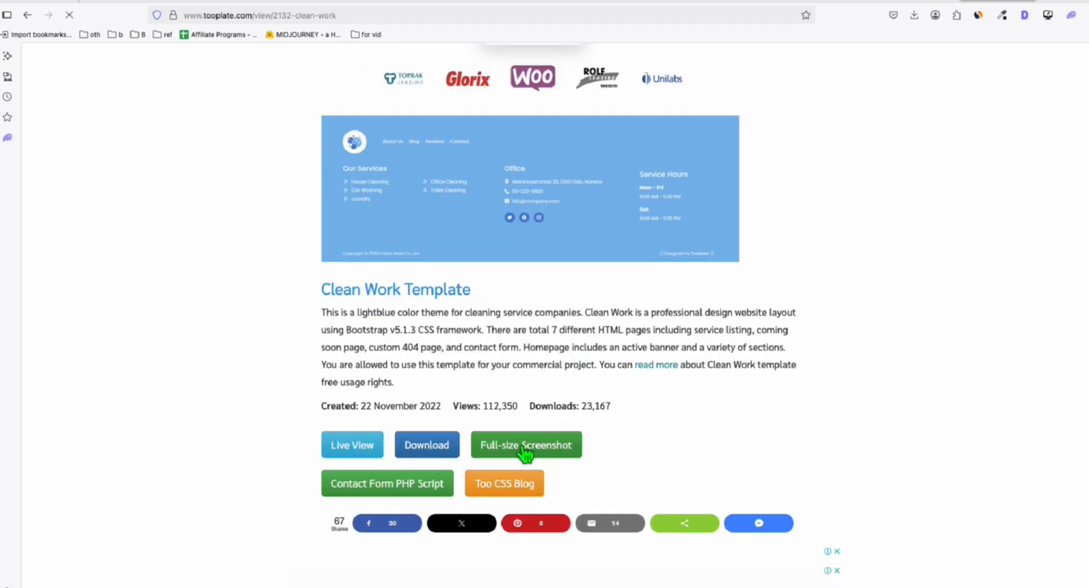
{"action": "left_click", "coordinate": [526, 444]}
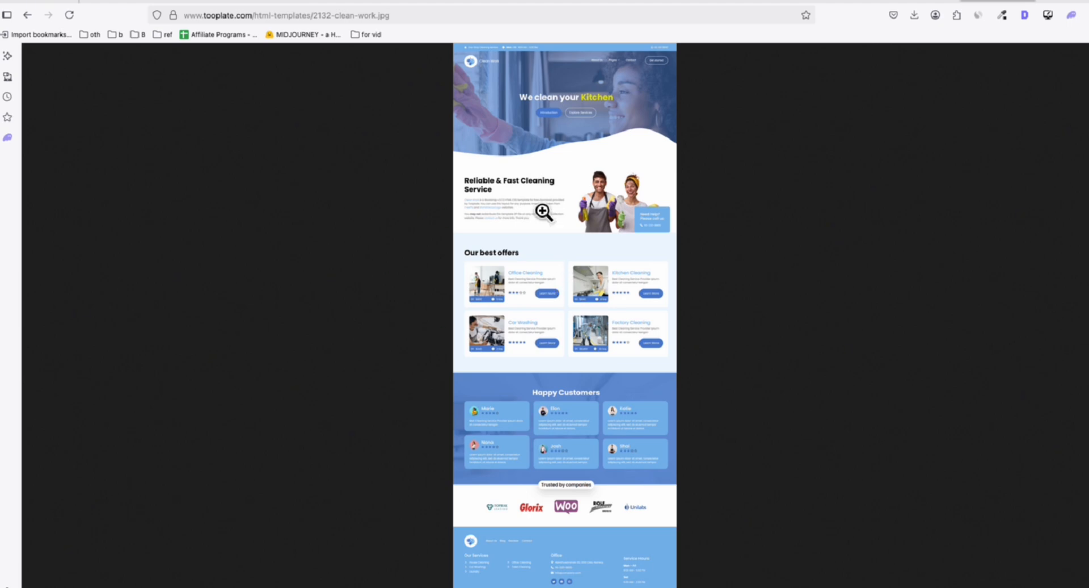
{"action": "mouse_move", "coordinate": [624, 269]}
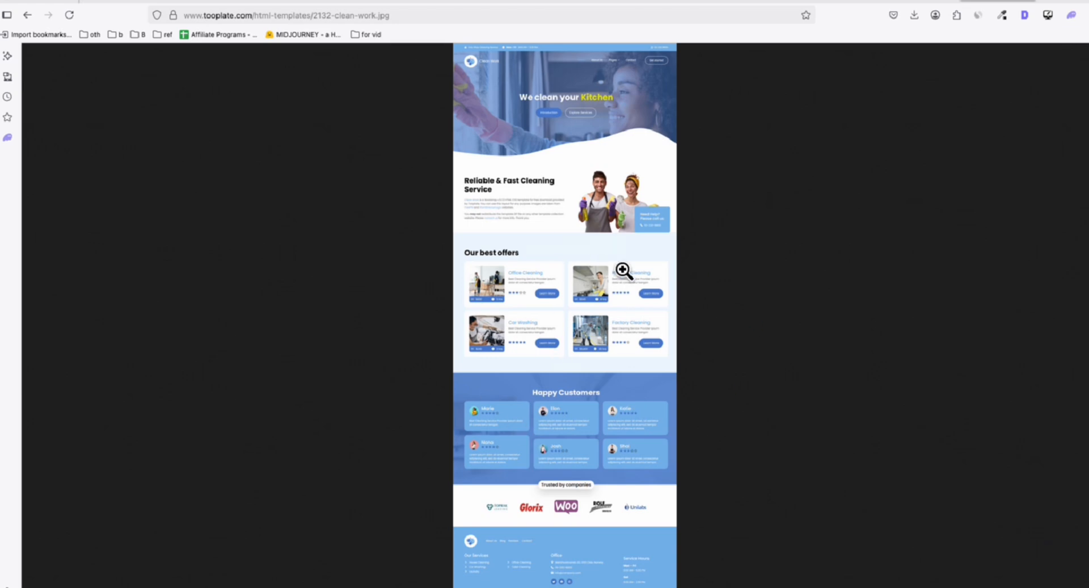
{"action": "mouse_move", "coordinate": [938, 5]}
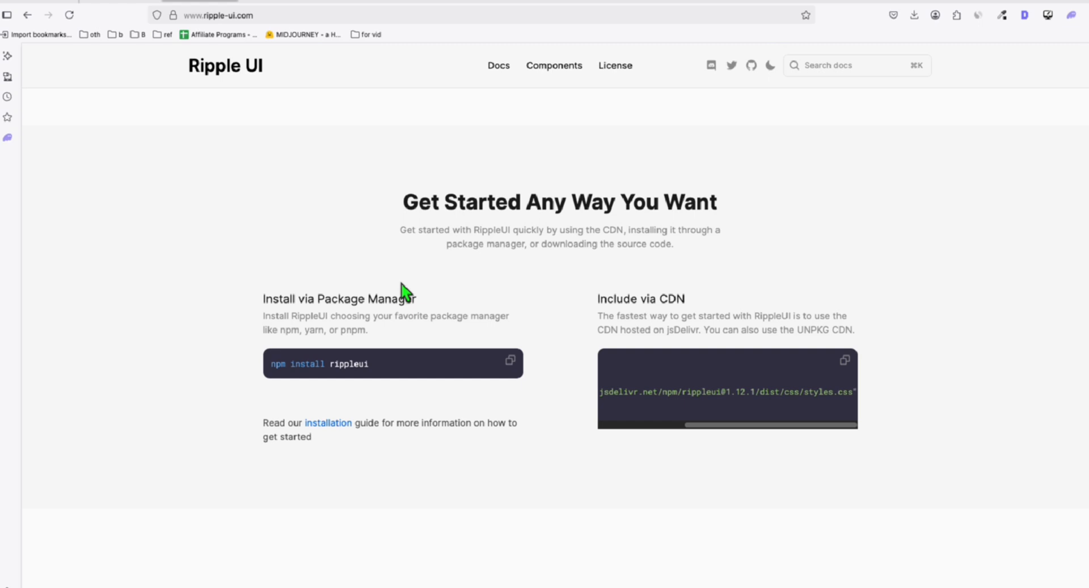
{"action": "mouse_move", "coordinate": [866, 202]}
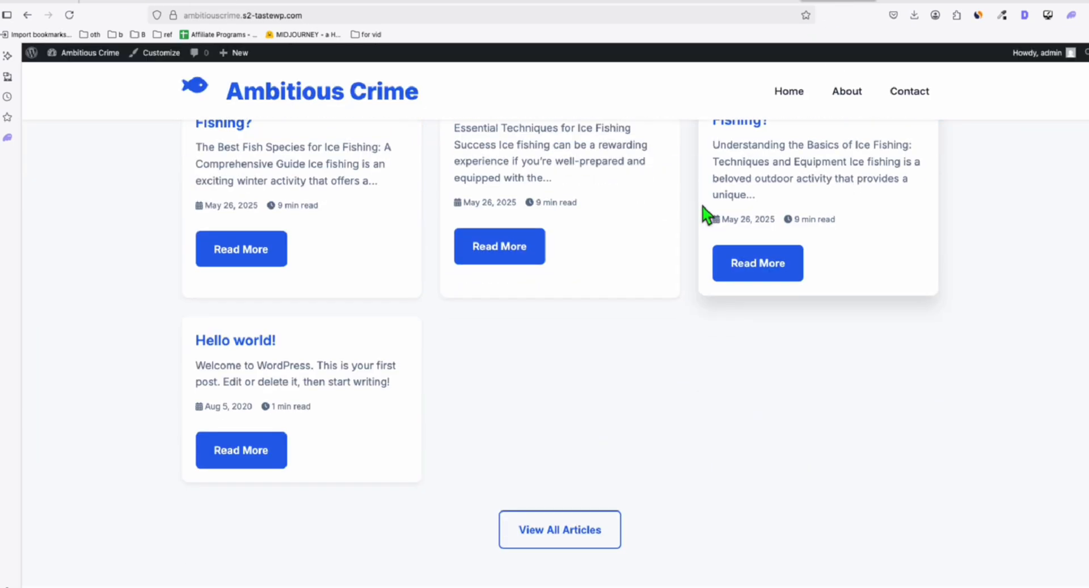
Scroll the Ambitious Crime ice-fishing homepage through its articles.
{"action": "scroll", "scroll_direction": "down", "scroll_amount": 3}
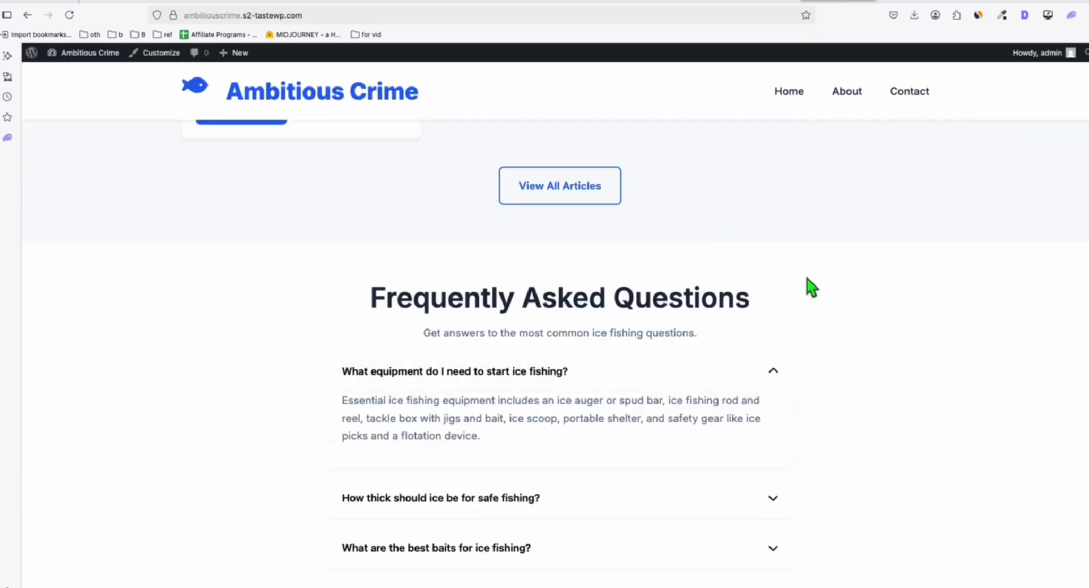
{"action": "scroll", "scroll_direction": "down", "scroll_amount": 3}
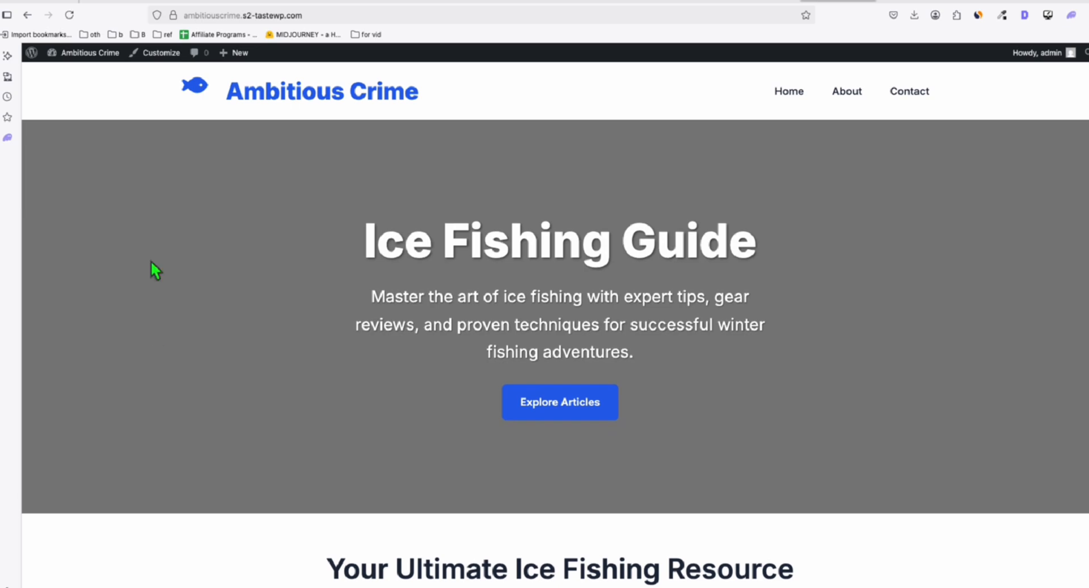
{"action": "mouse_move", "coordinate": [287, 242]}
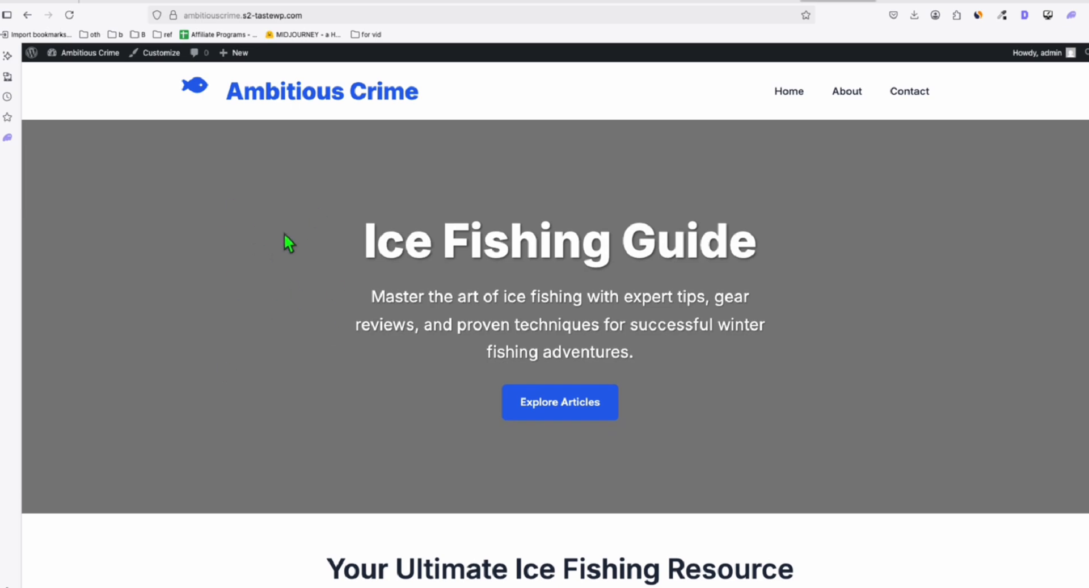
{"action": "scroll", "scroll_direction": "down", "scroll_amount": 3}
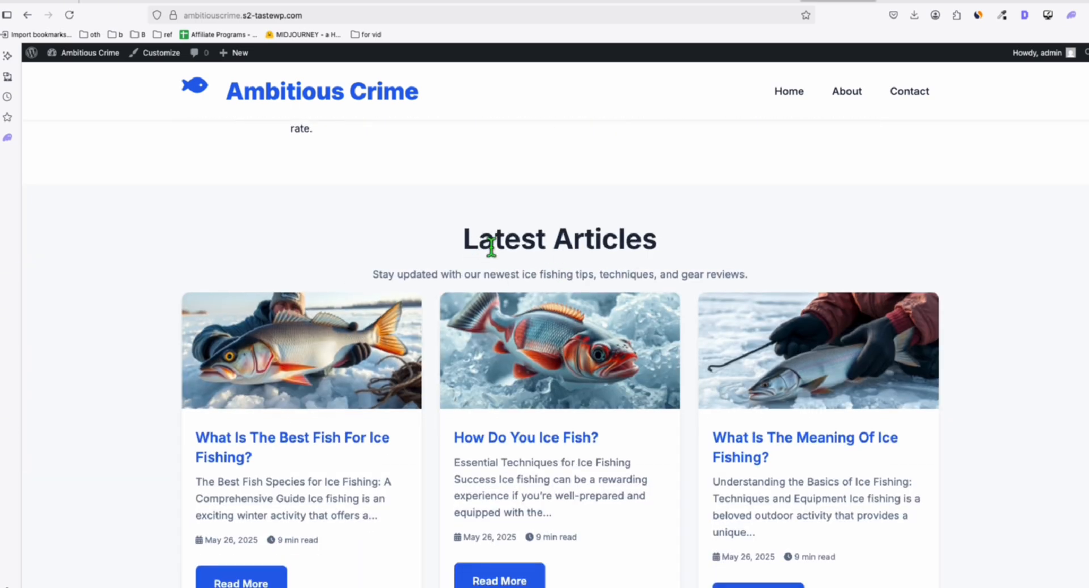
{"action": "scroll", "scroll_direction": "down", "scroll_amount": 3}
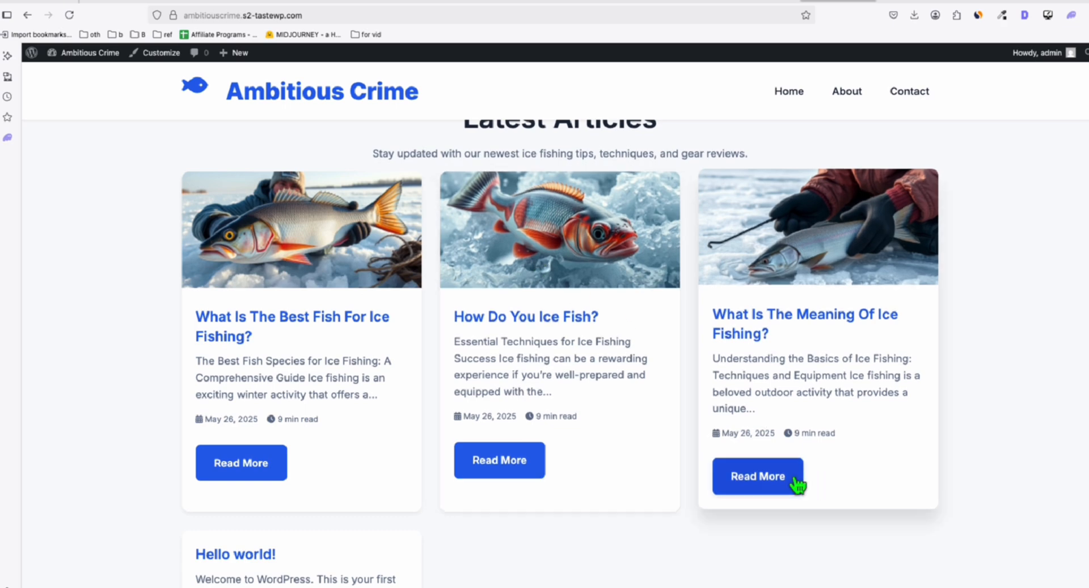
Read What Is The Meaning Of Ice Fishing? and follow a Continue Reading link to the next article.
{"action": "left_click", "coordinate": [757, 475]}
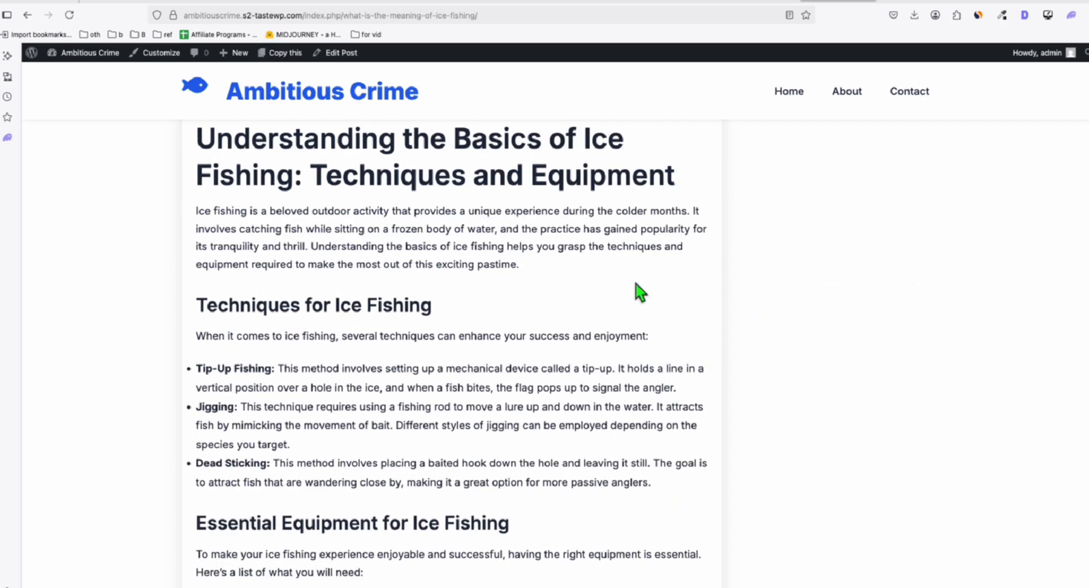
{"action": "scroll", "scroll_direction": "down", "scroll_amount": 3}
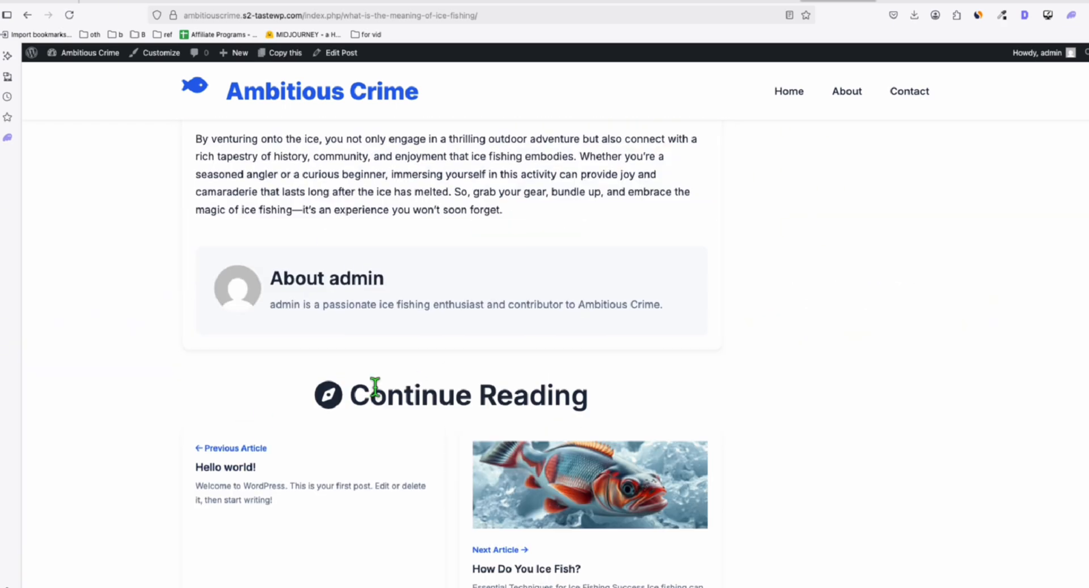
{"action": "scroll", "scroll_direction": "down", "scroll_amount": 3}
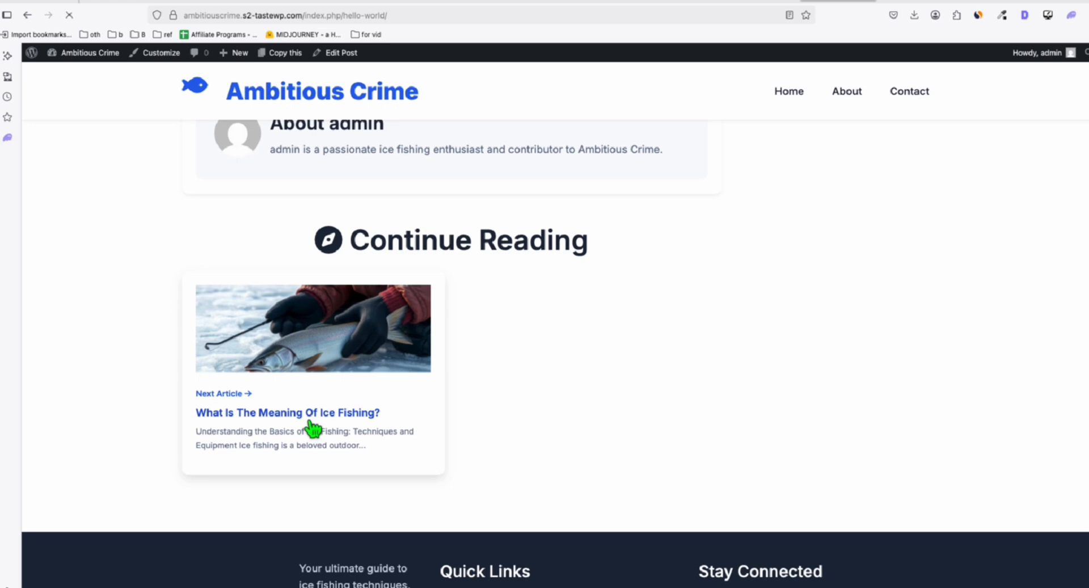
{"action": "left_click", "coordinate": [287, 412]}
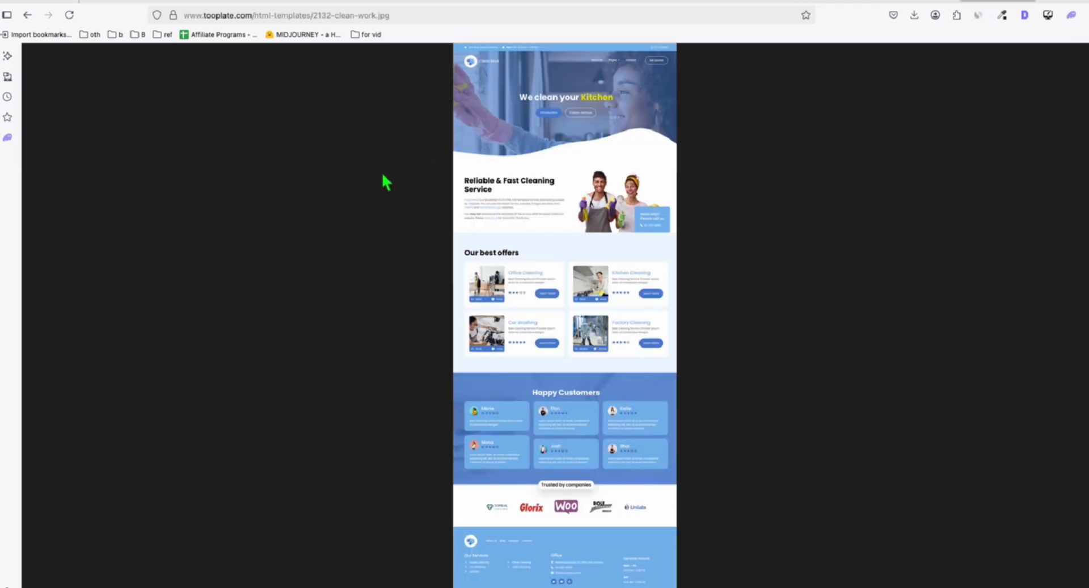
Go back two pages to the free templates list and view the Wedding Lite template's preview.
{"action": "left_click", "coordinate": [28, 14]}
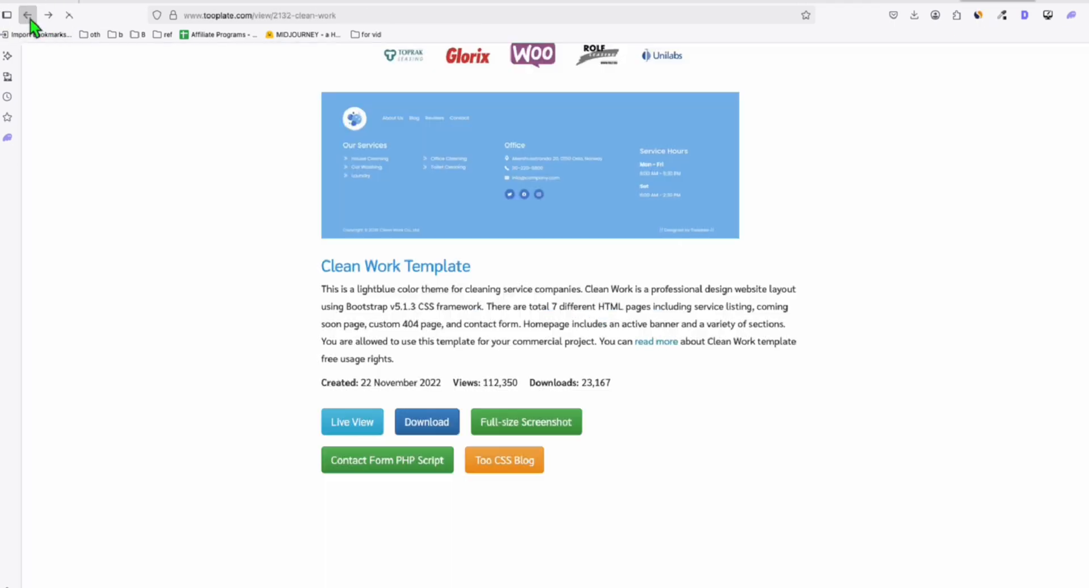
{"action": "left_click", "coordinate": [27, 15]}
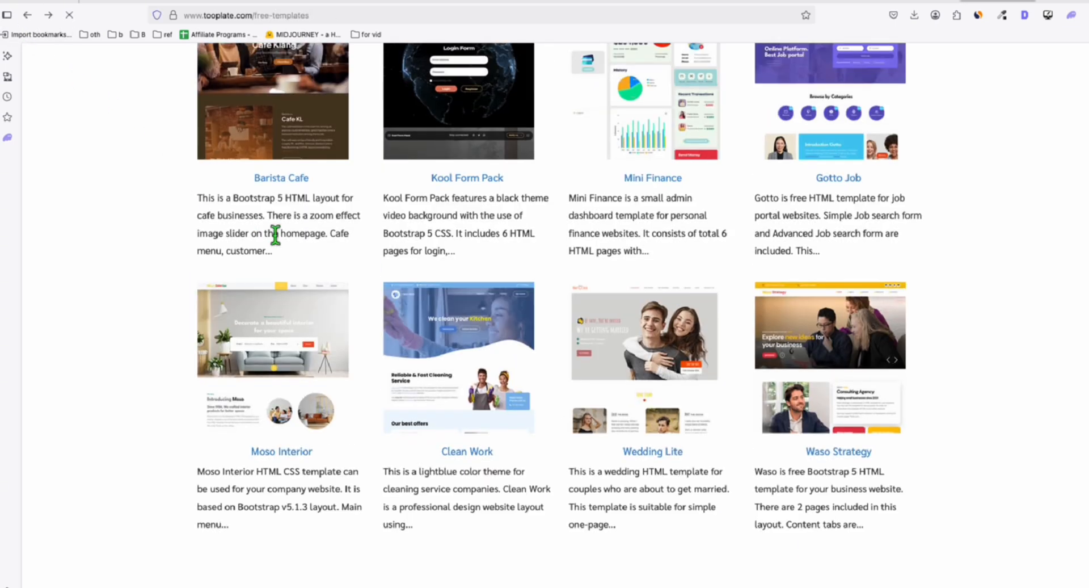
{"action": "left_click", "coordinate": [651, 451]}
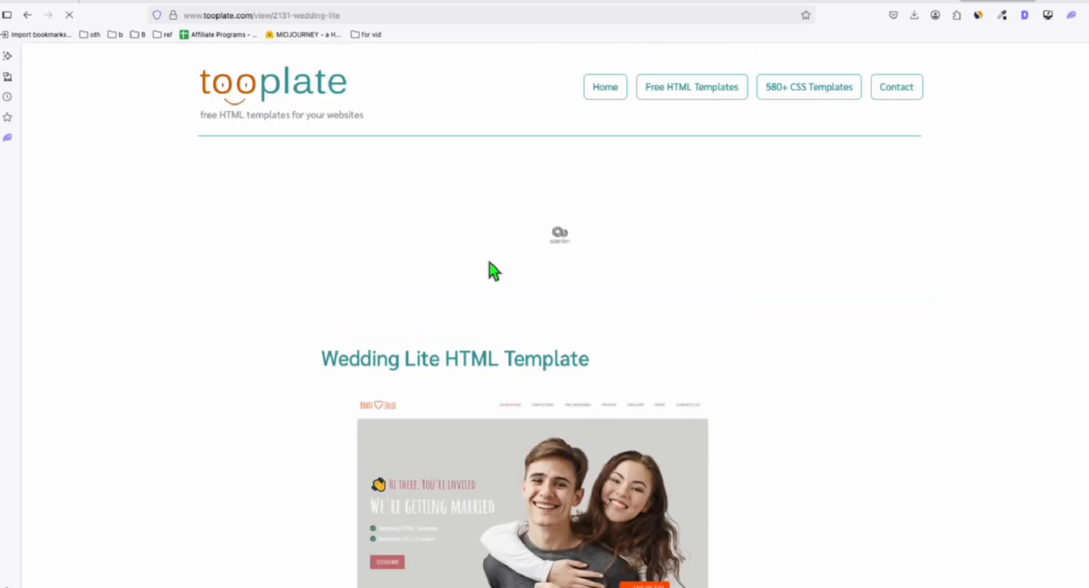
{"action": "scroll", "scroll_direction": "down", "scroll_amount": 3}
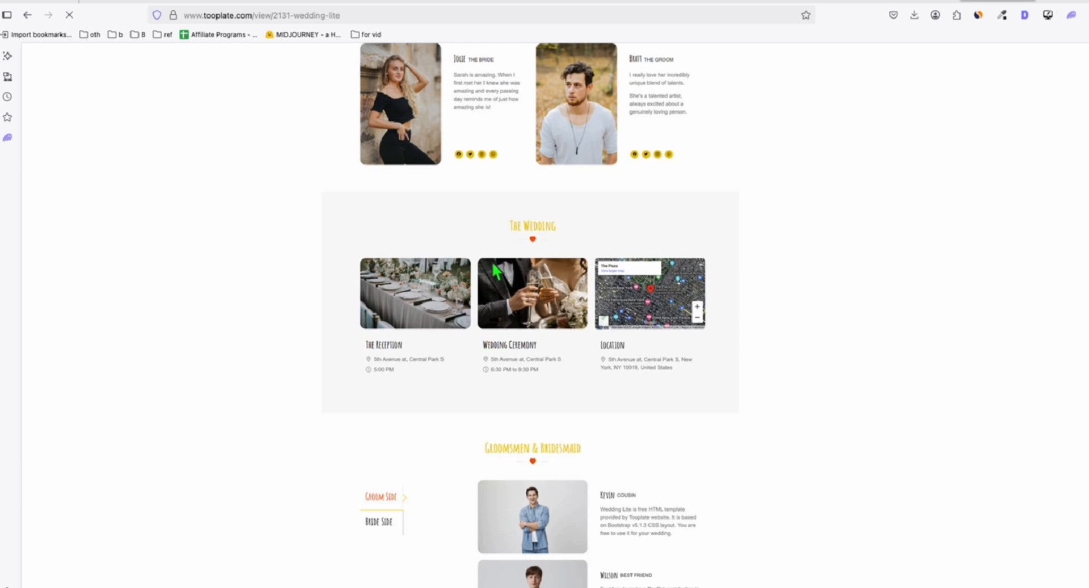